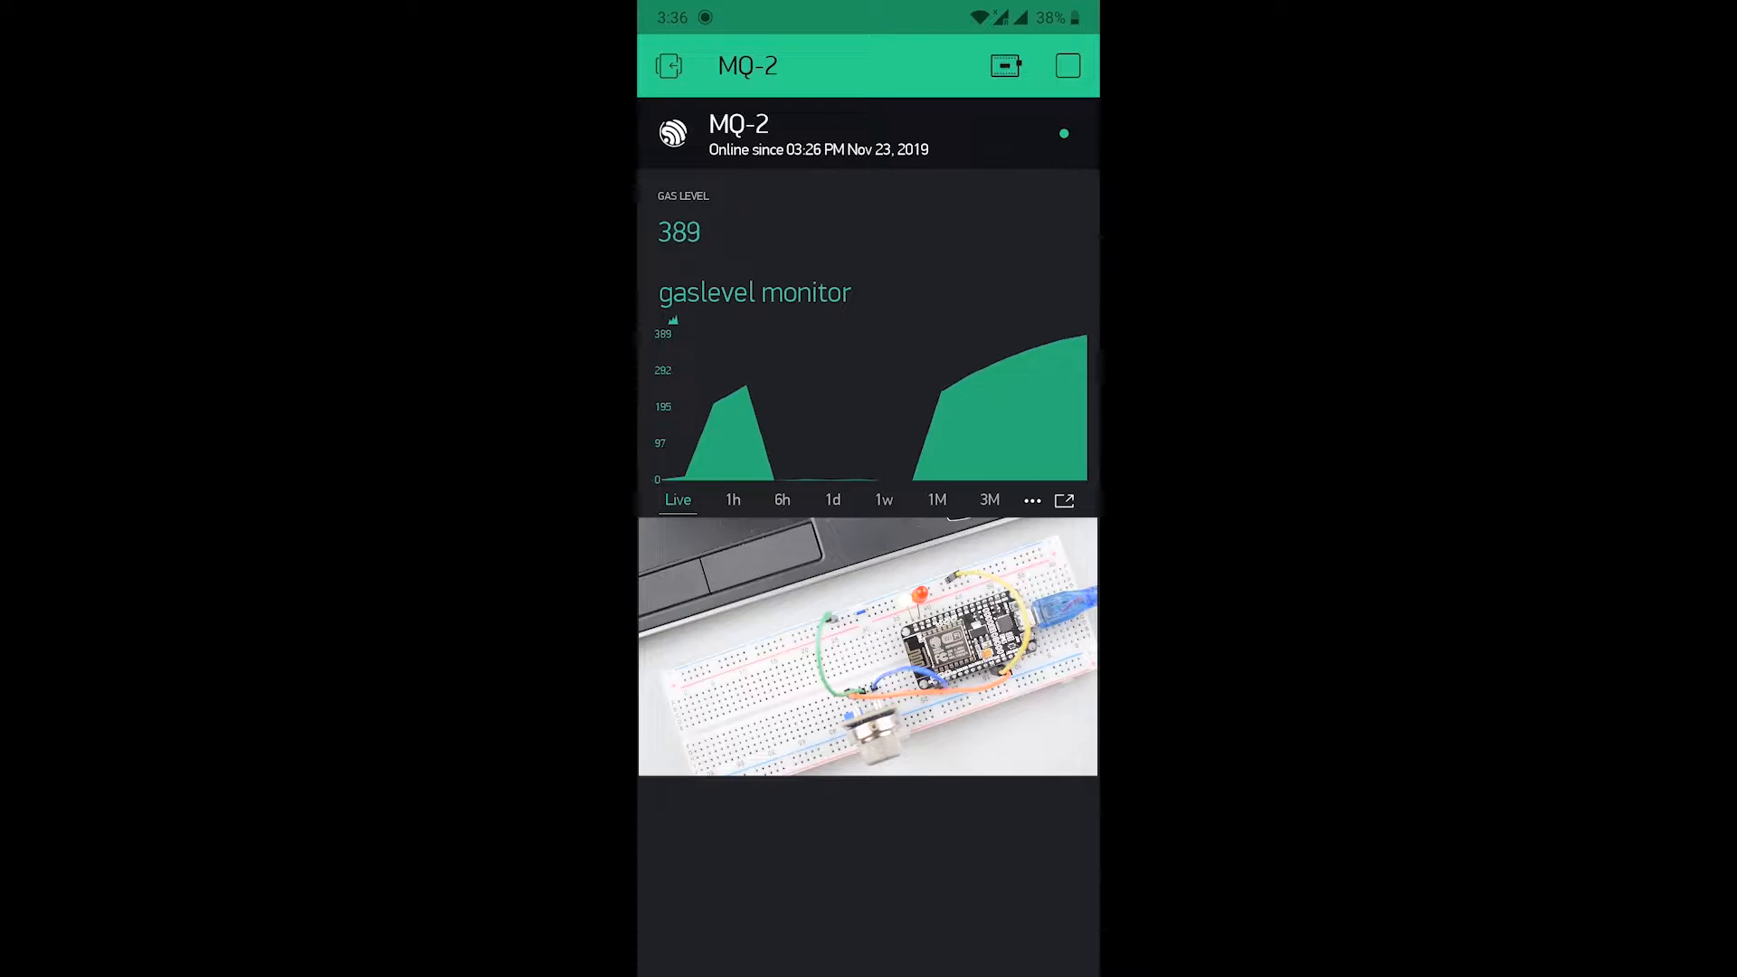
Step: Create a new project named MQ-2 keeping the ESP8266 board and Dark theme
scroll(up, 3)
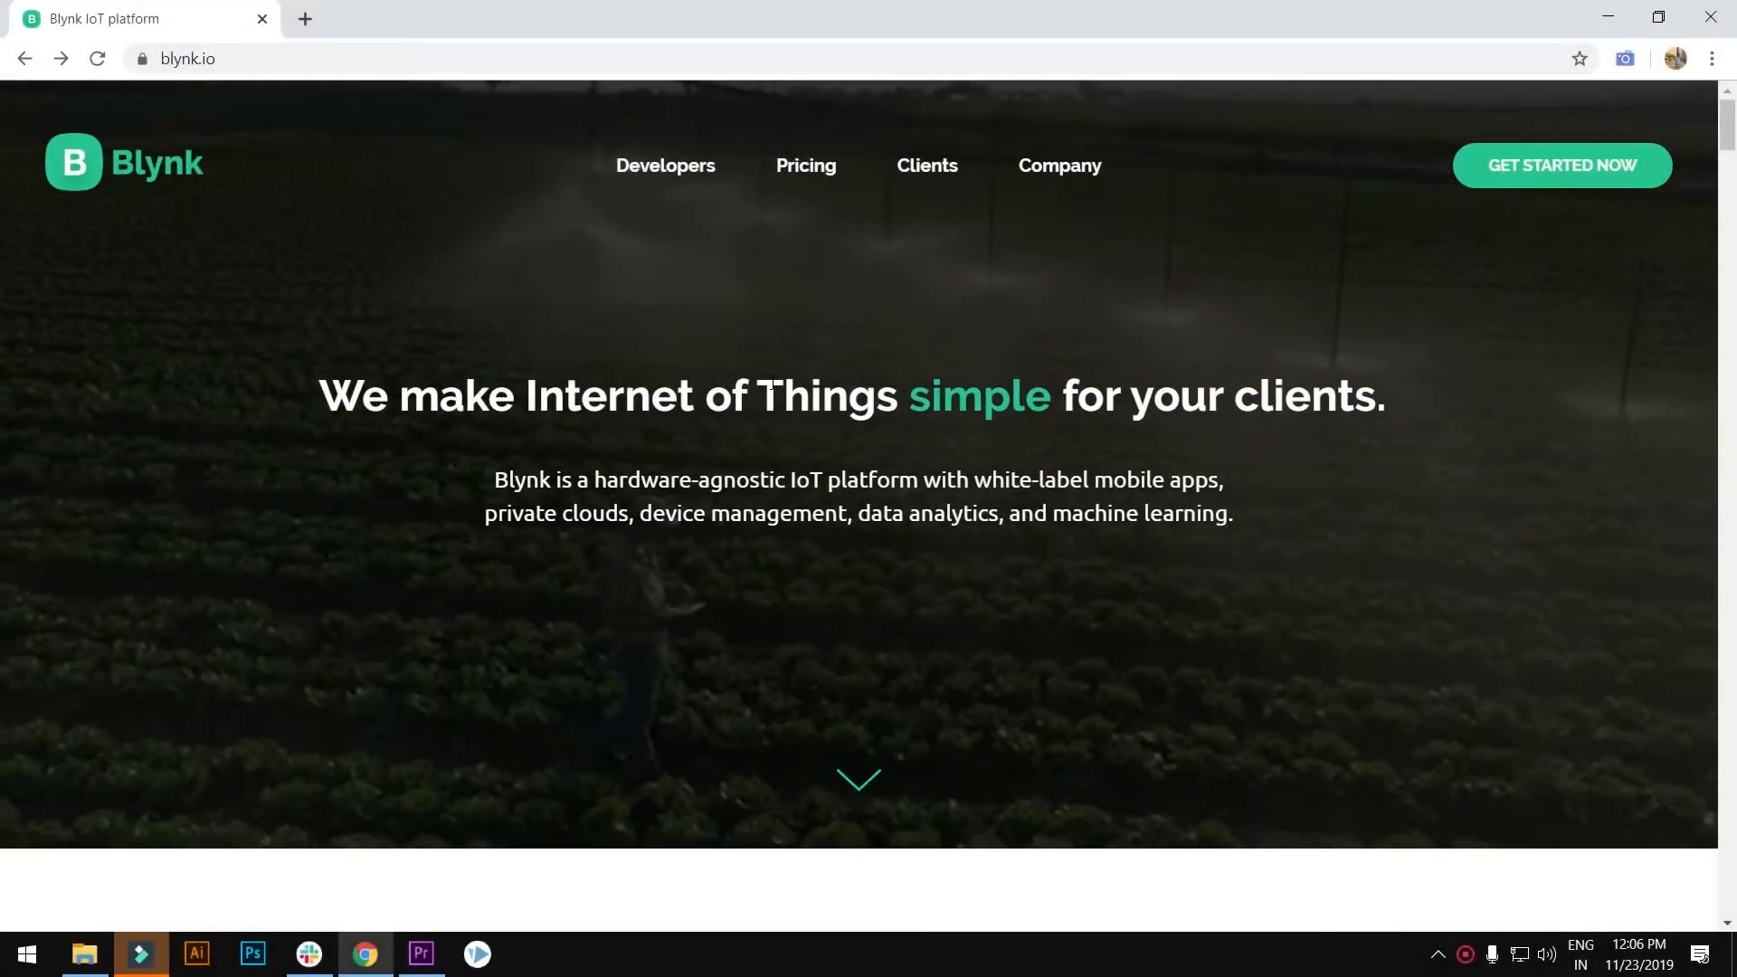
scroll(down, 3)
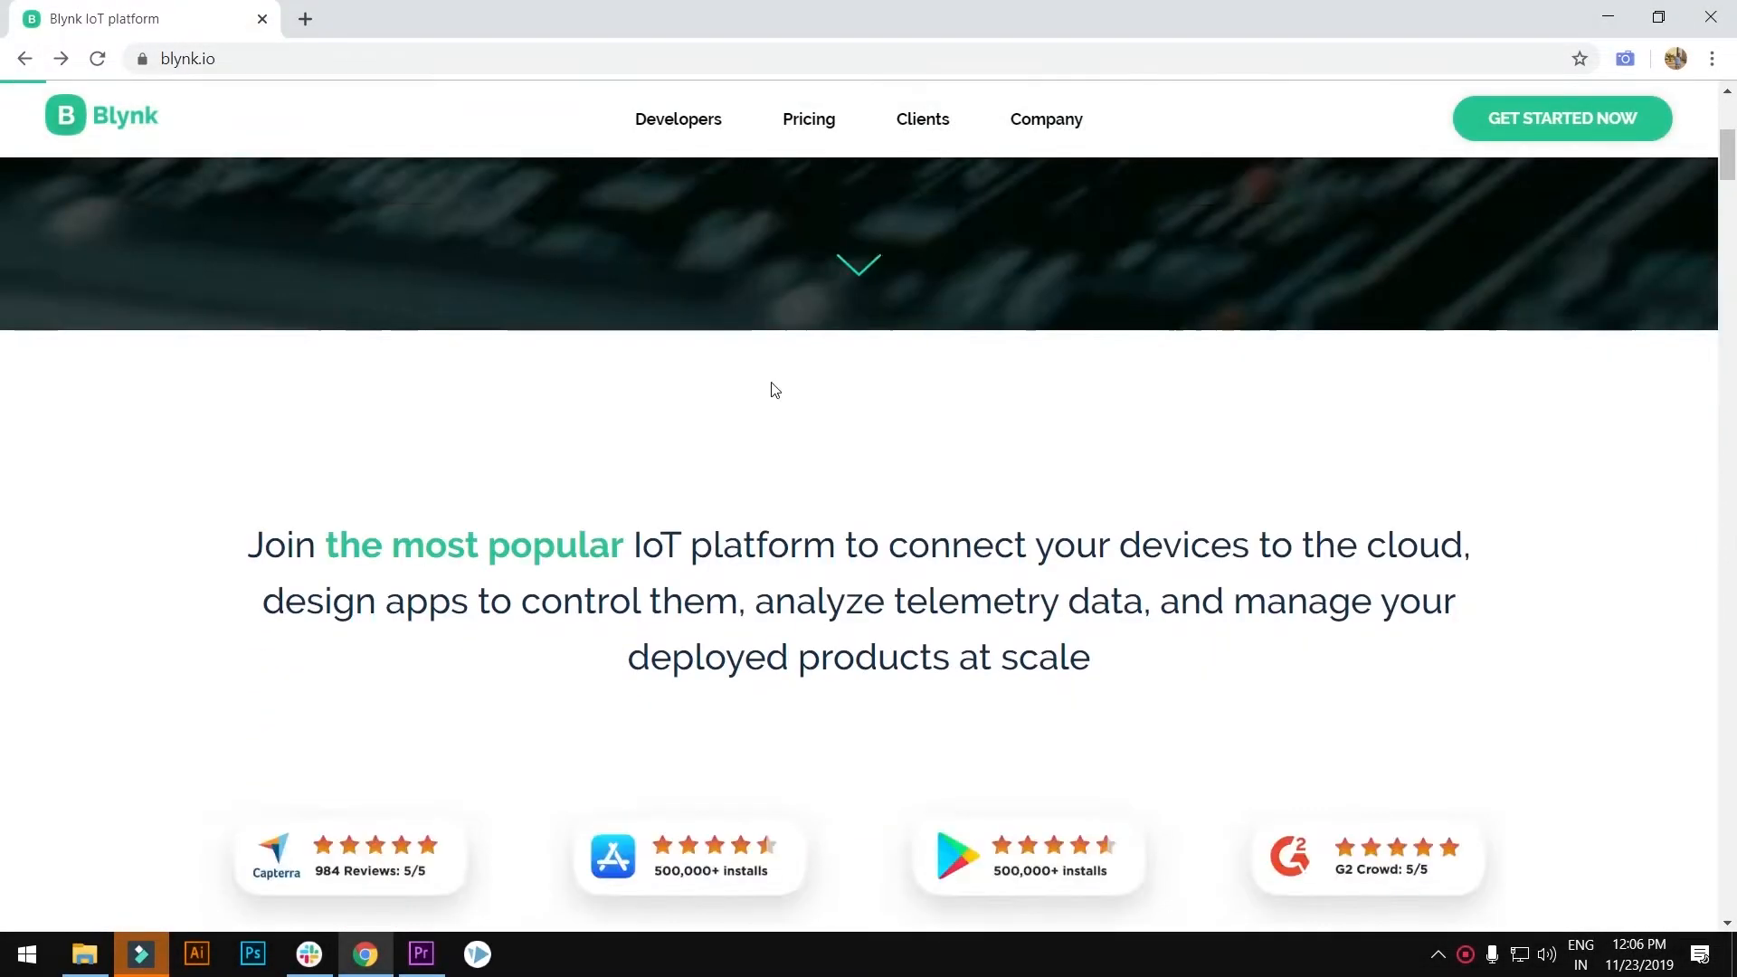
scroll(down, 3)
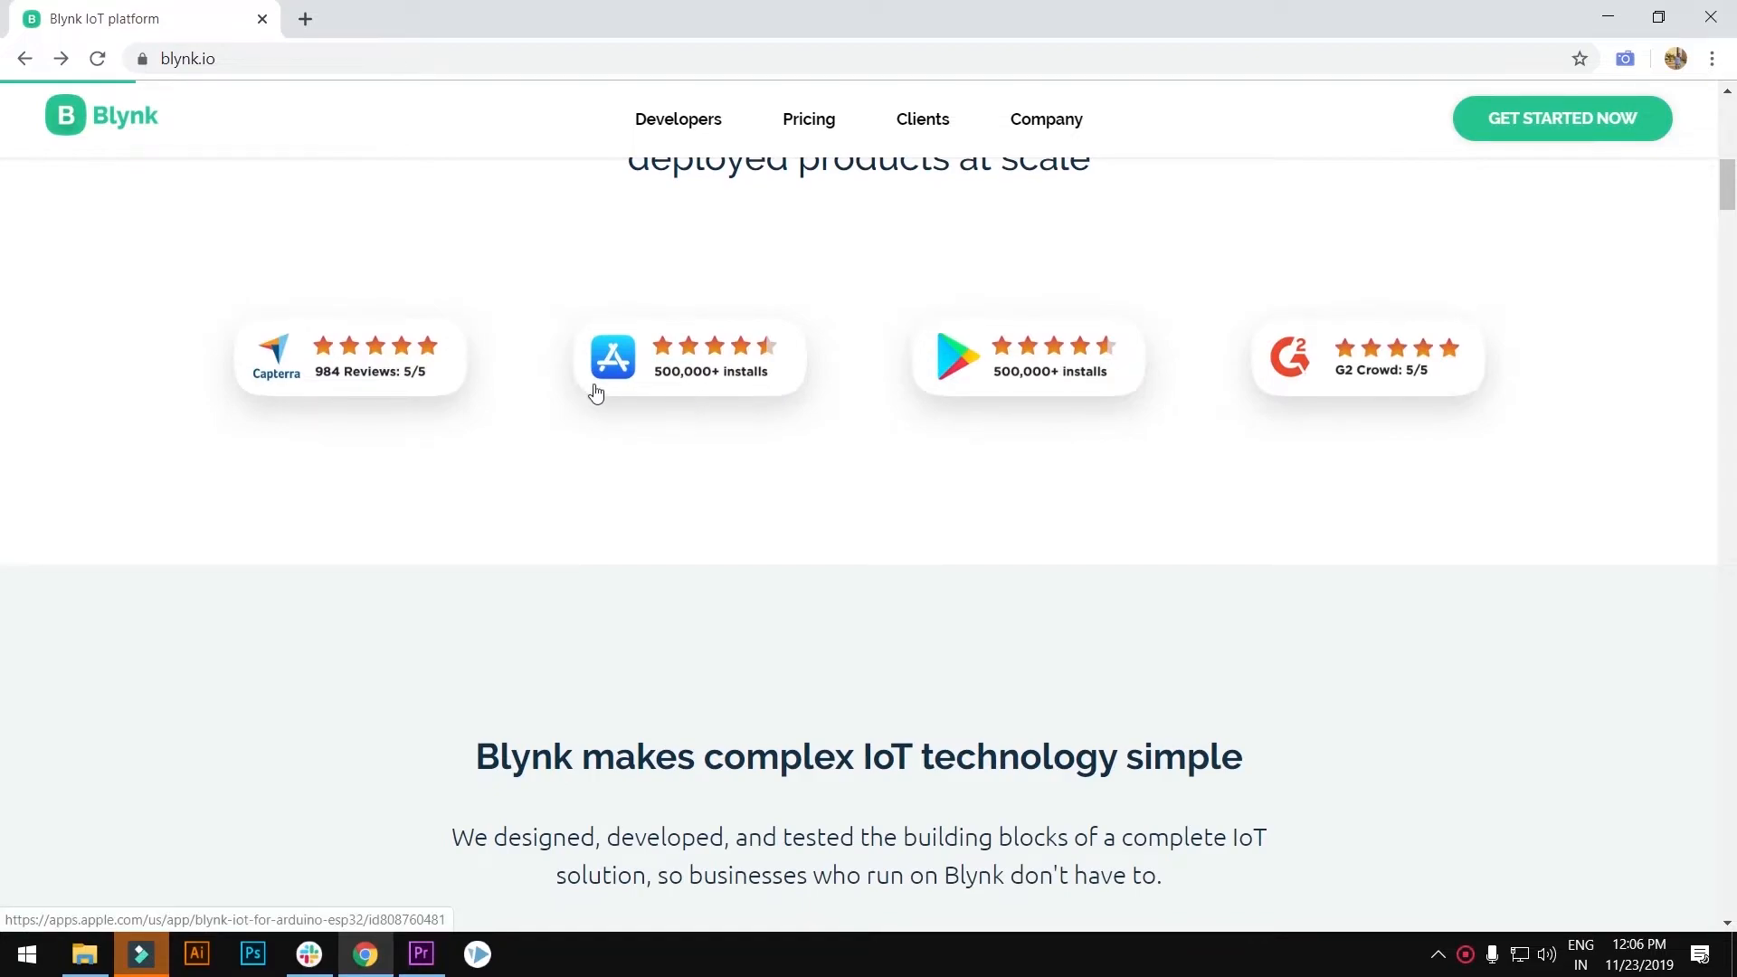
mouse_move(1491, 441)
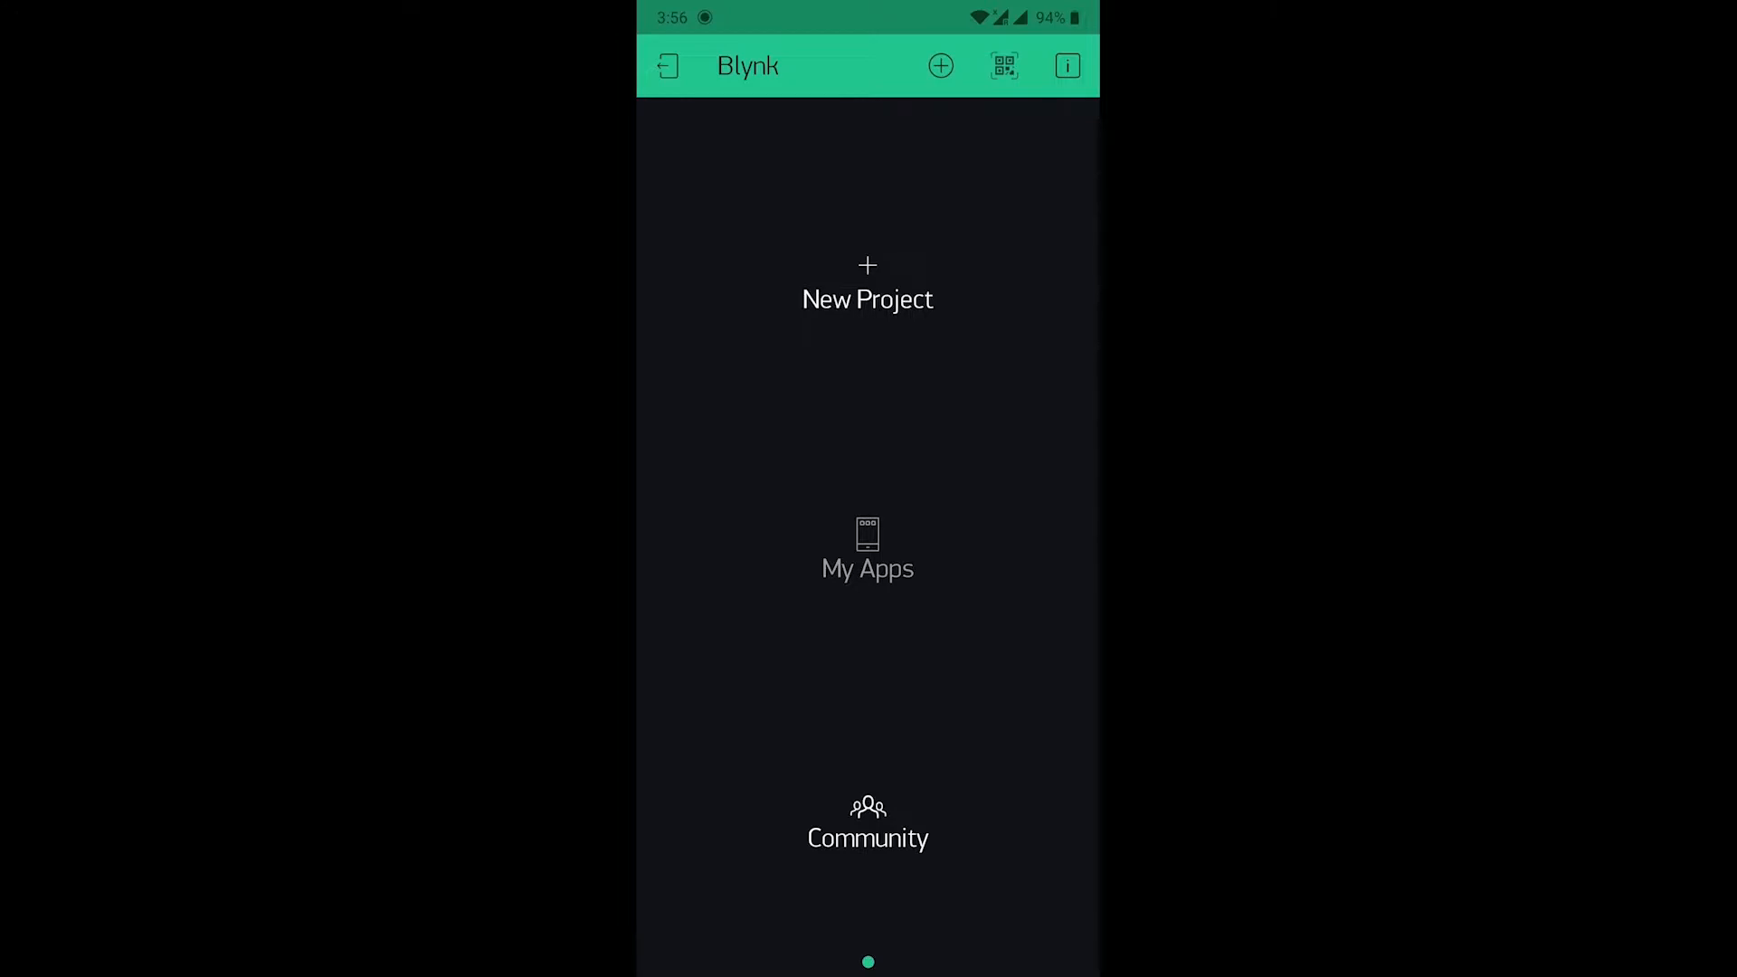
click(867, 287)
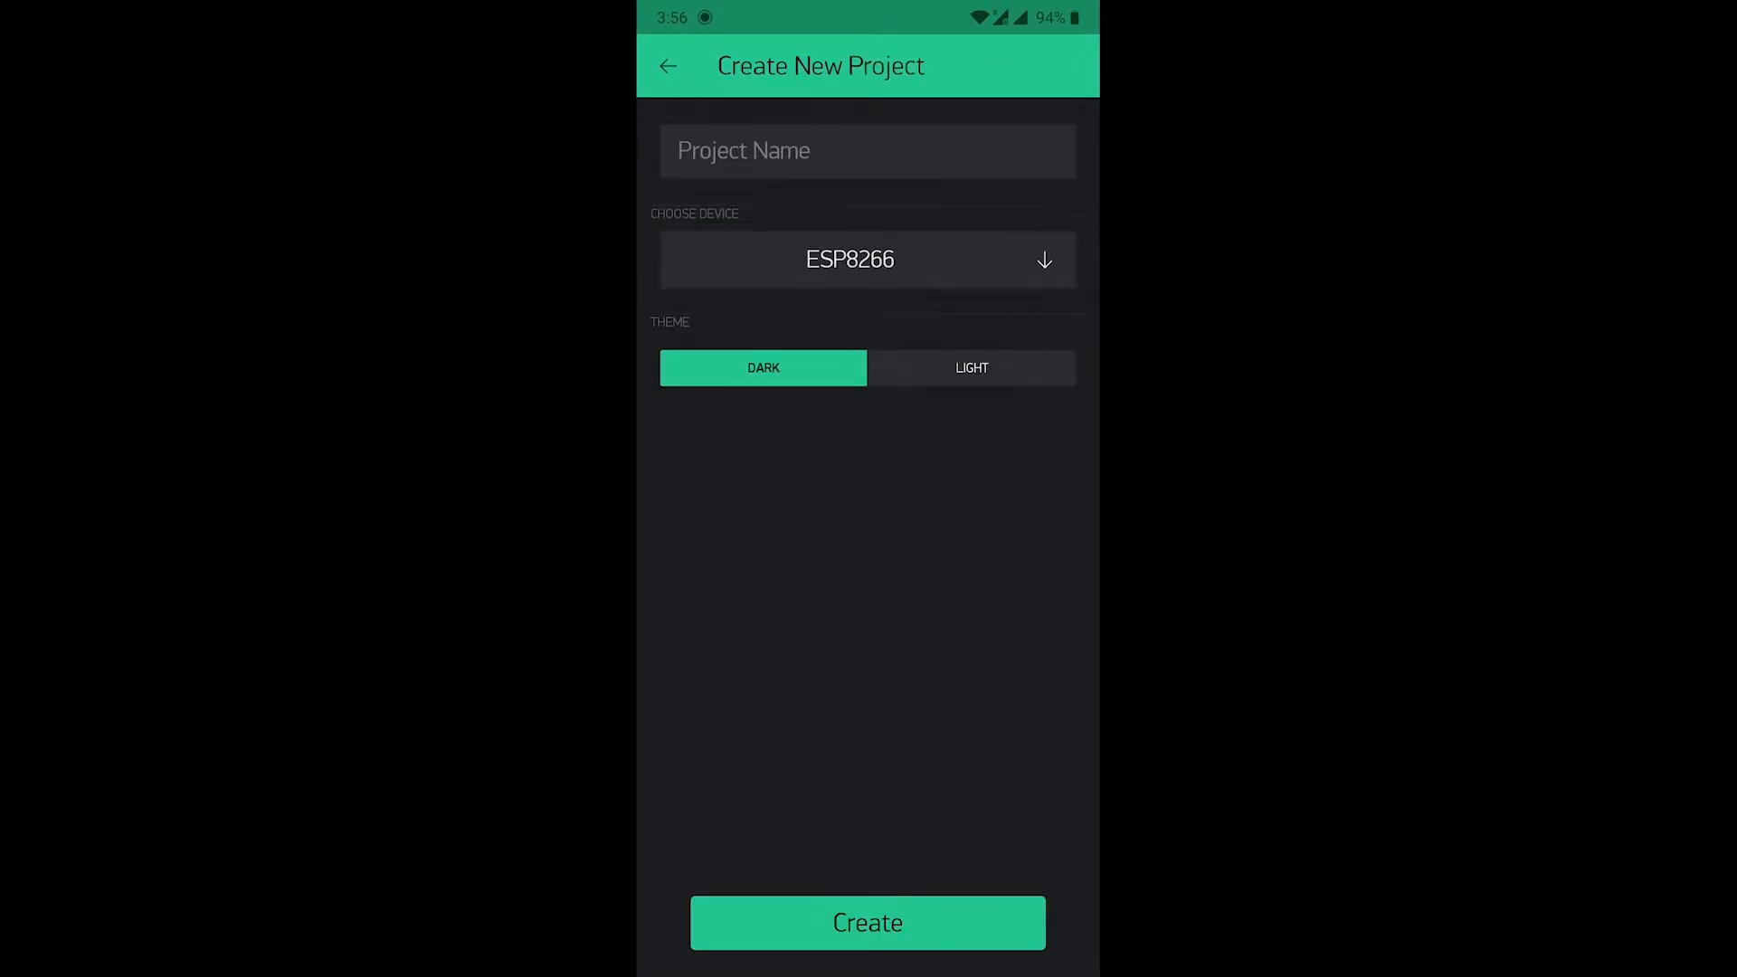
click(866, 151)
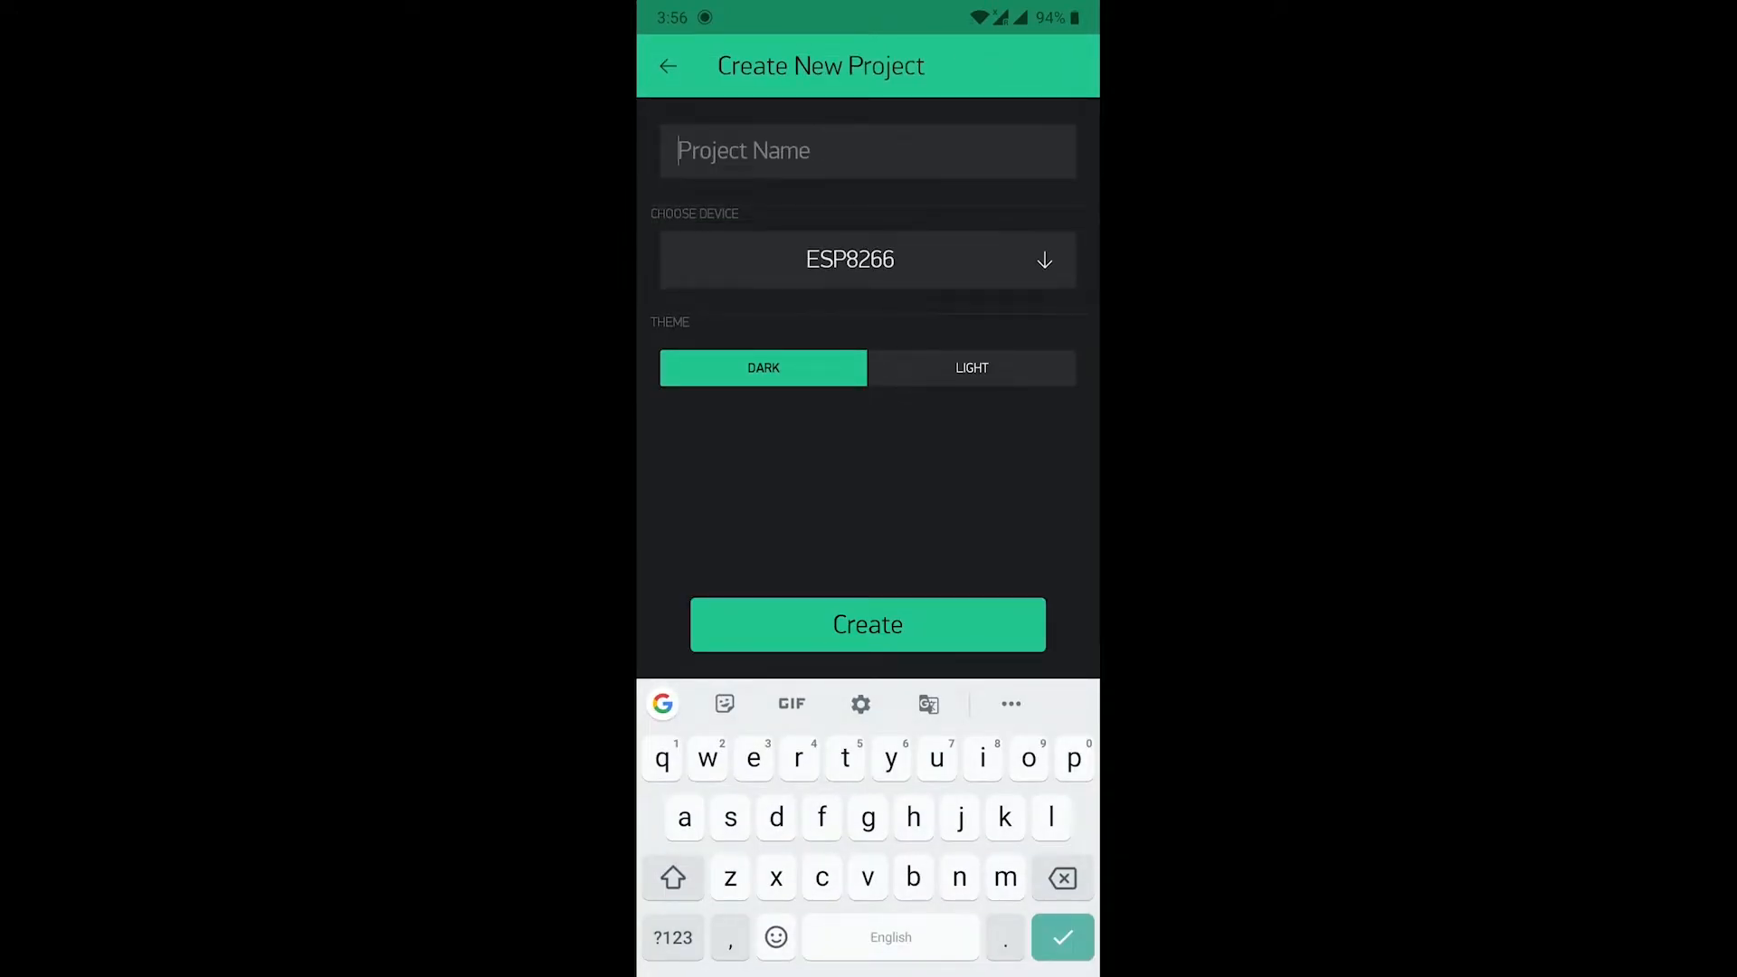
text(MQ-2)
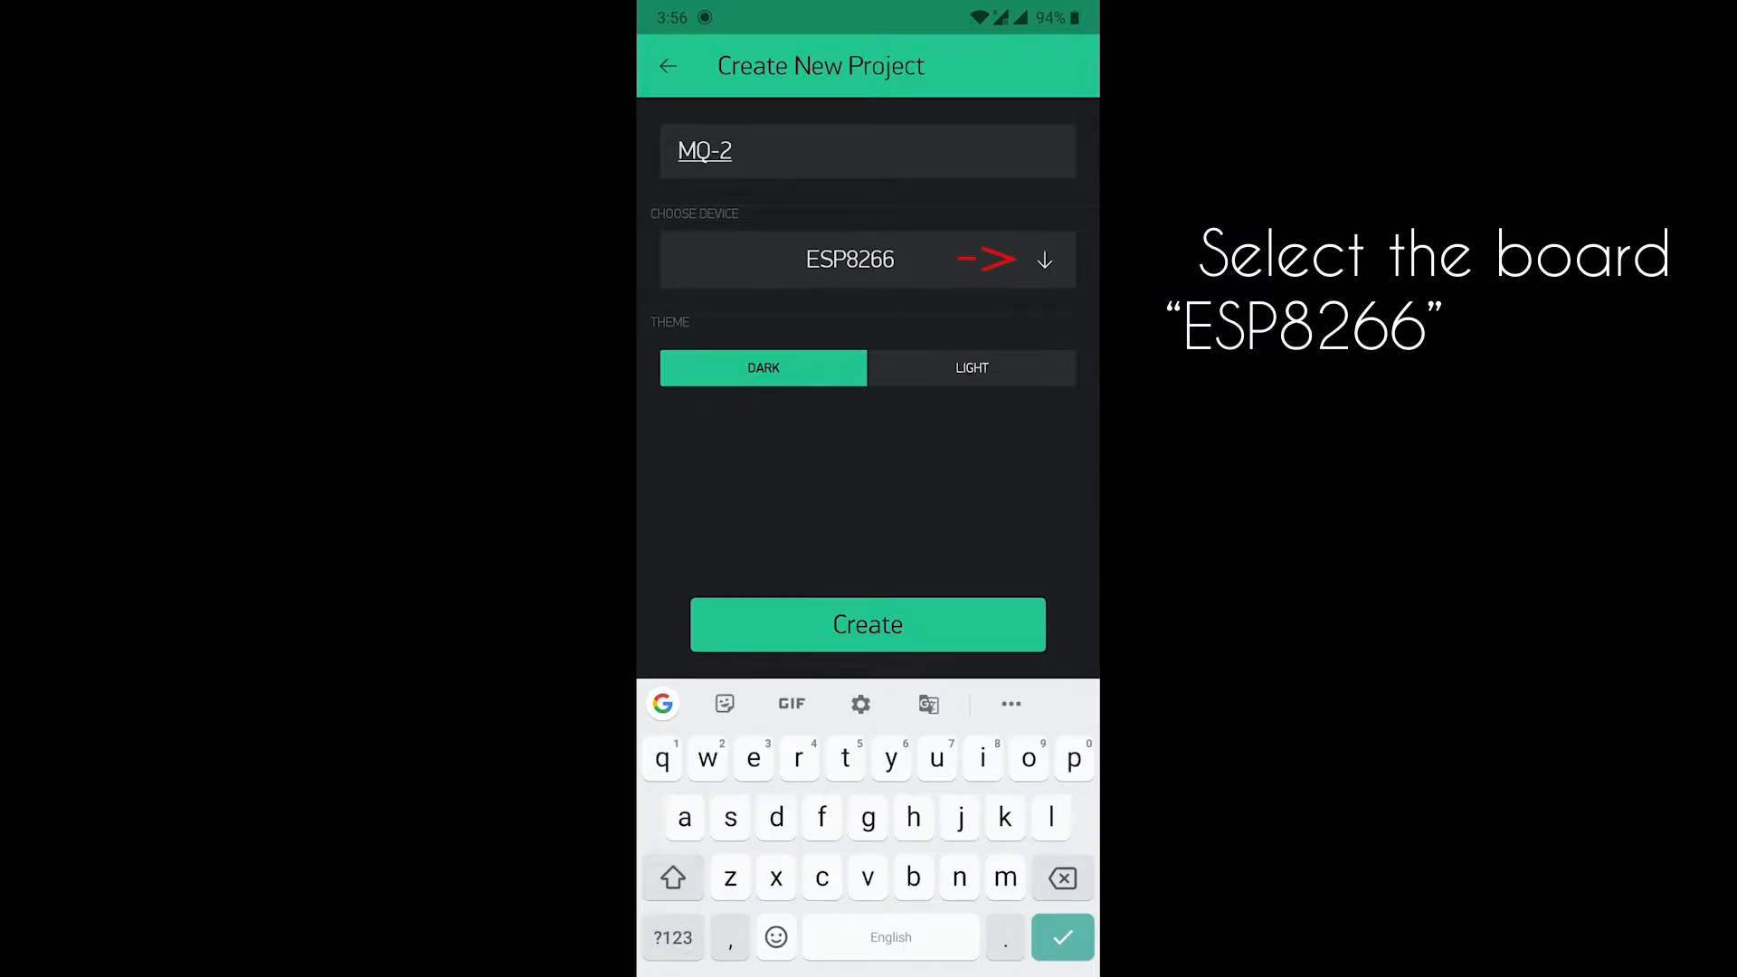
click(867, 625)
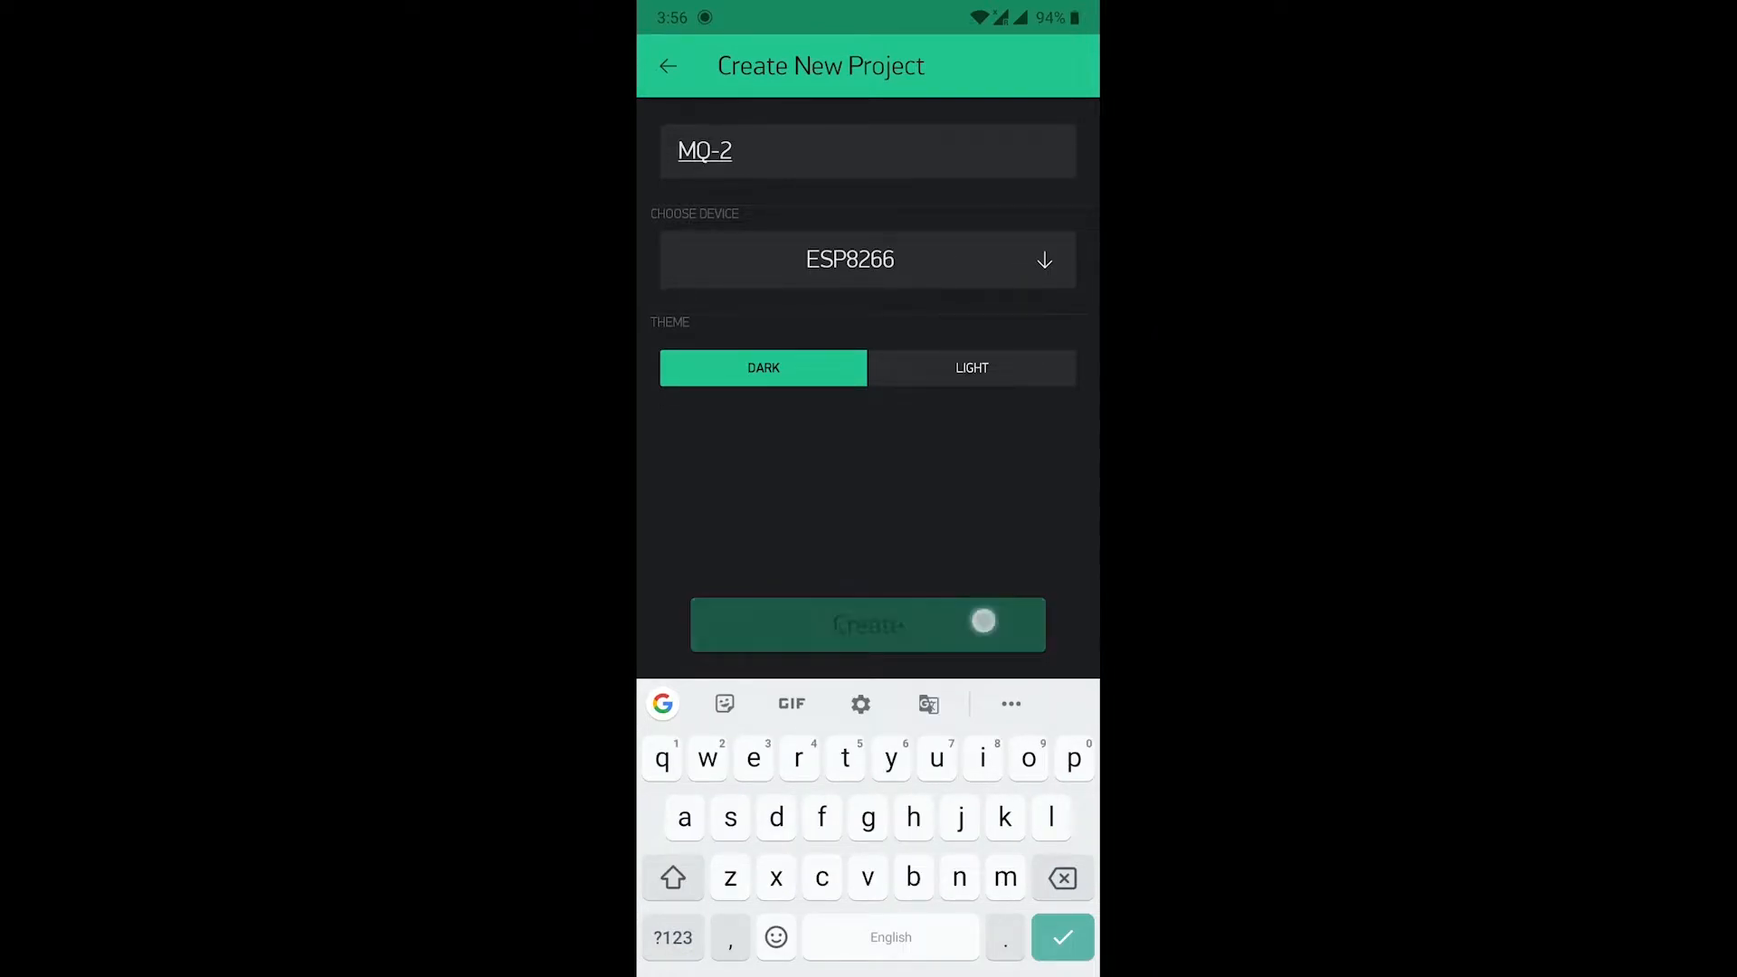
click(867, 624)
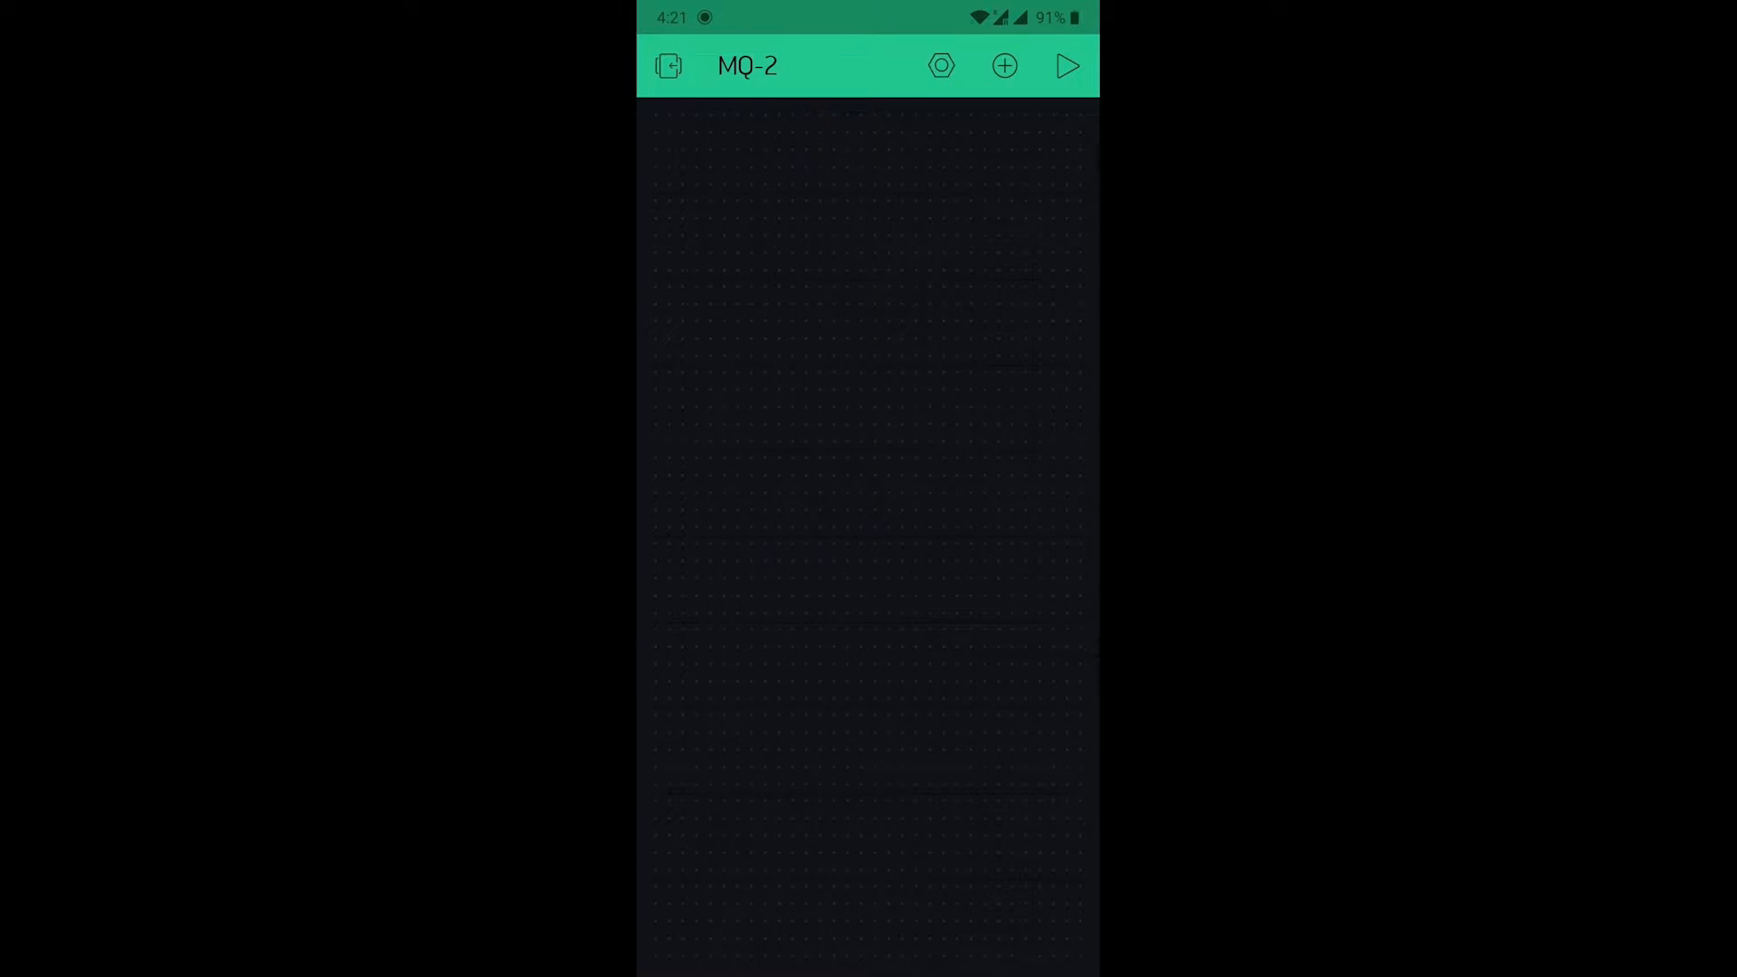
Step: Add a Labeled Value titled gas level on virtual pin V1, range 0-1000, reading rate PUSH
click(1003, 65)
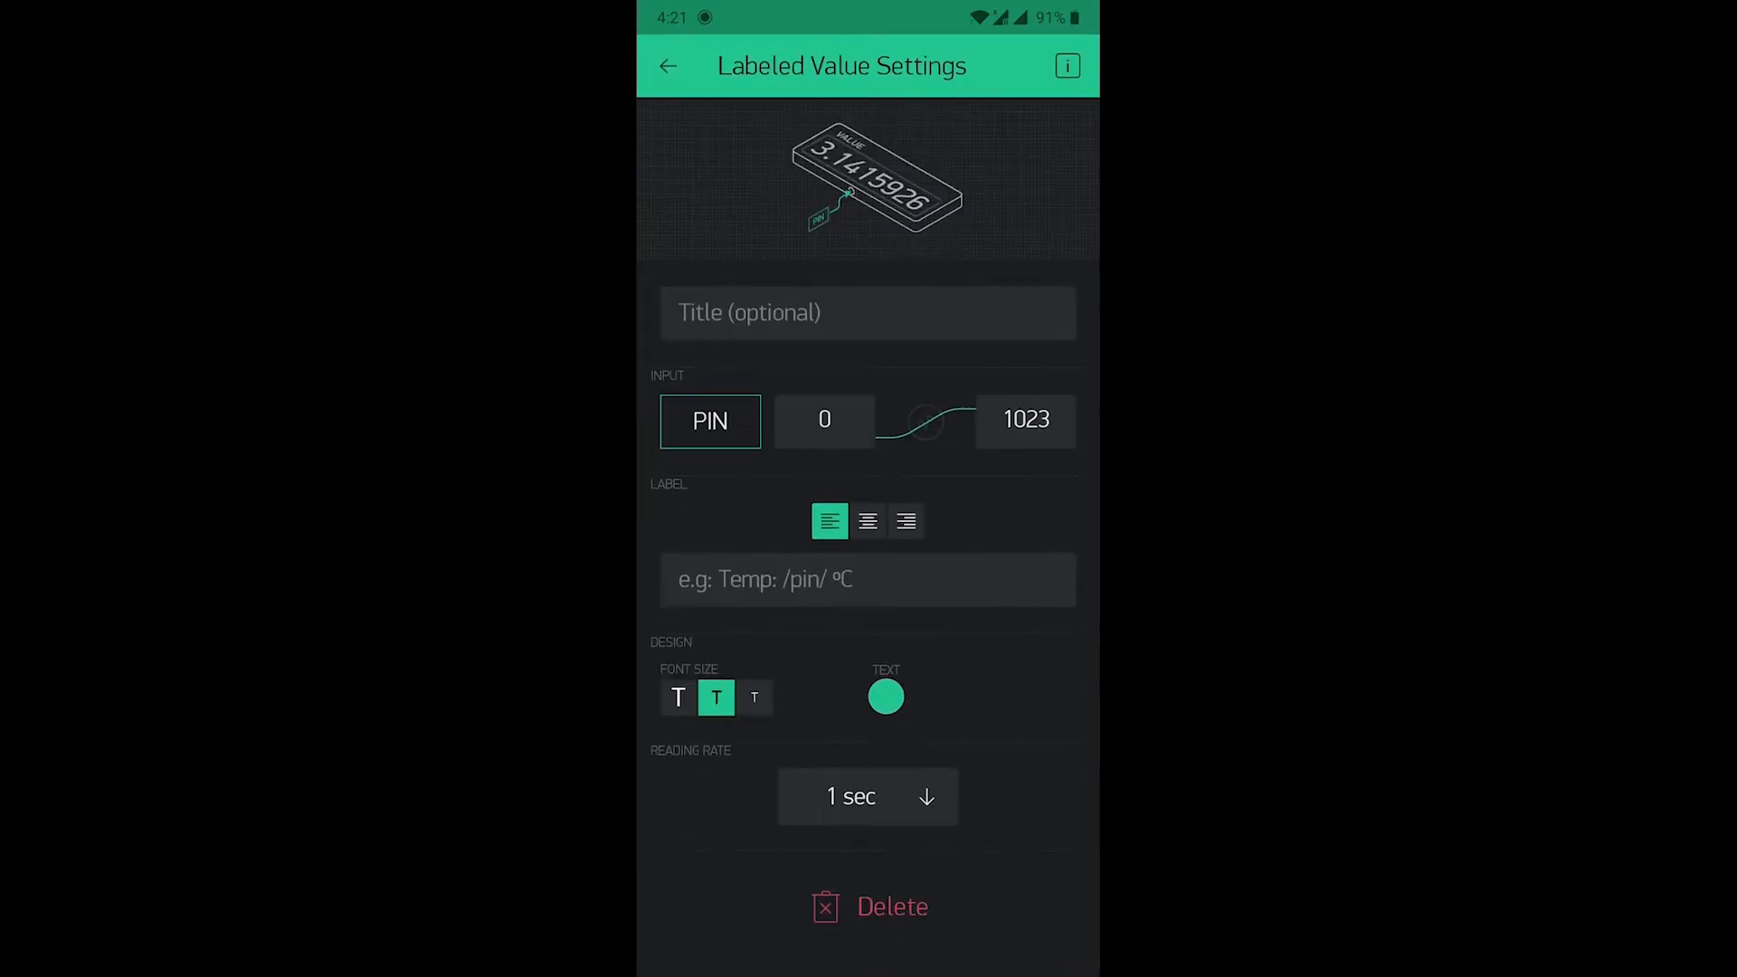
click(867, 579)
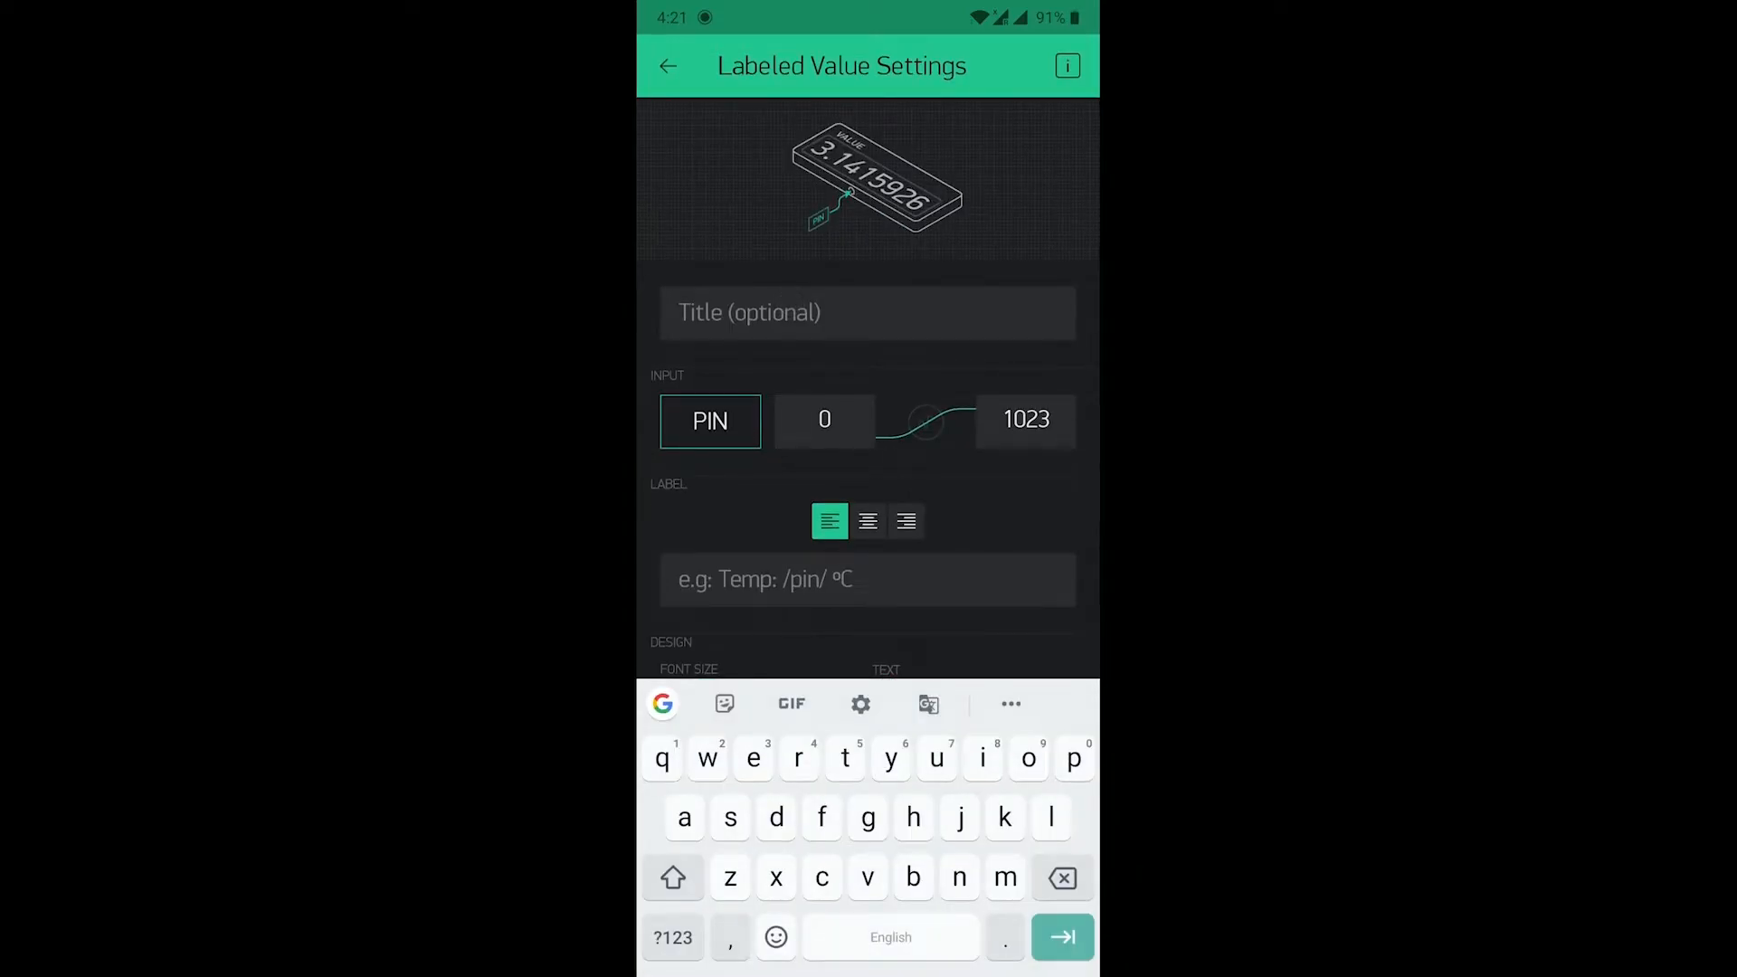
text(gas level)
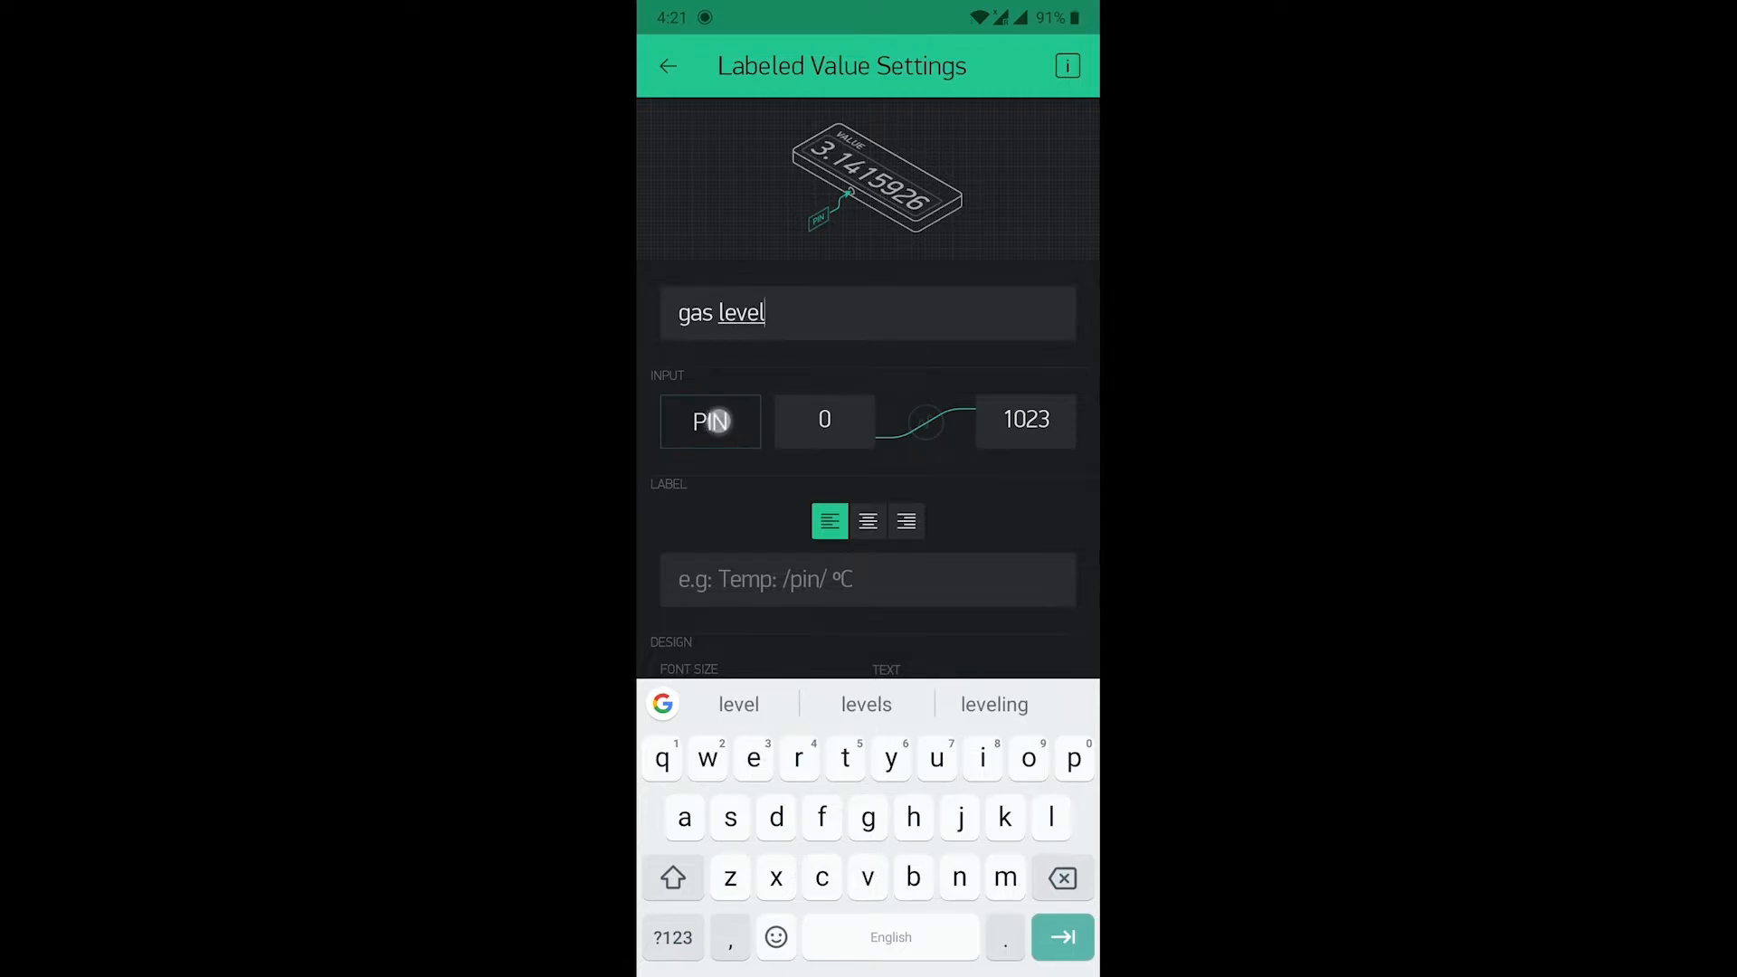
click(710, 422)
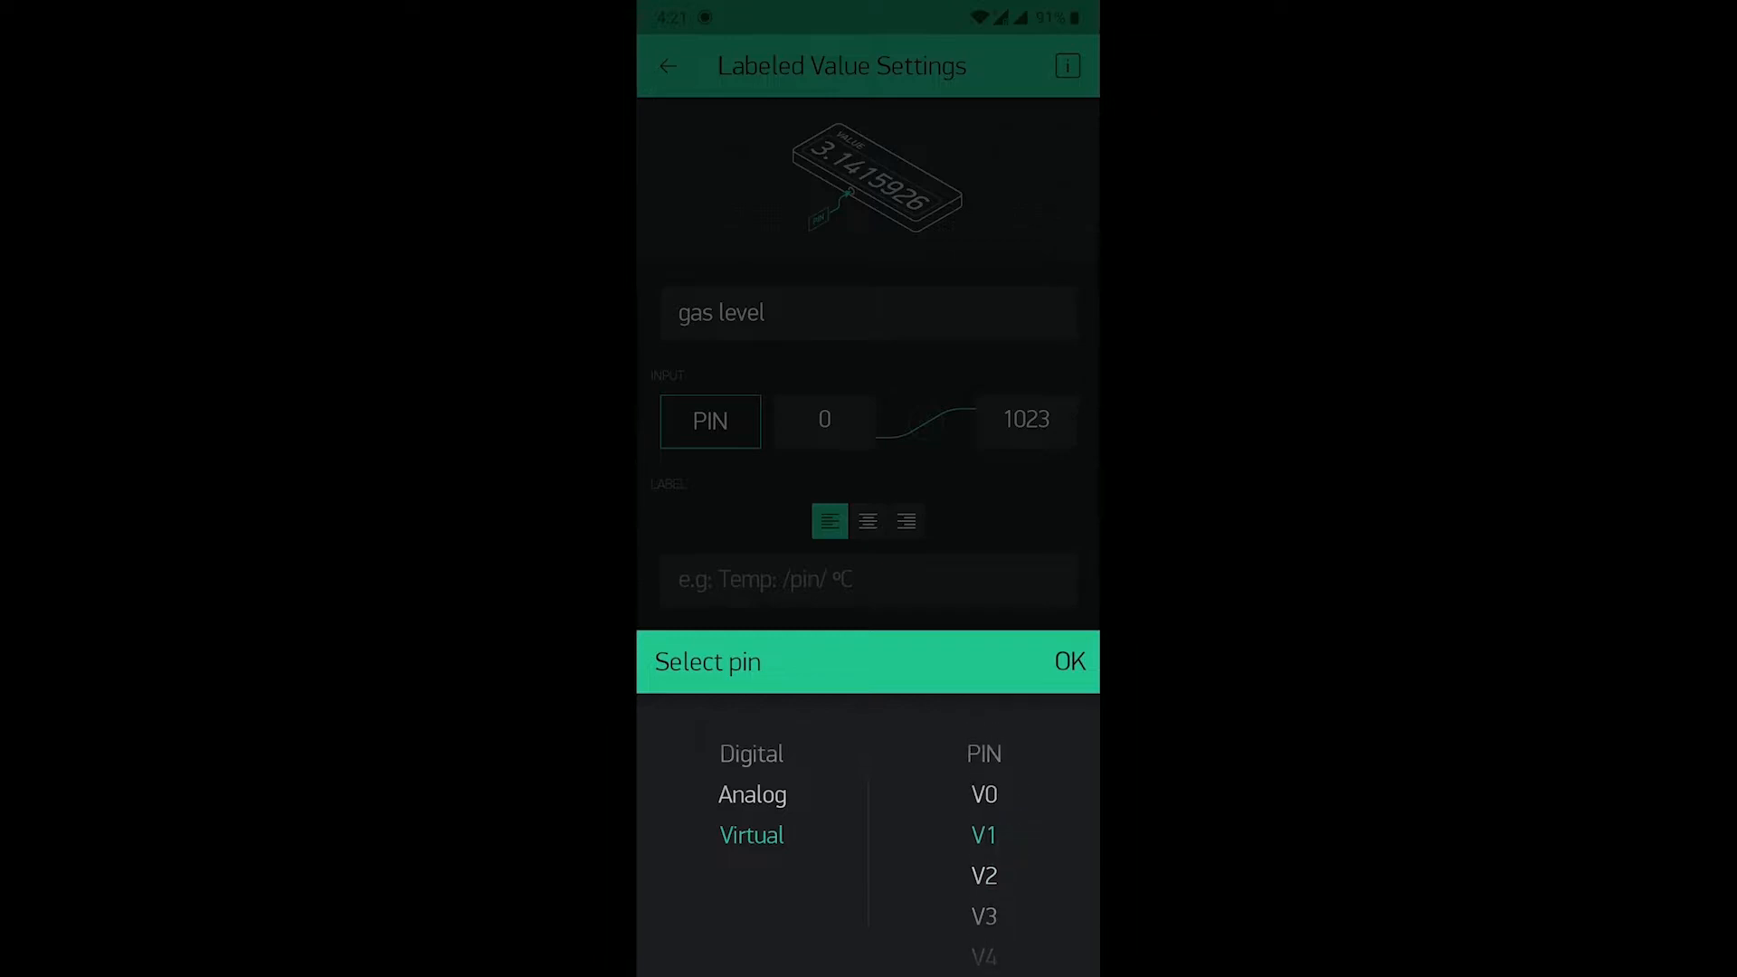
click(1068, 662)
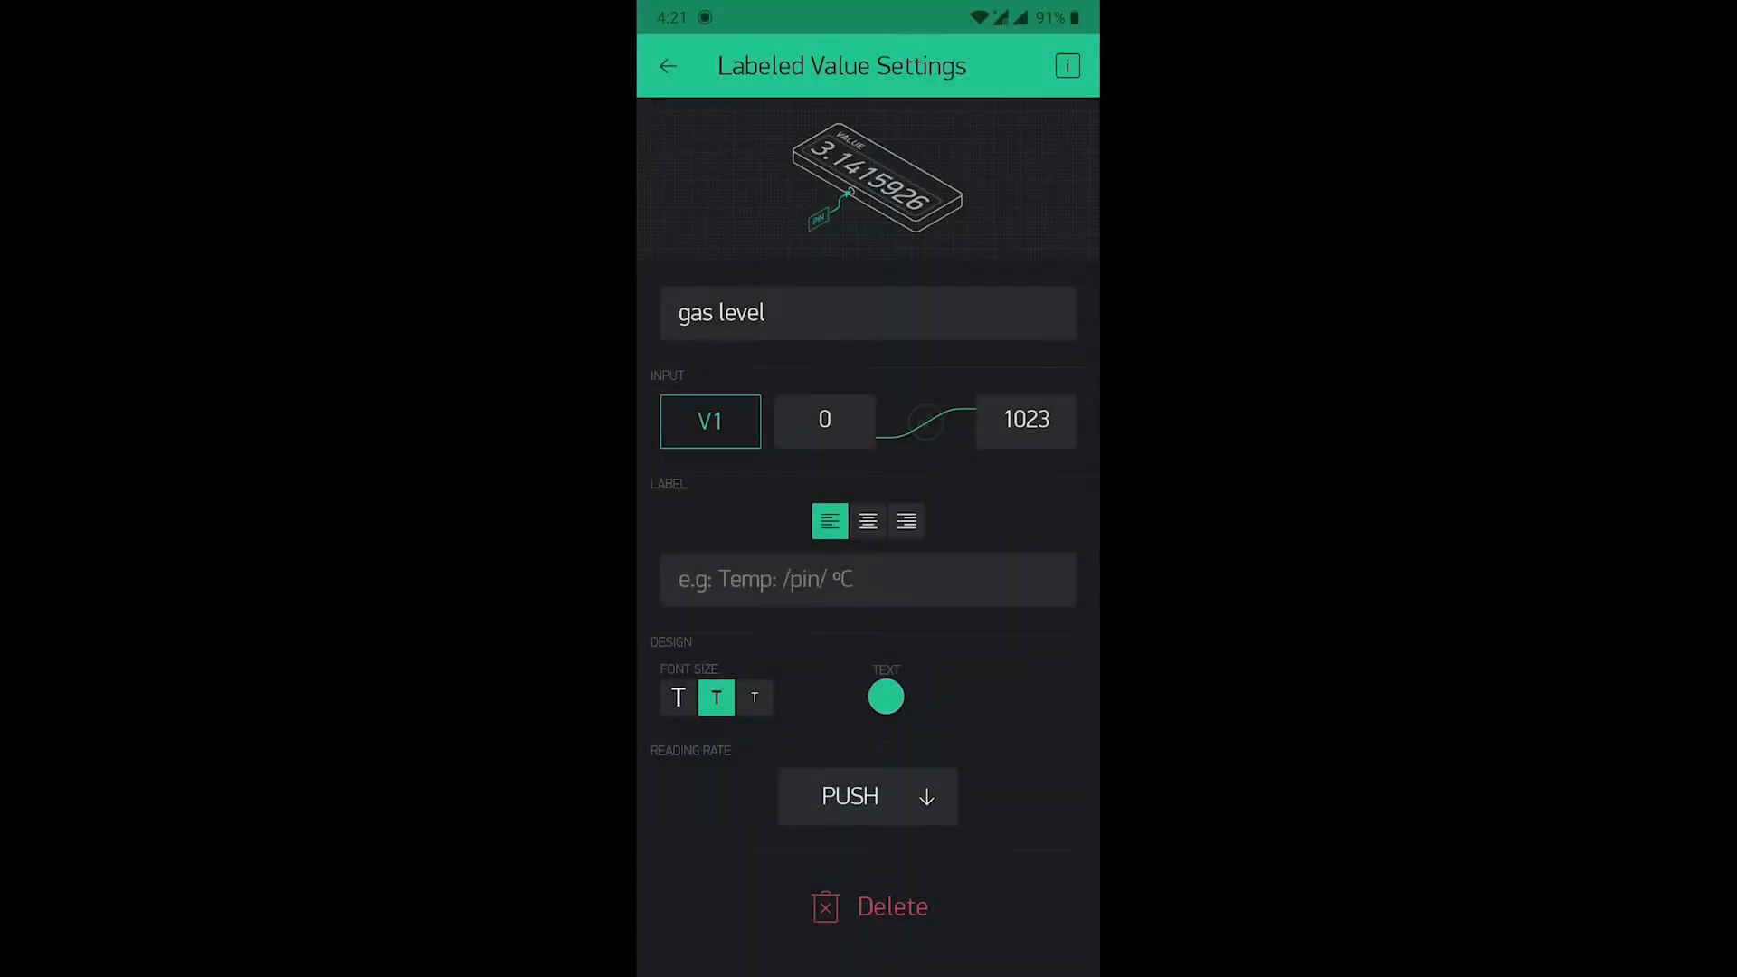
click(1022, 420)
text(1000)
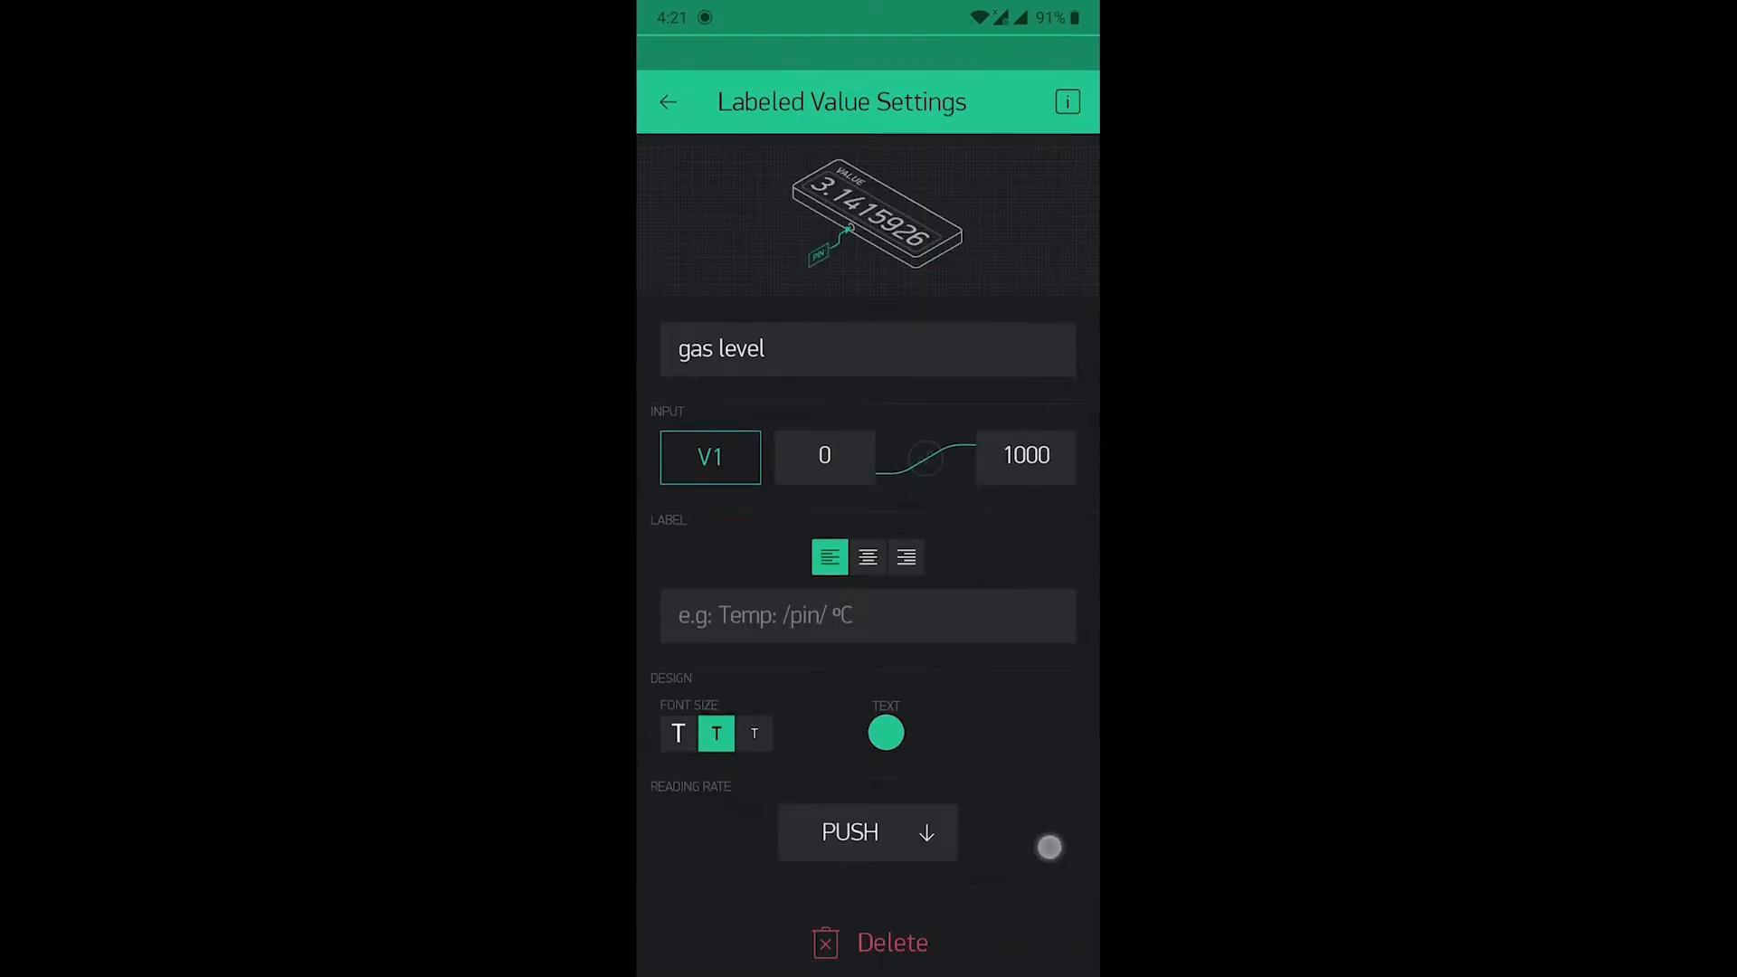
click(668, 101)
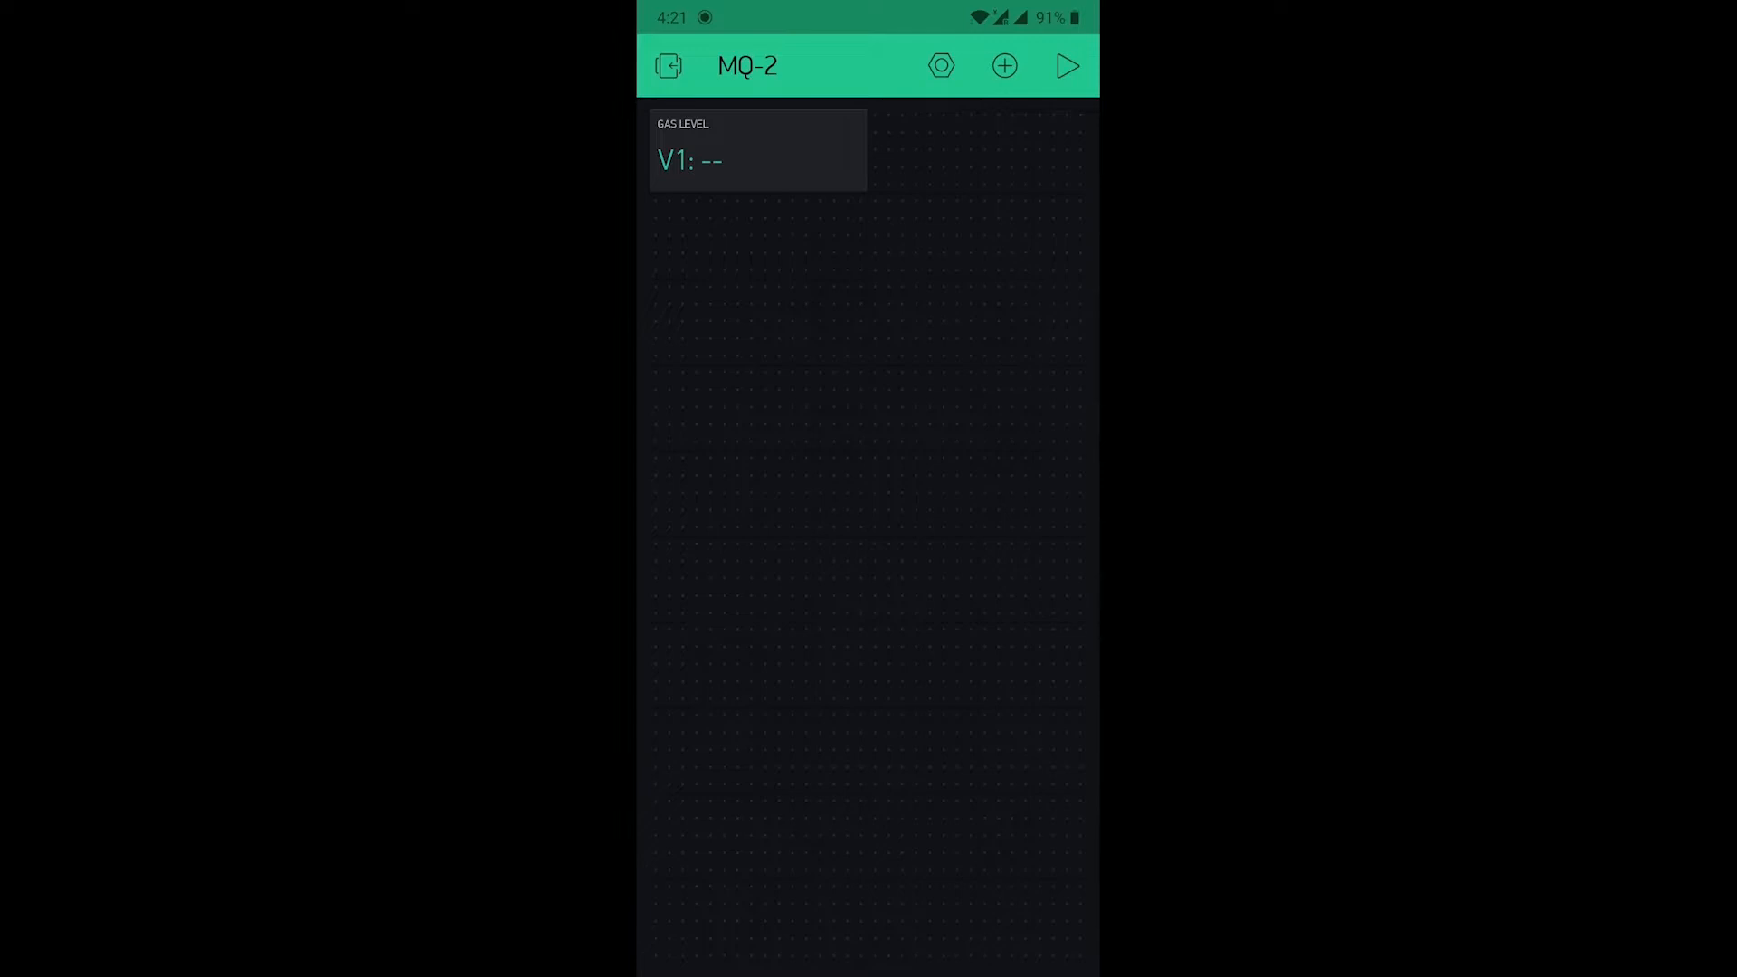
Step: Add a SuperChart widget and name it gaslevel monitor
click(1004, 65)
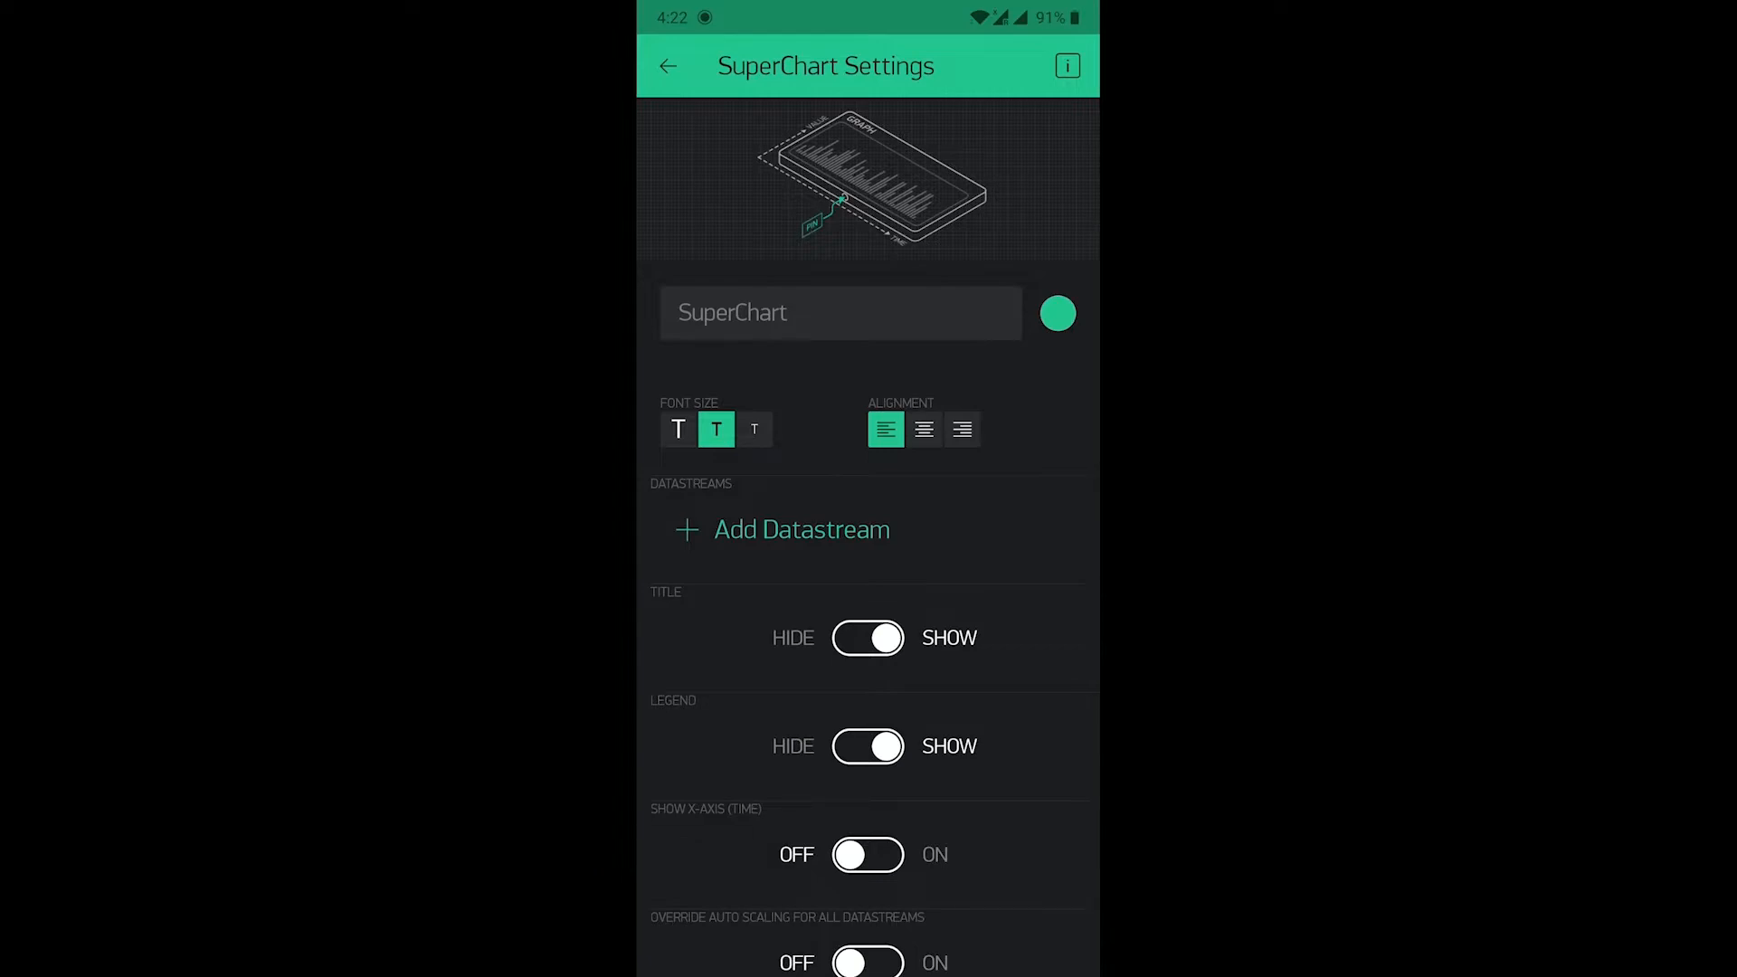
click(840, 314)
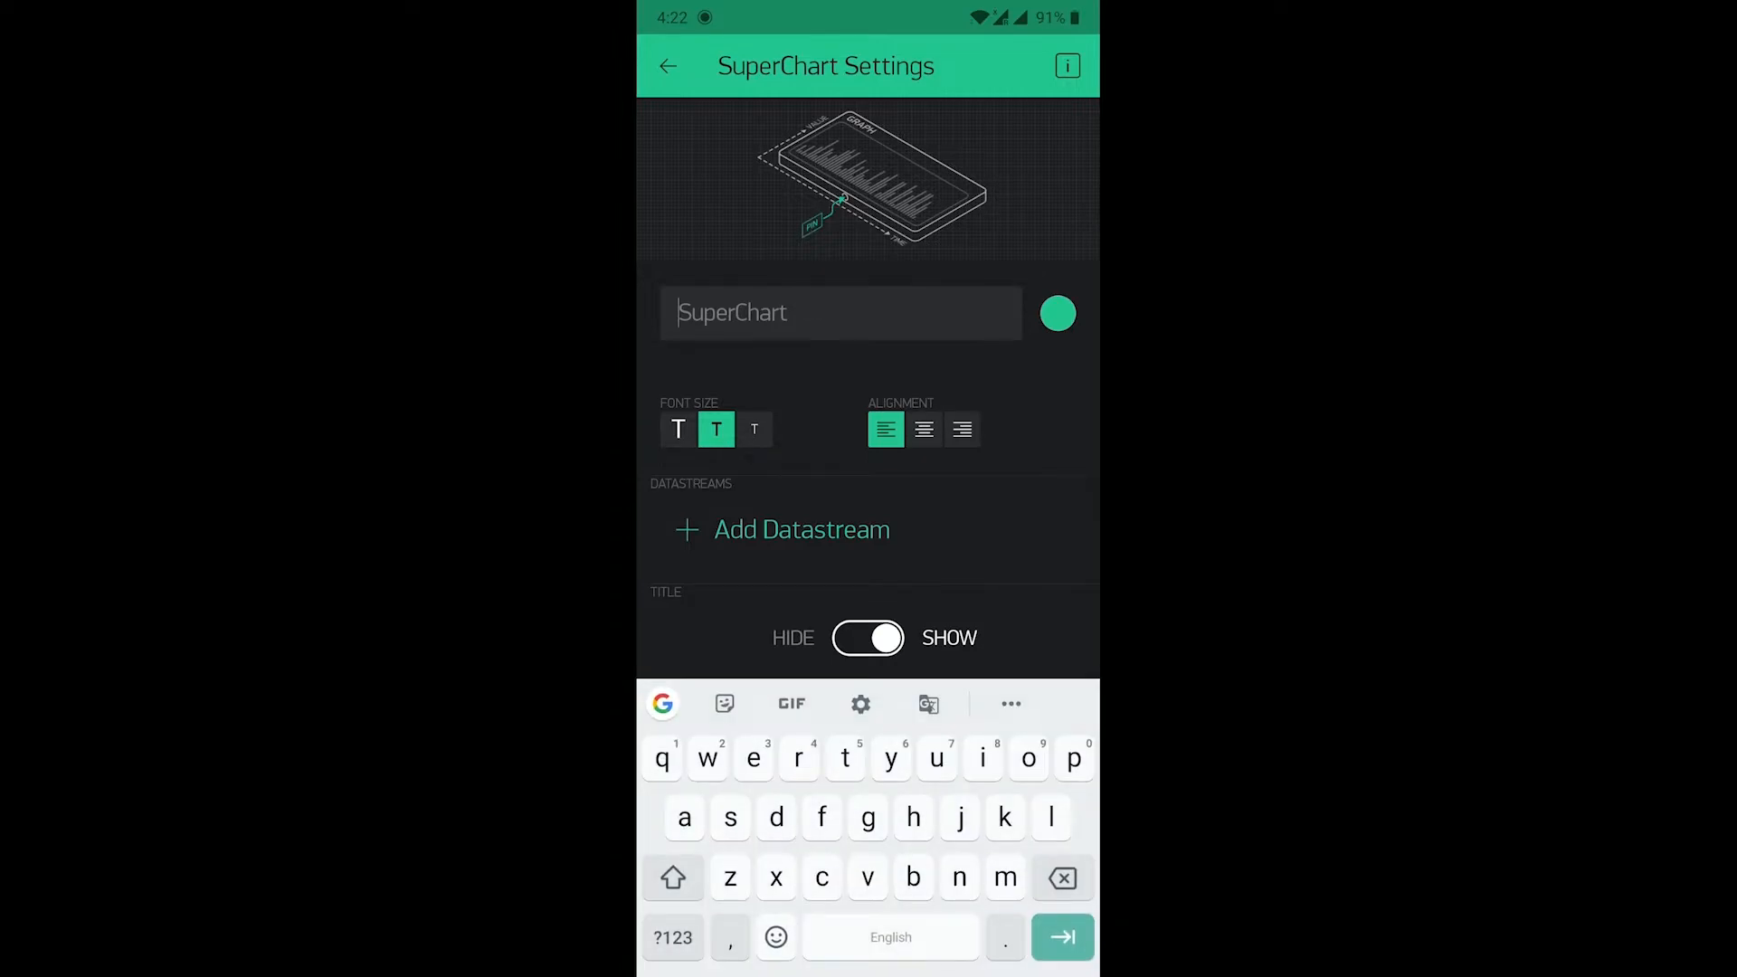
text(gasl)
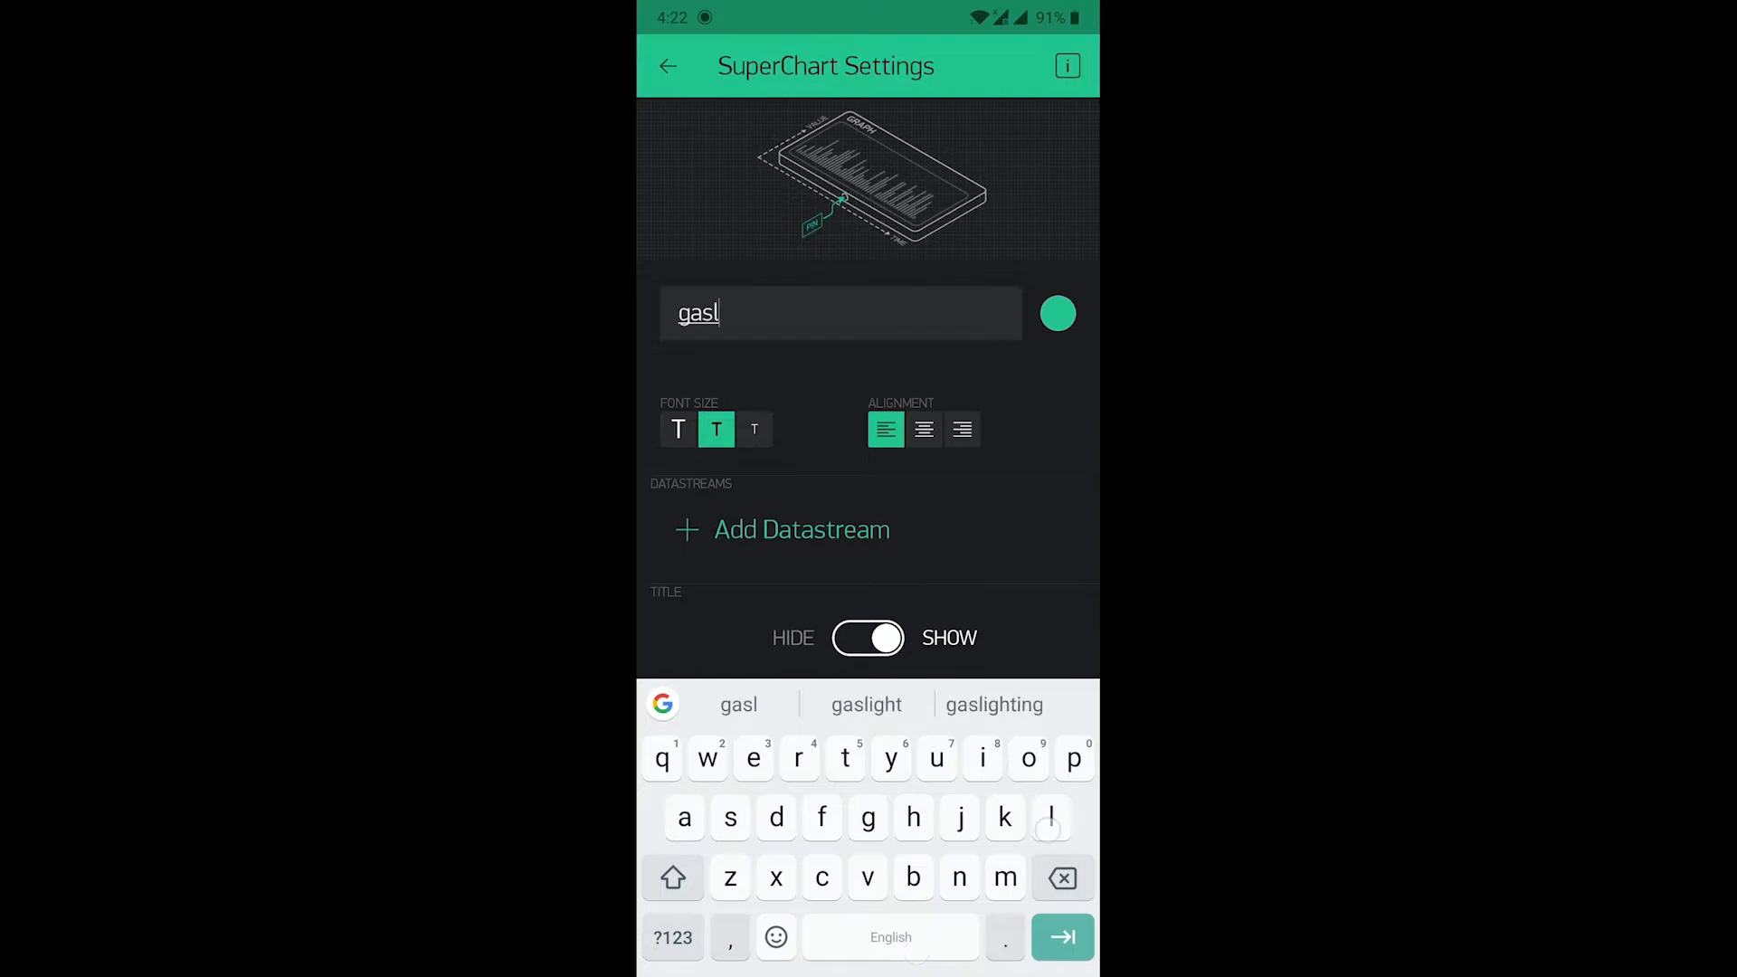
text(evel)
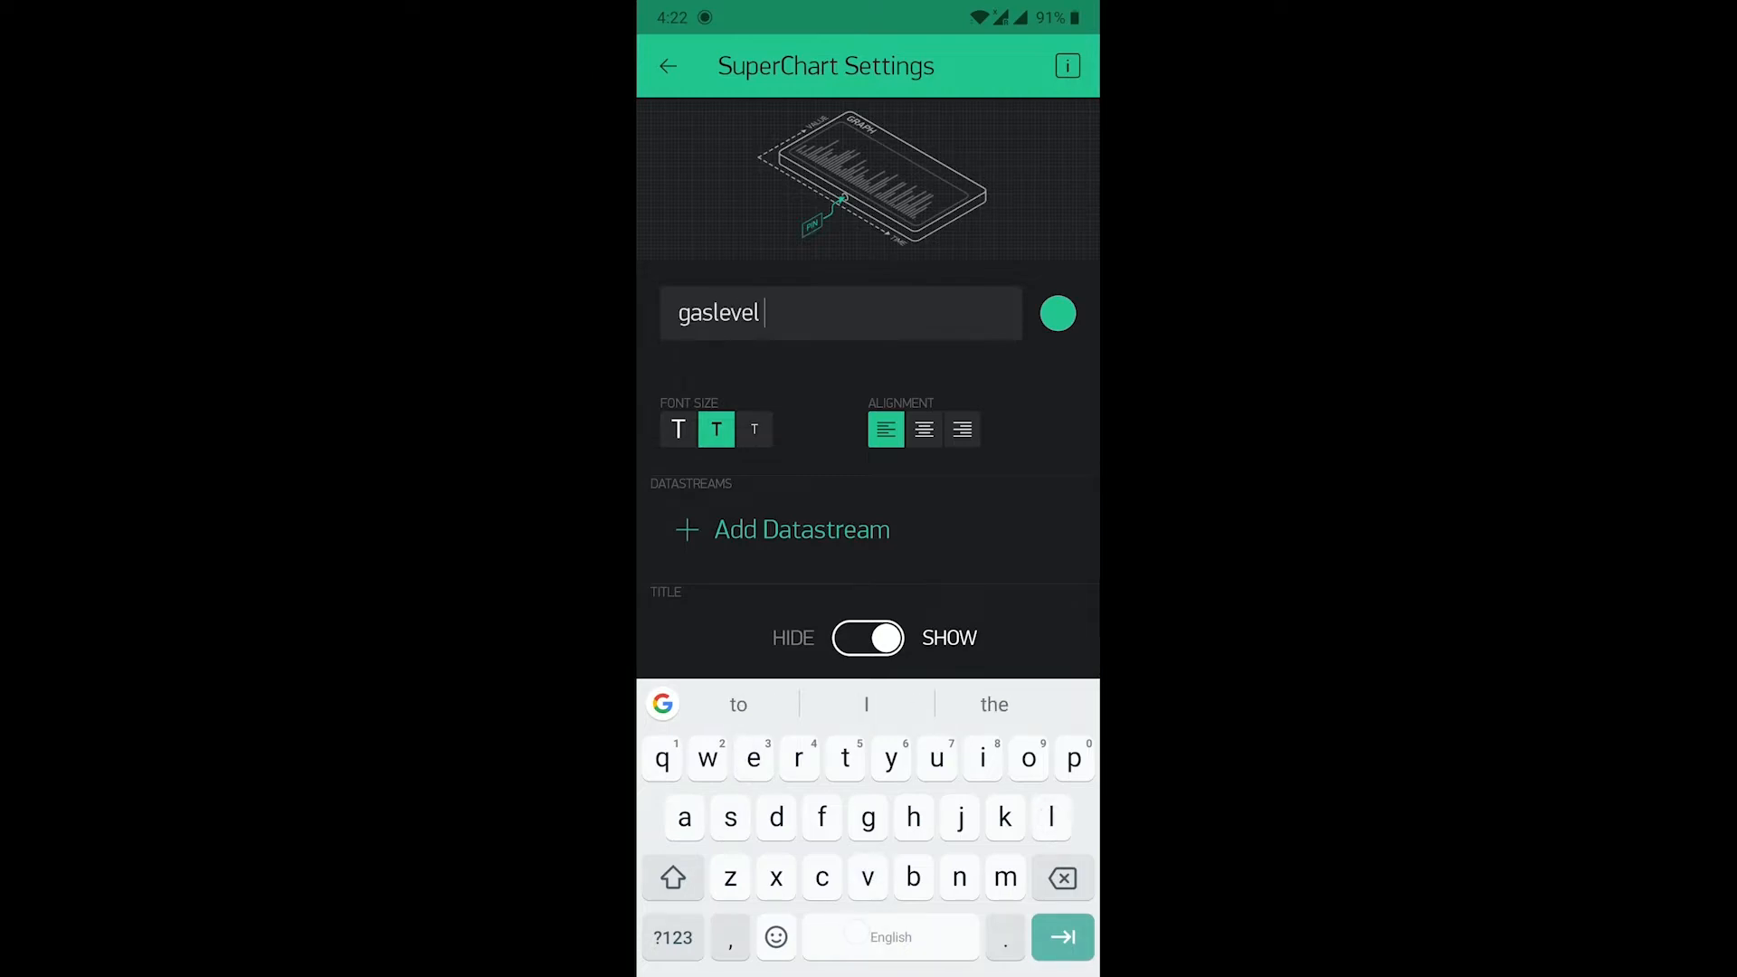
text(monitor)
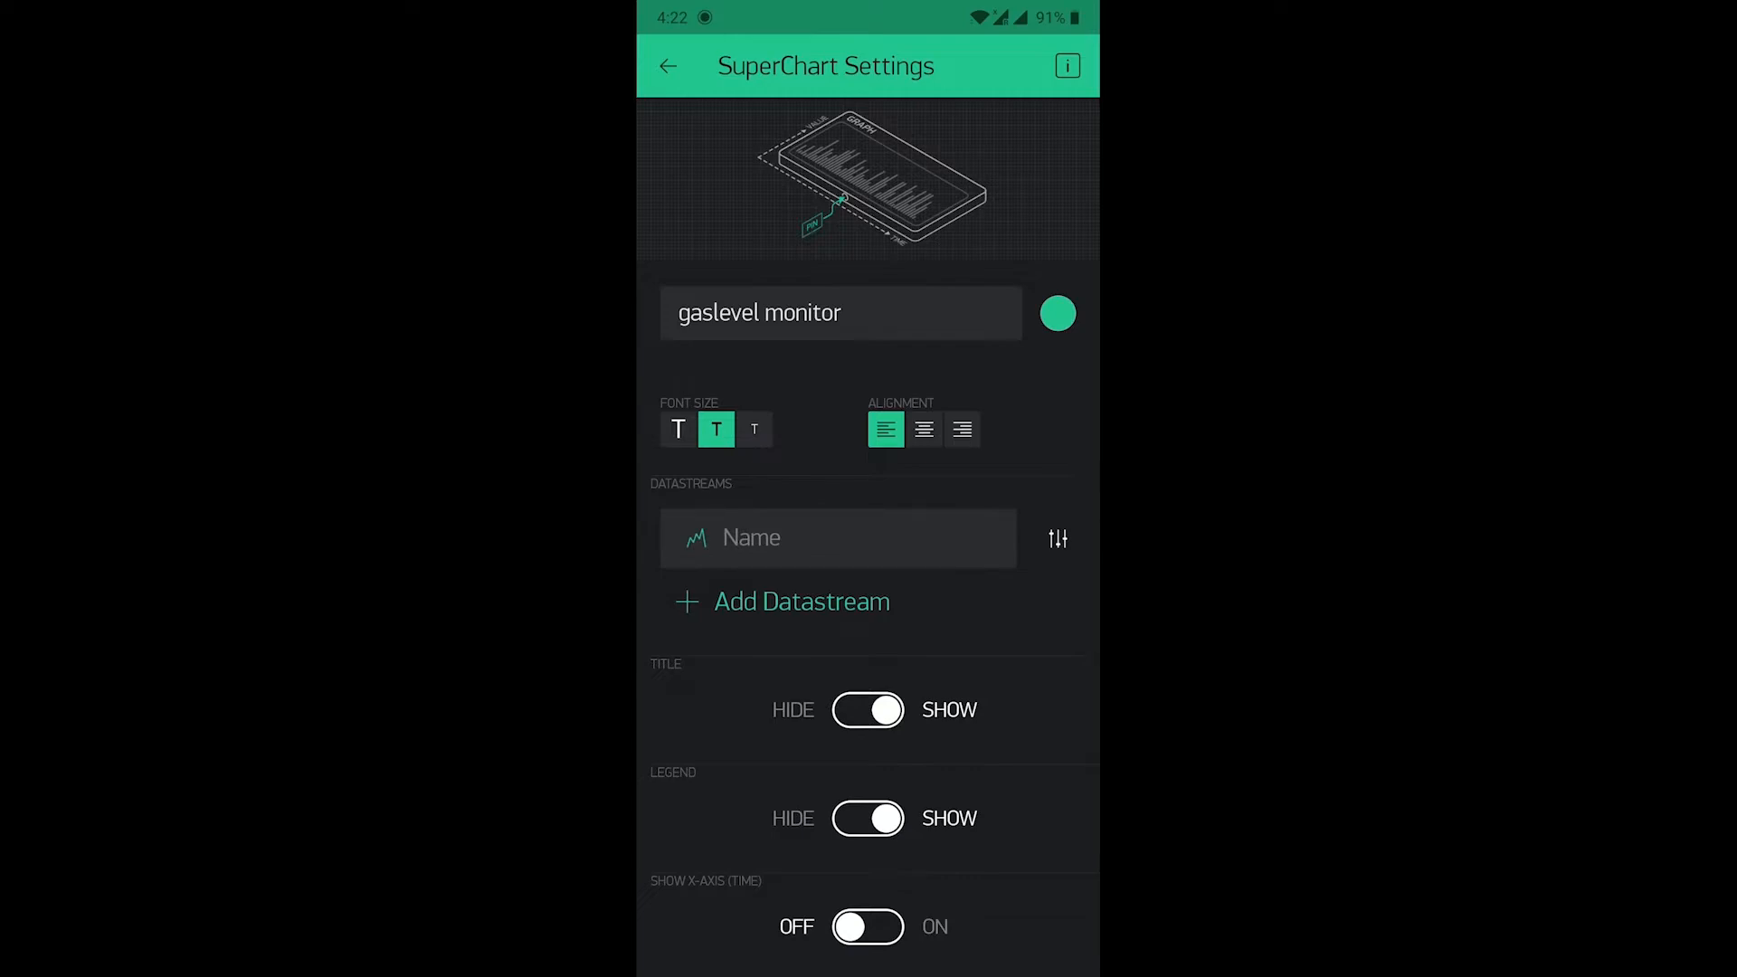
Step: Set the chart's datastream input to virtual pin V1
click(1055, 538)
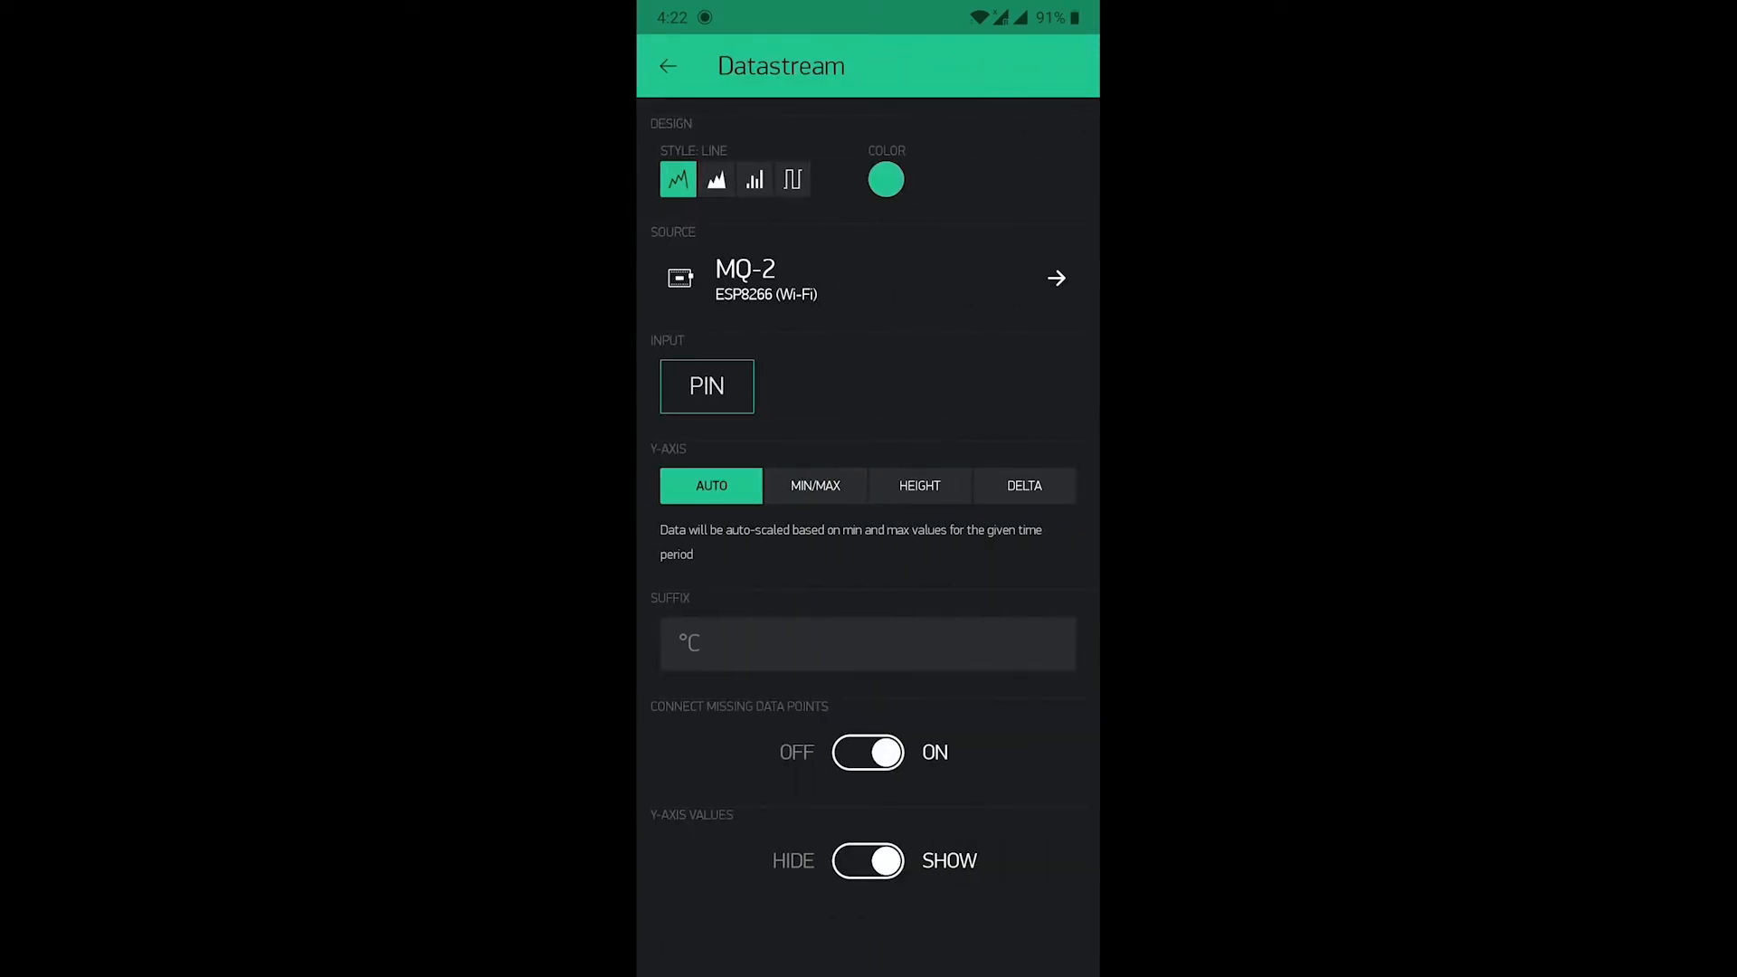
click(706, 385)
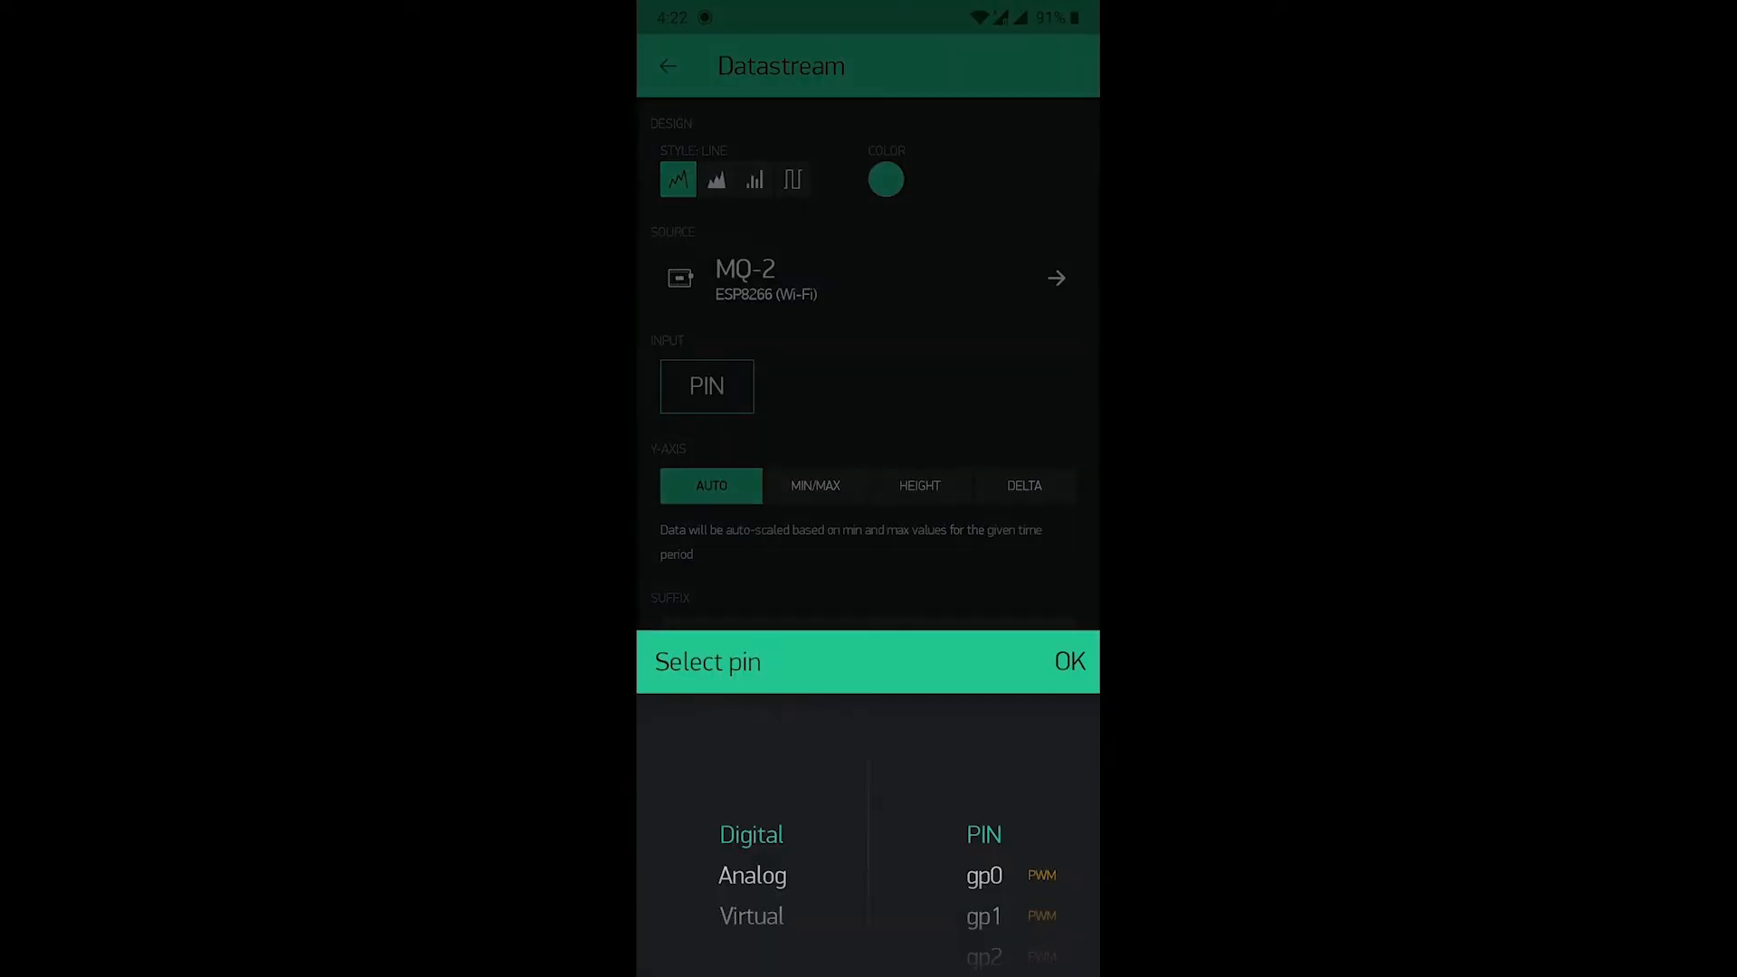
click(751, 916)
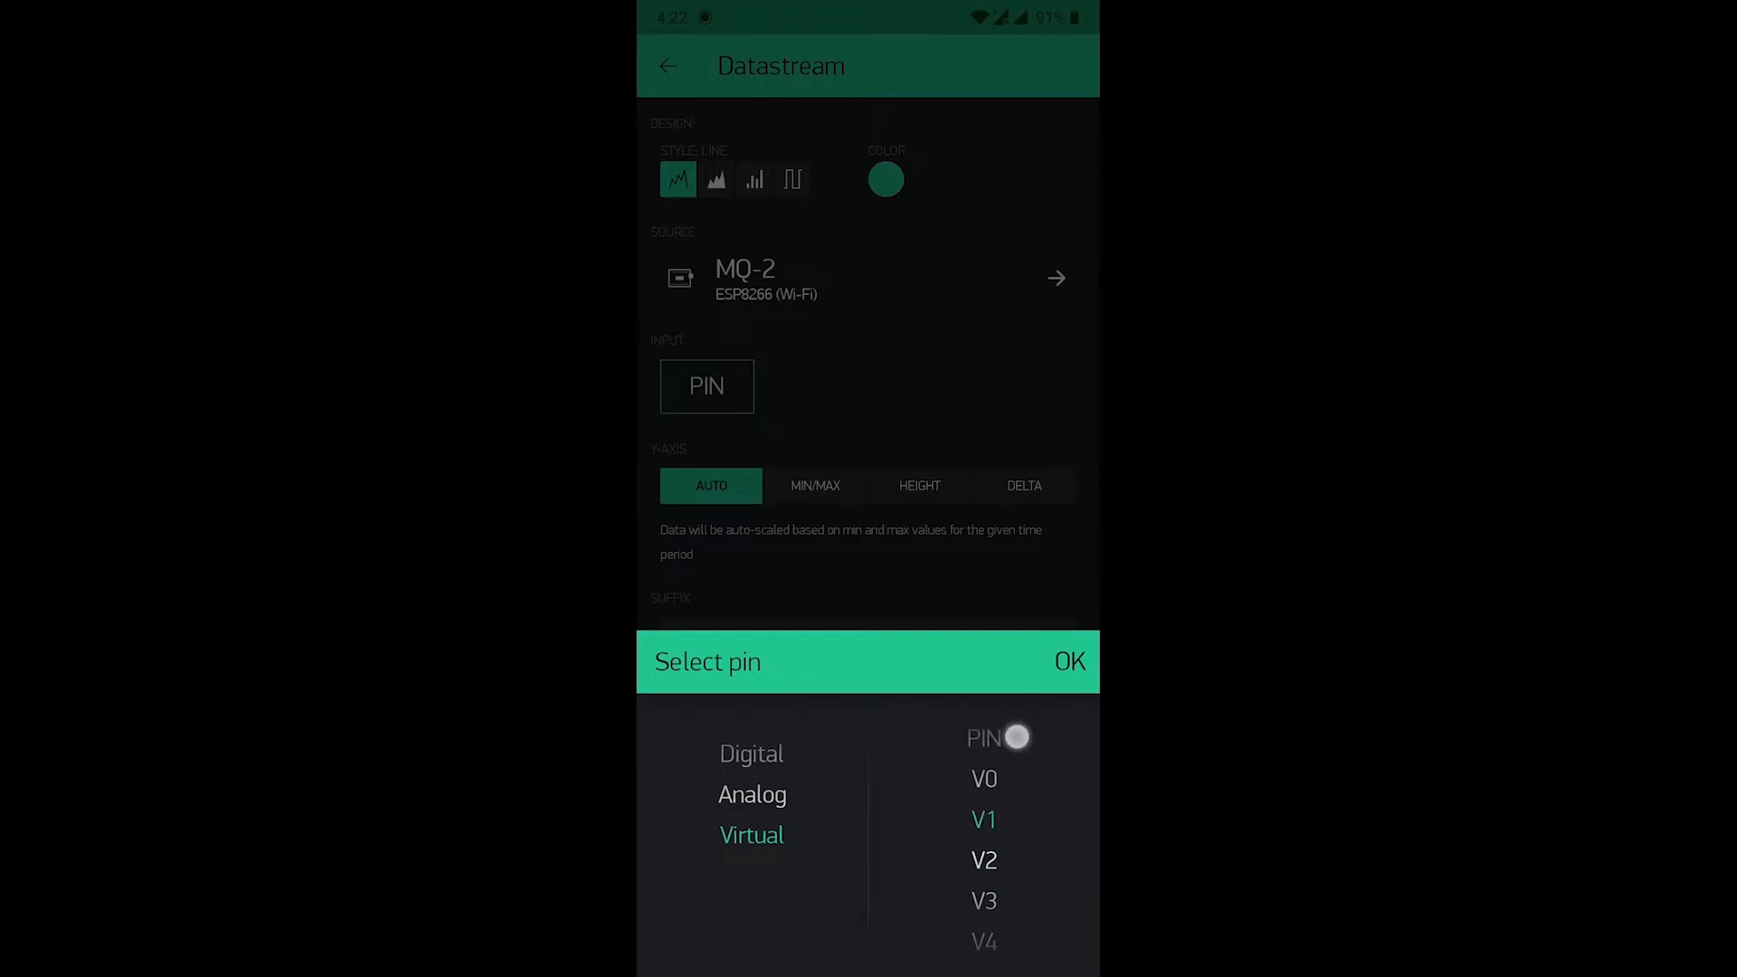
click(1069, 663)
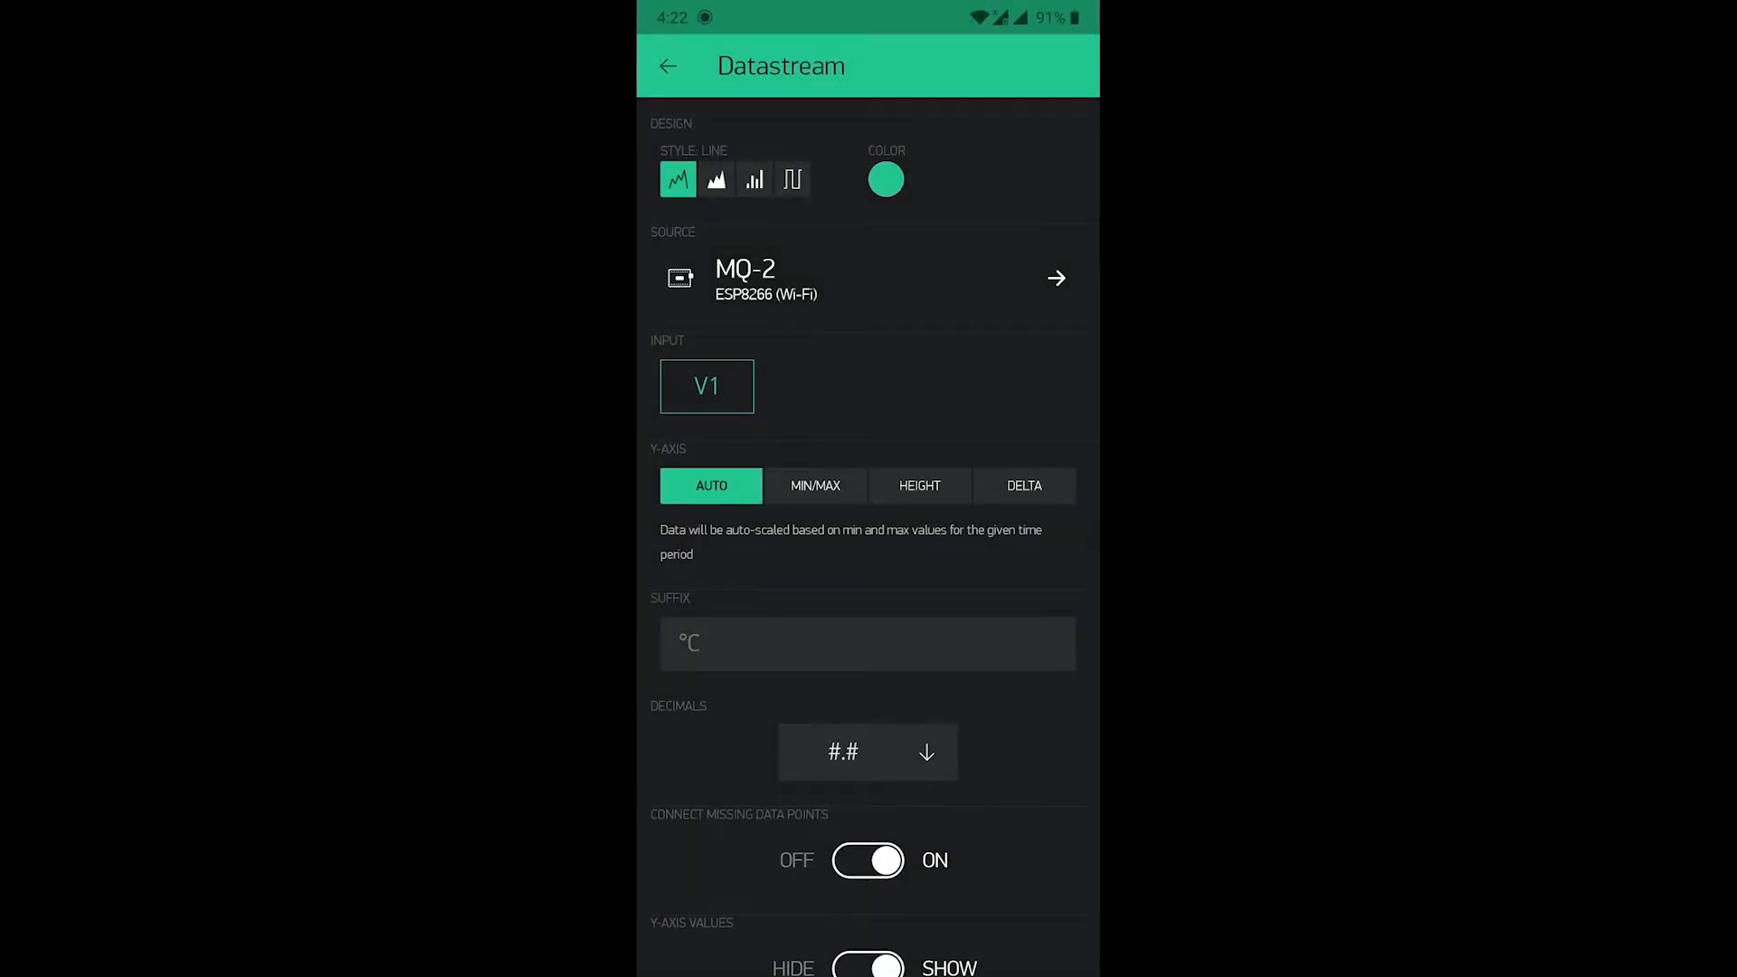
Step: Try the bar and binary styles, then keep the filled area style for the datastream
click(717, 179)
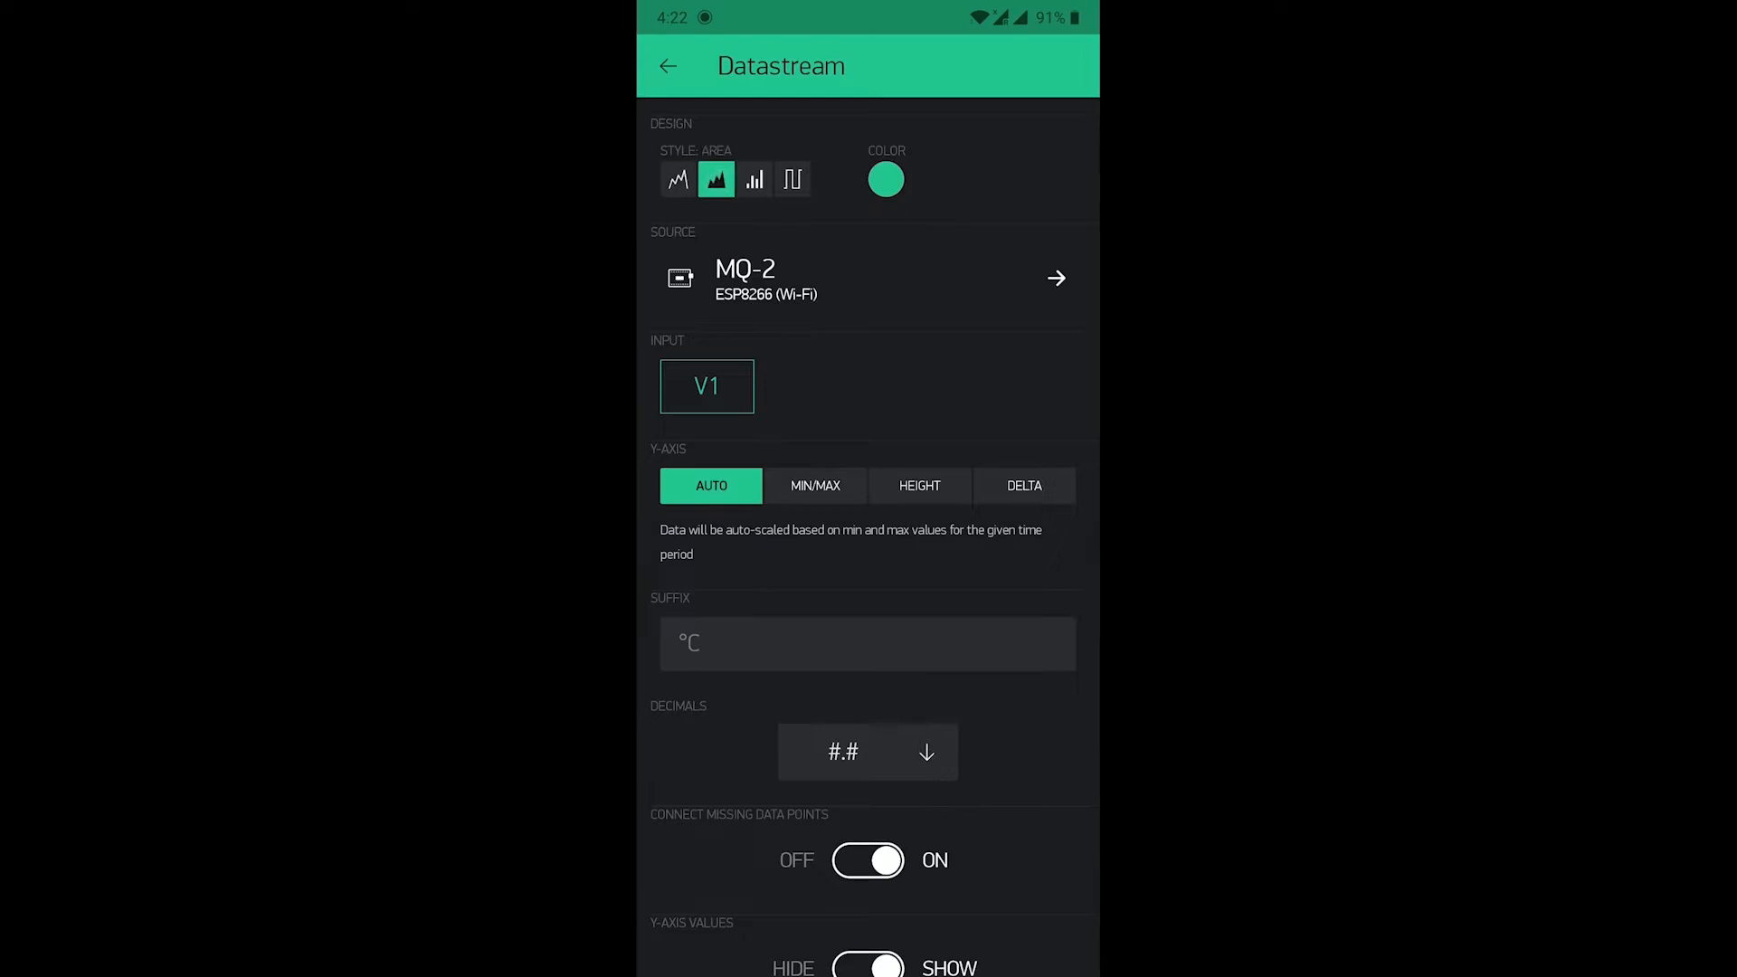
click(754, 179)
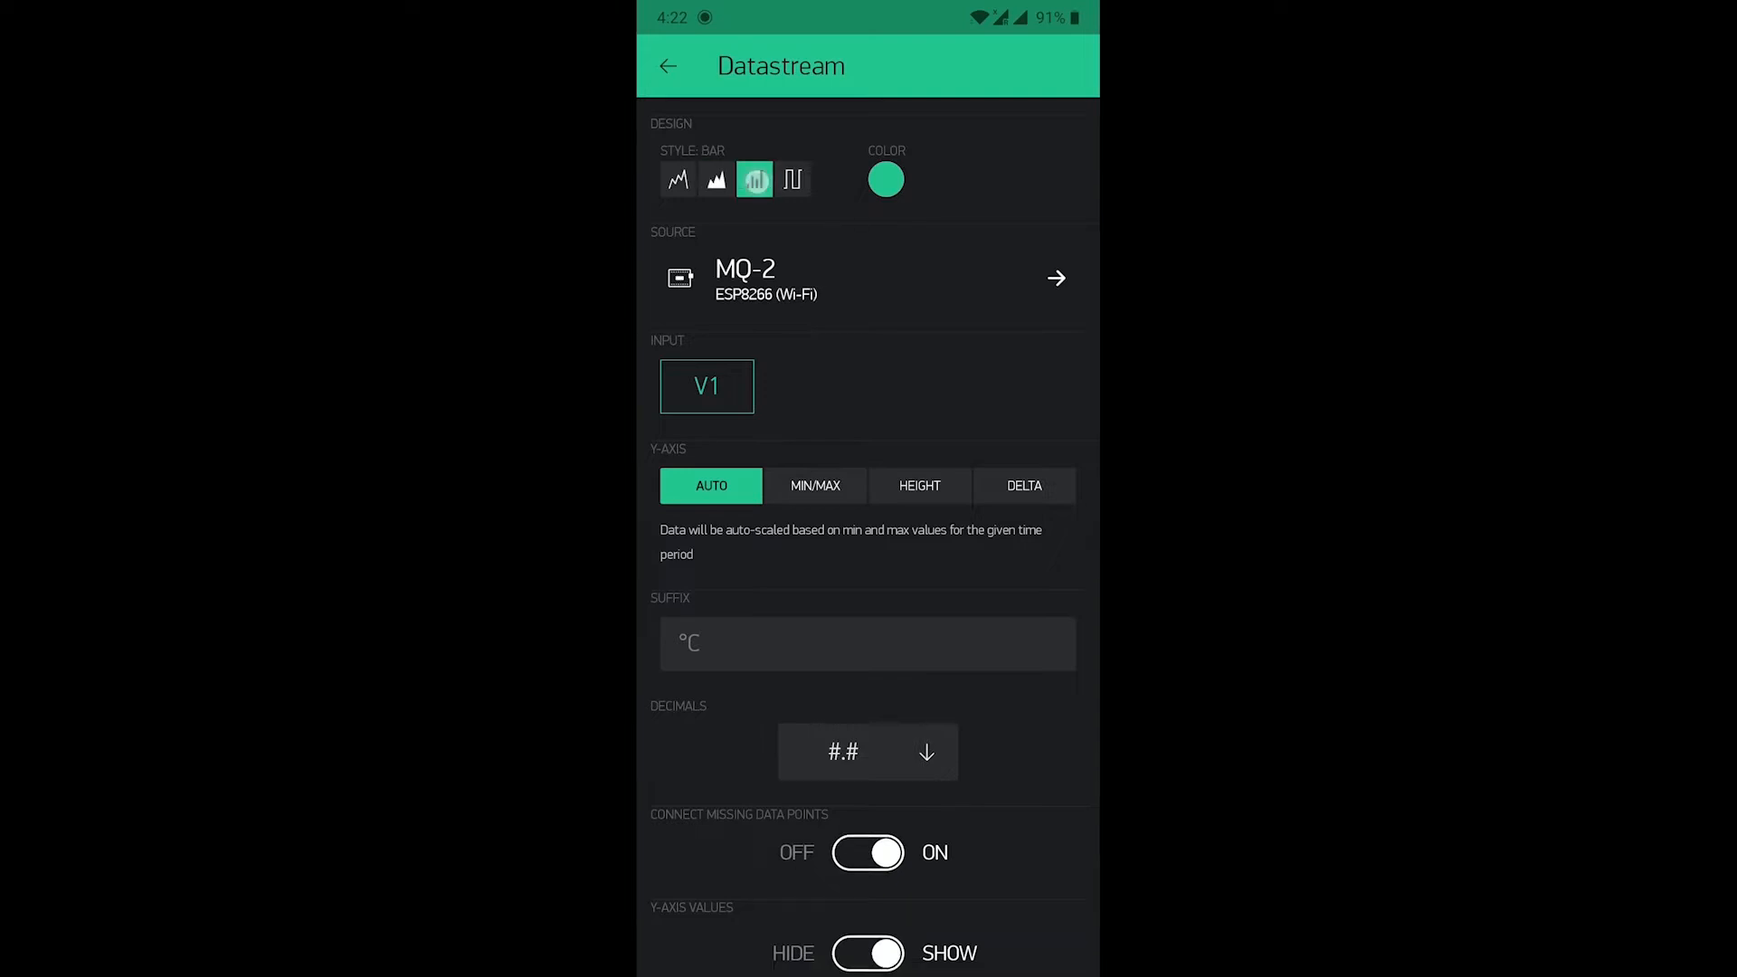
click(792, 180)
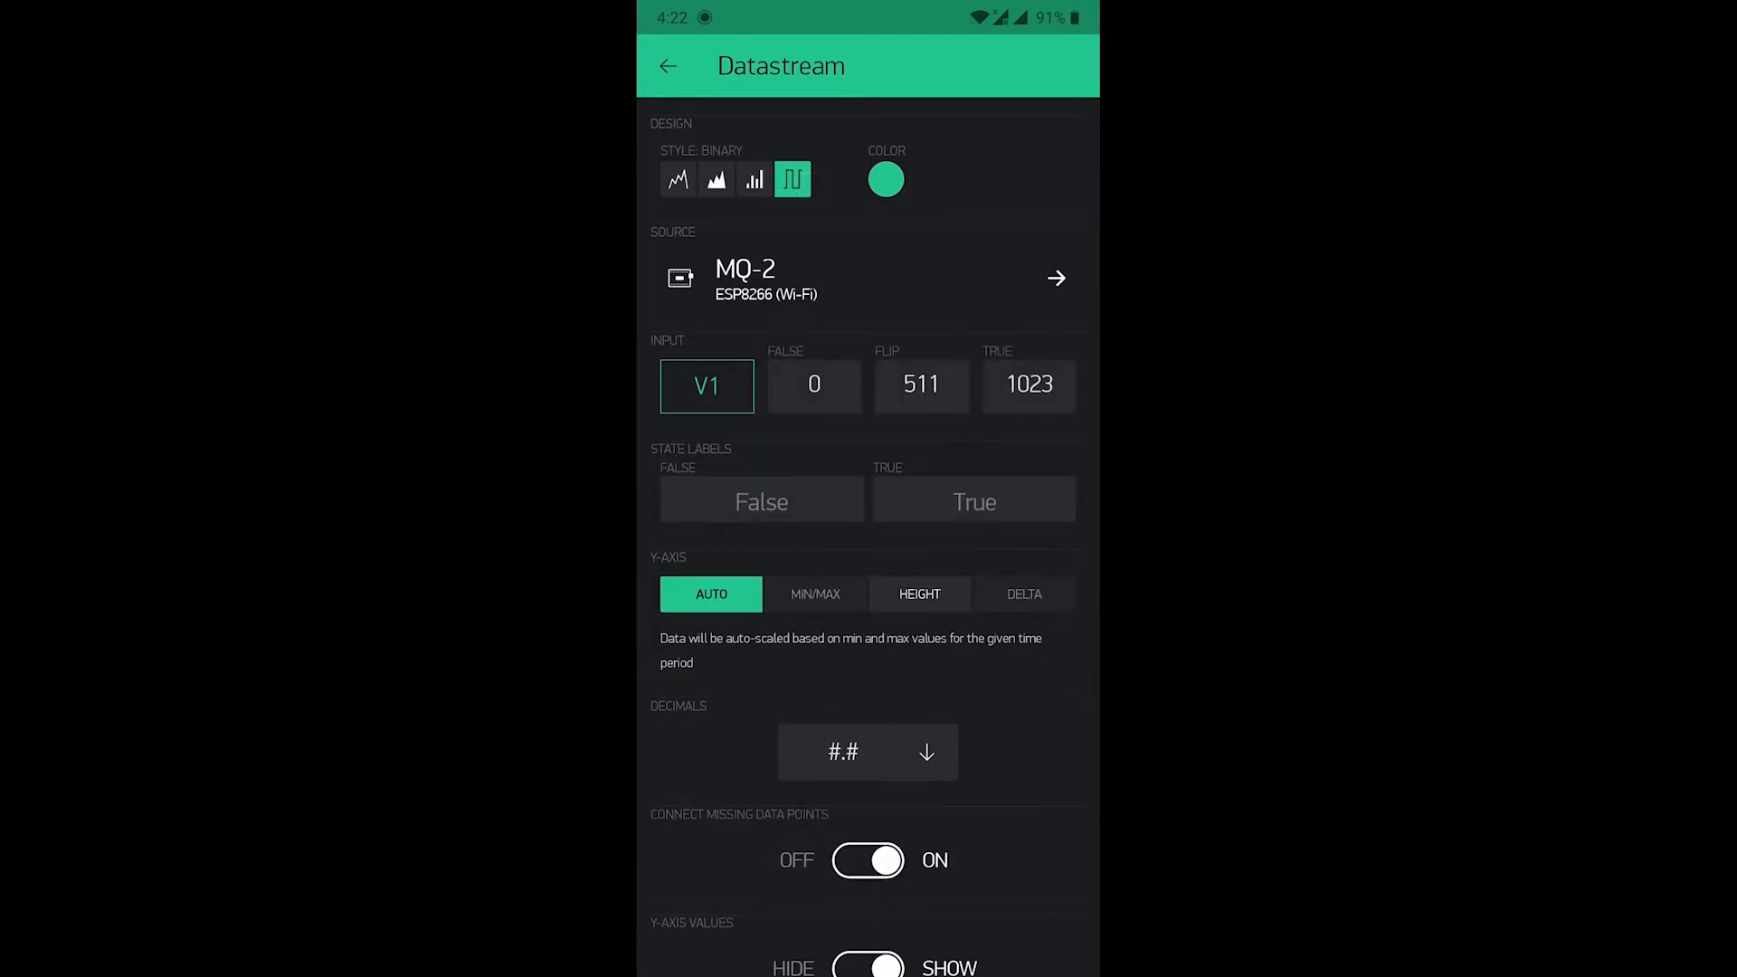
click(717, 179)
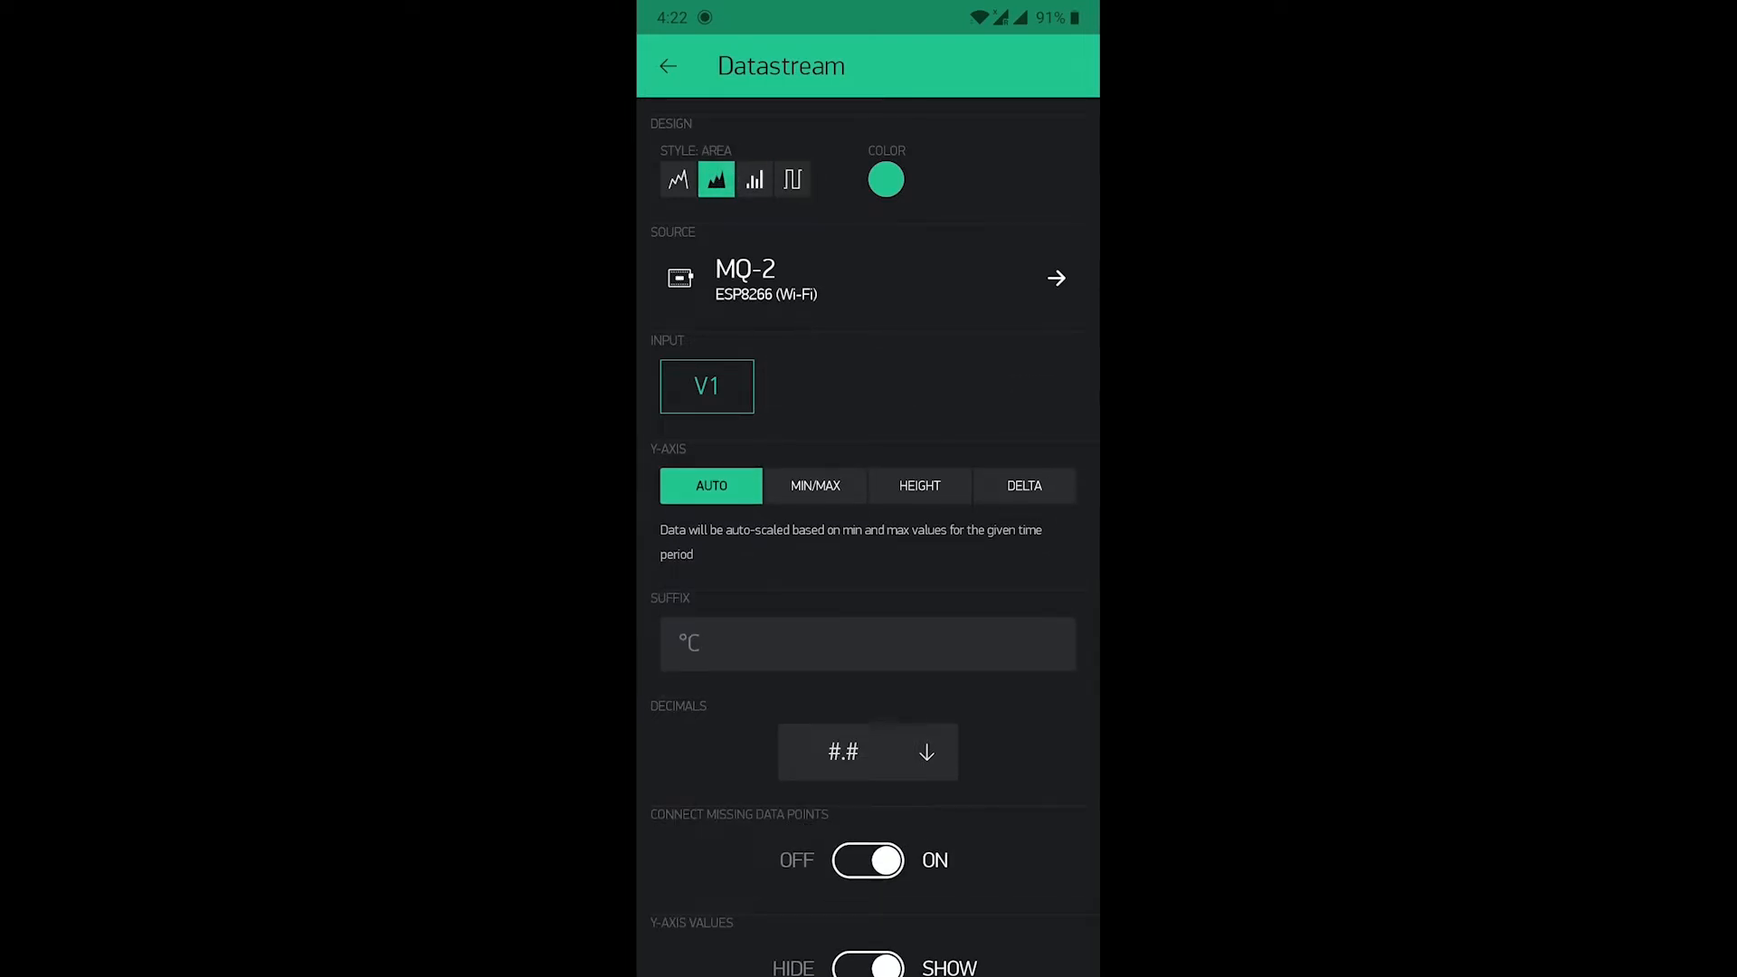
click(668, 65)
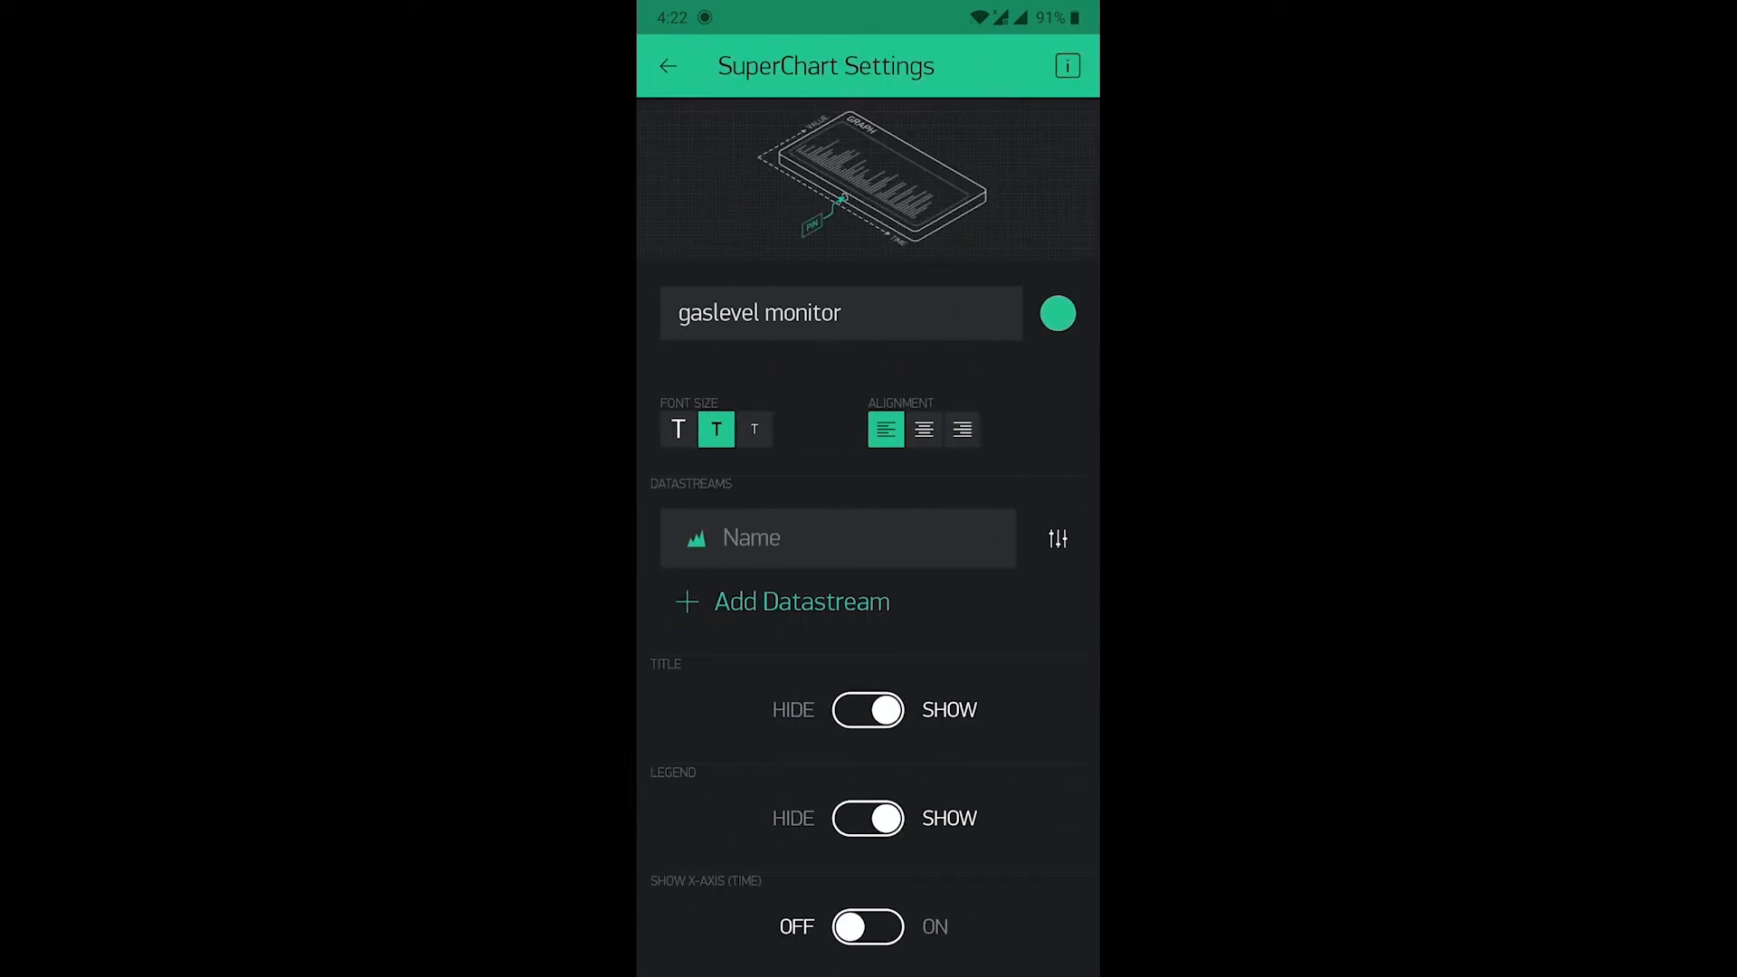
click(668, 65)
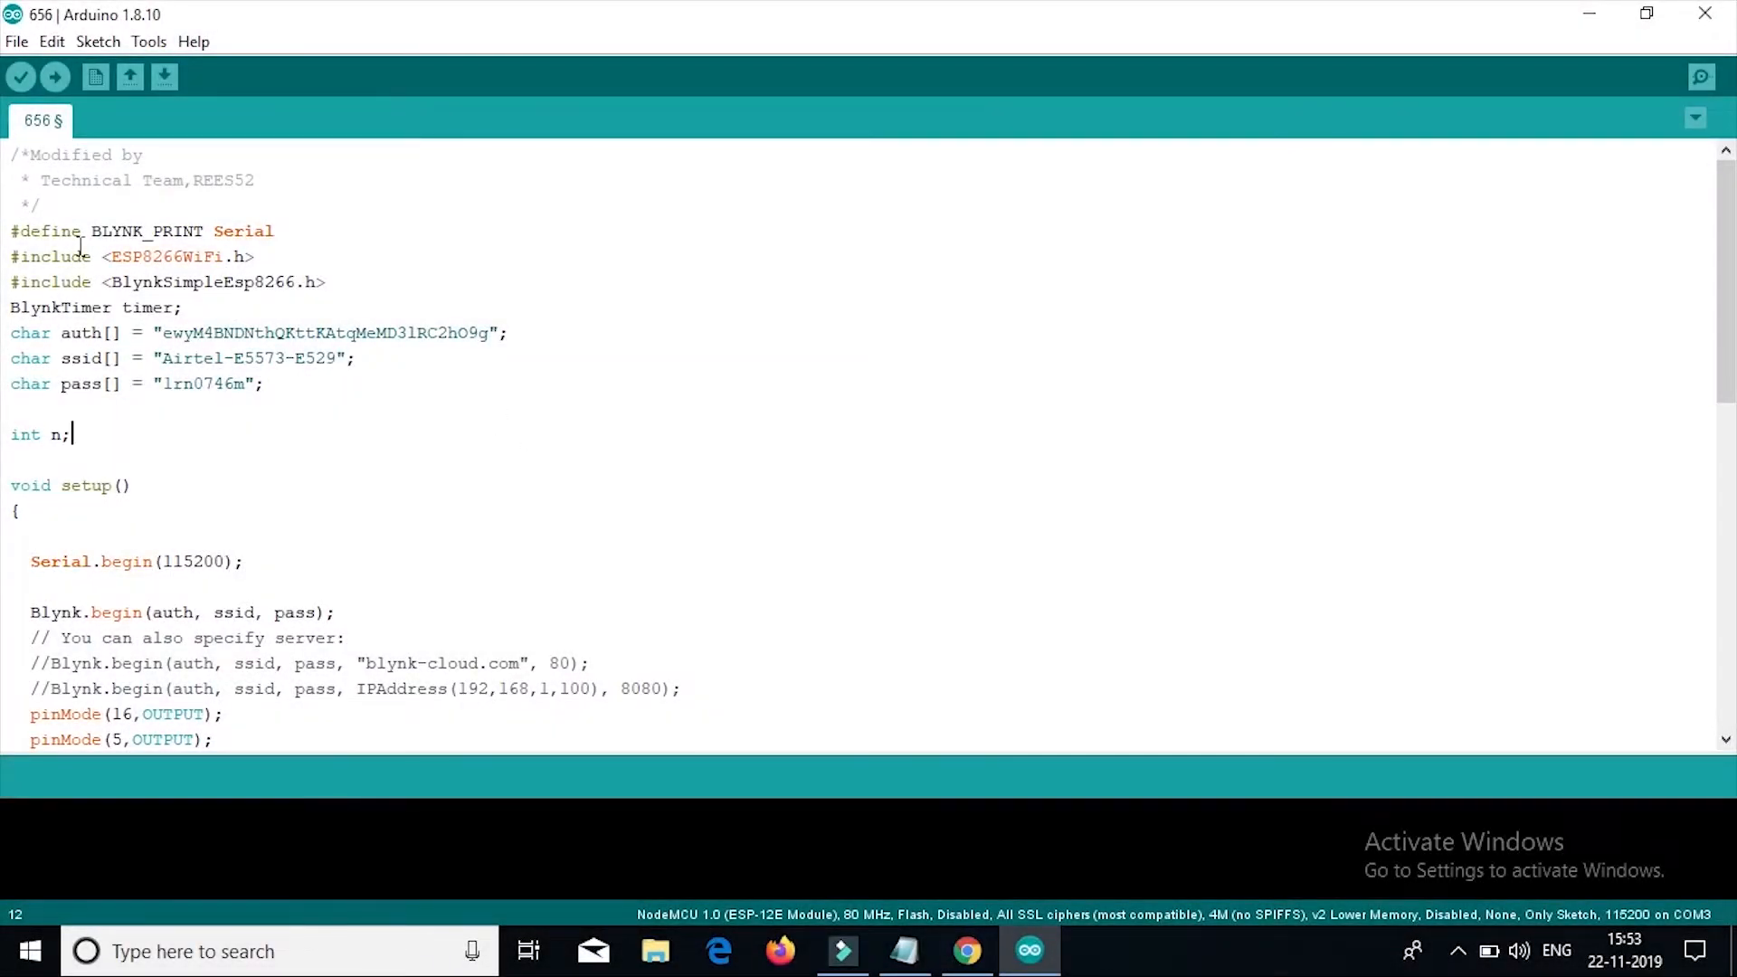
mouse_move(264, 282)
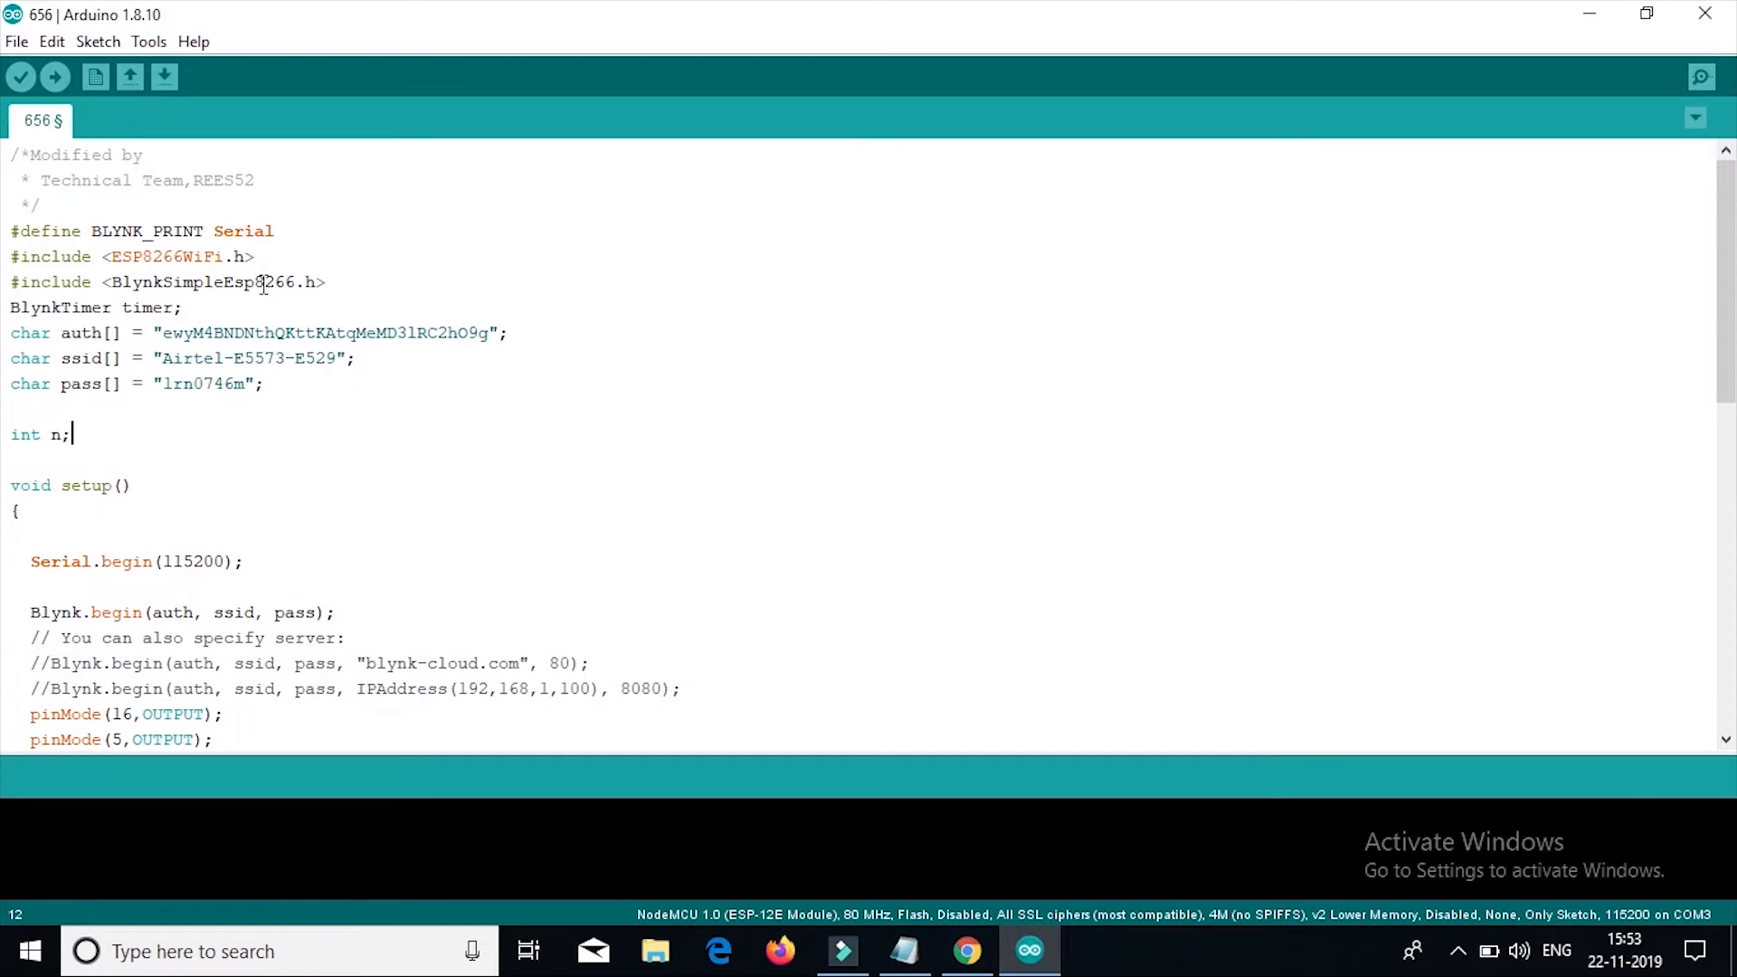
Step: Review the auth token, Wi-Fi ssid and password values in the sketch
double_click(201, 282)
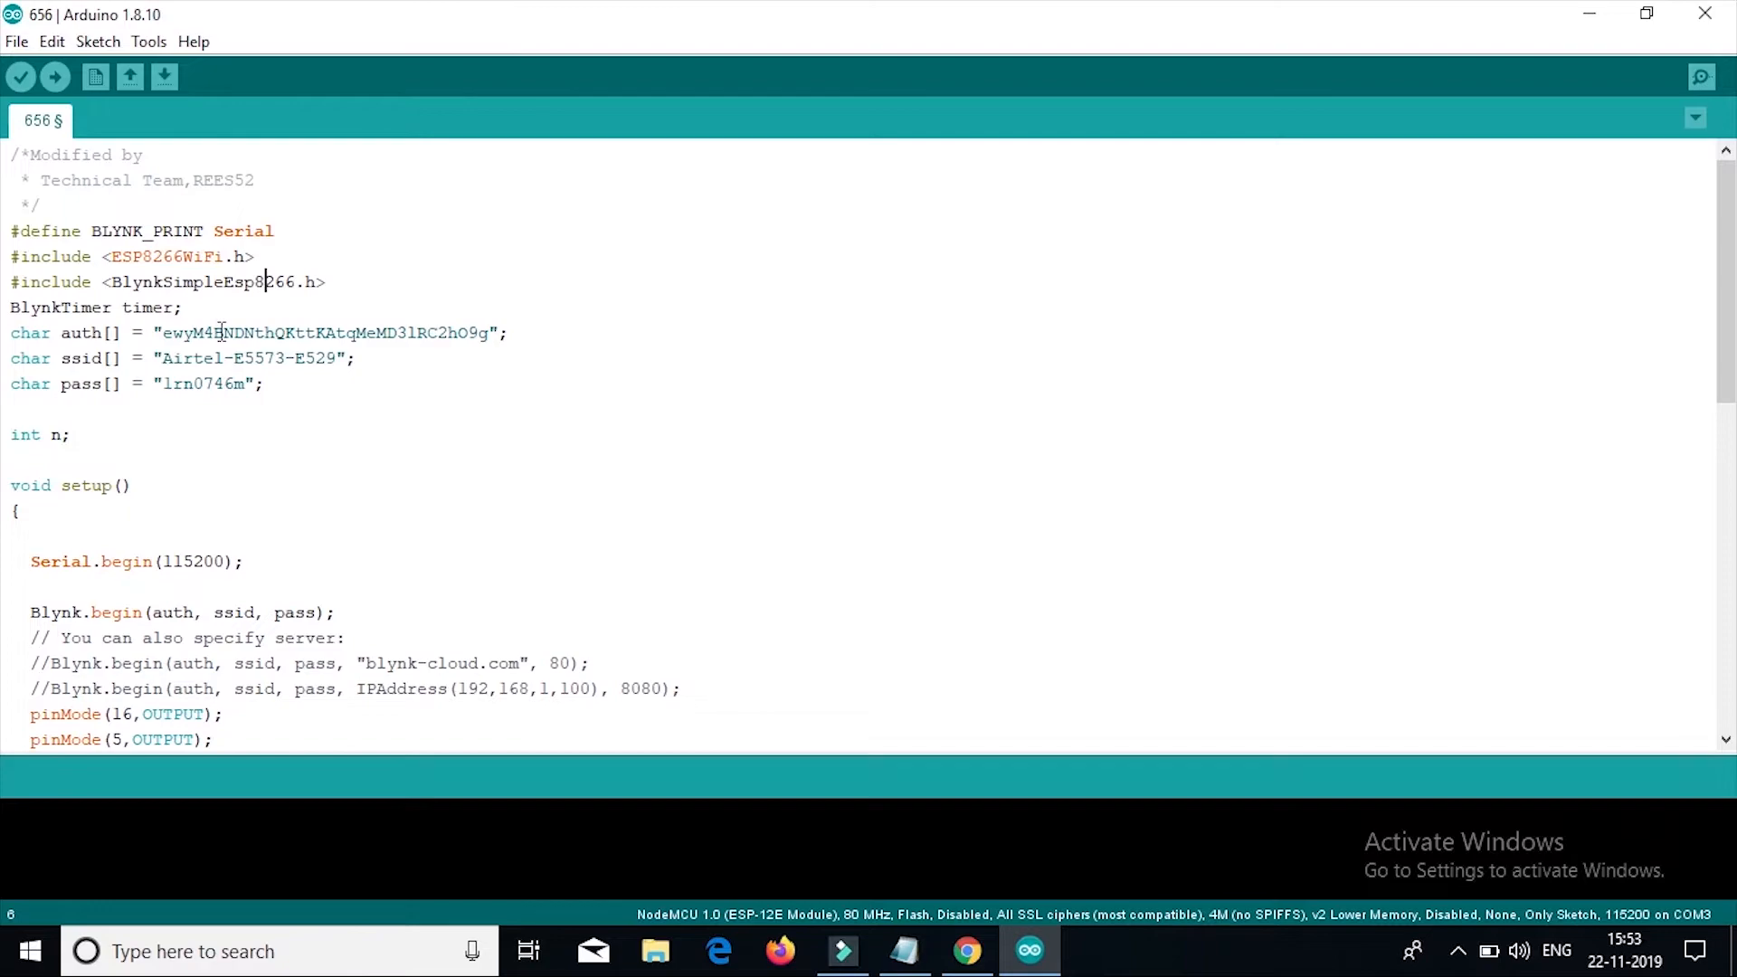
double_click(322, 333)
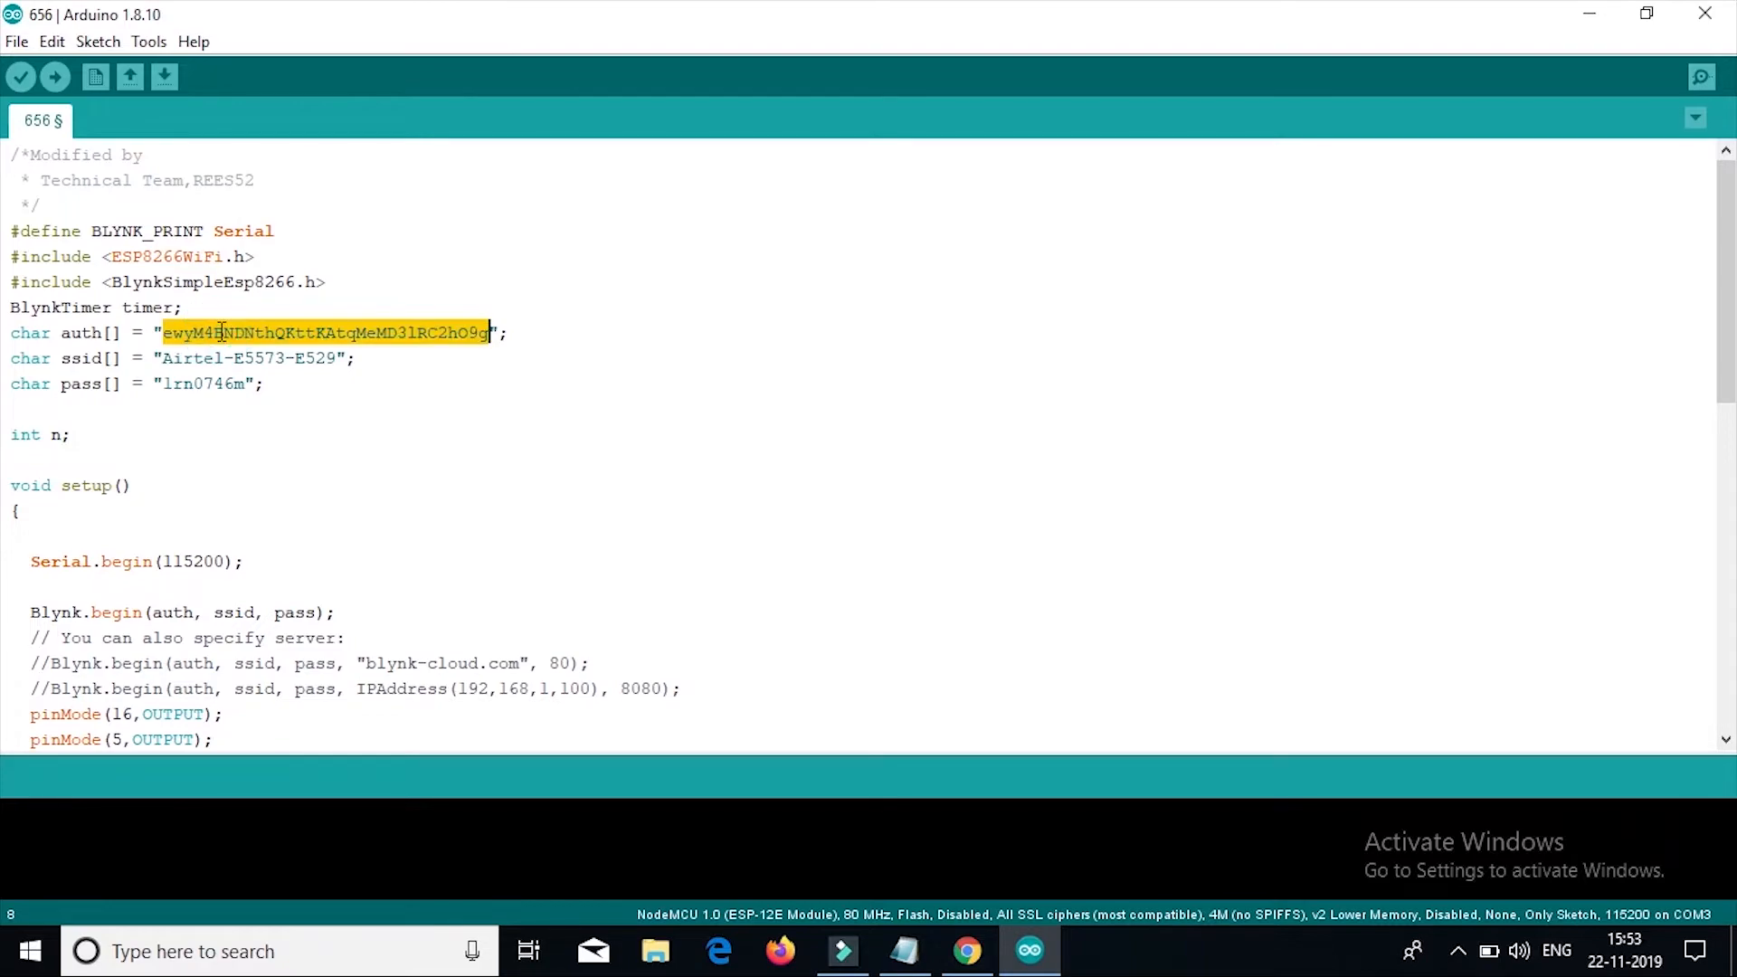
double_click(190, 358)
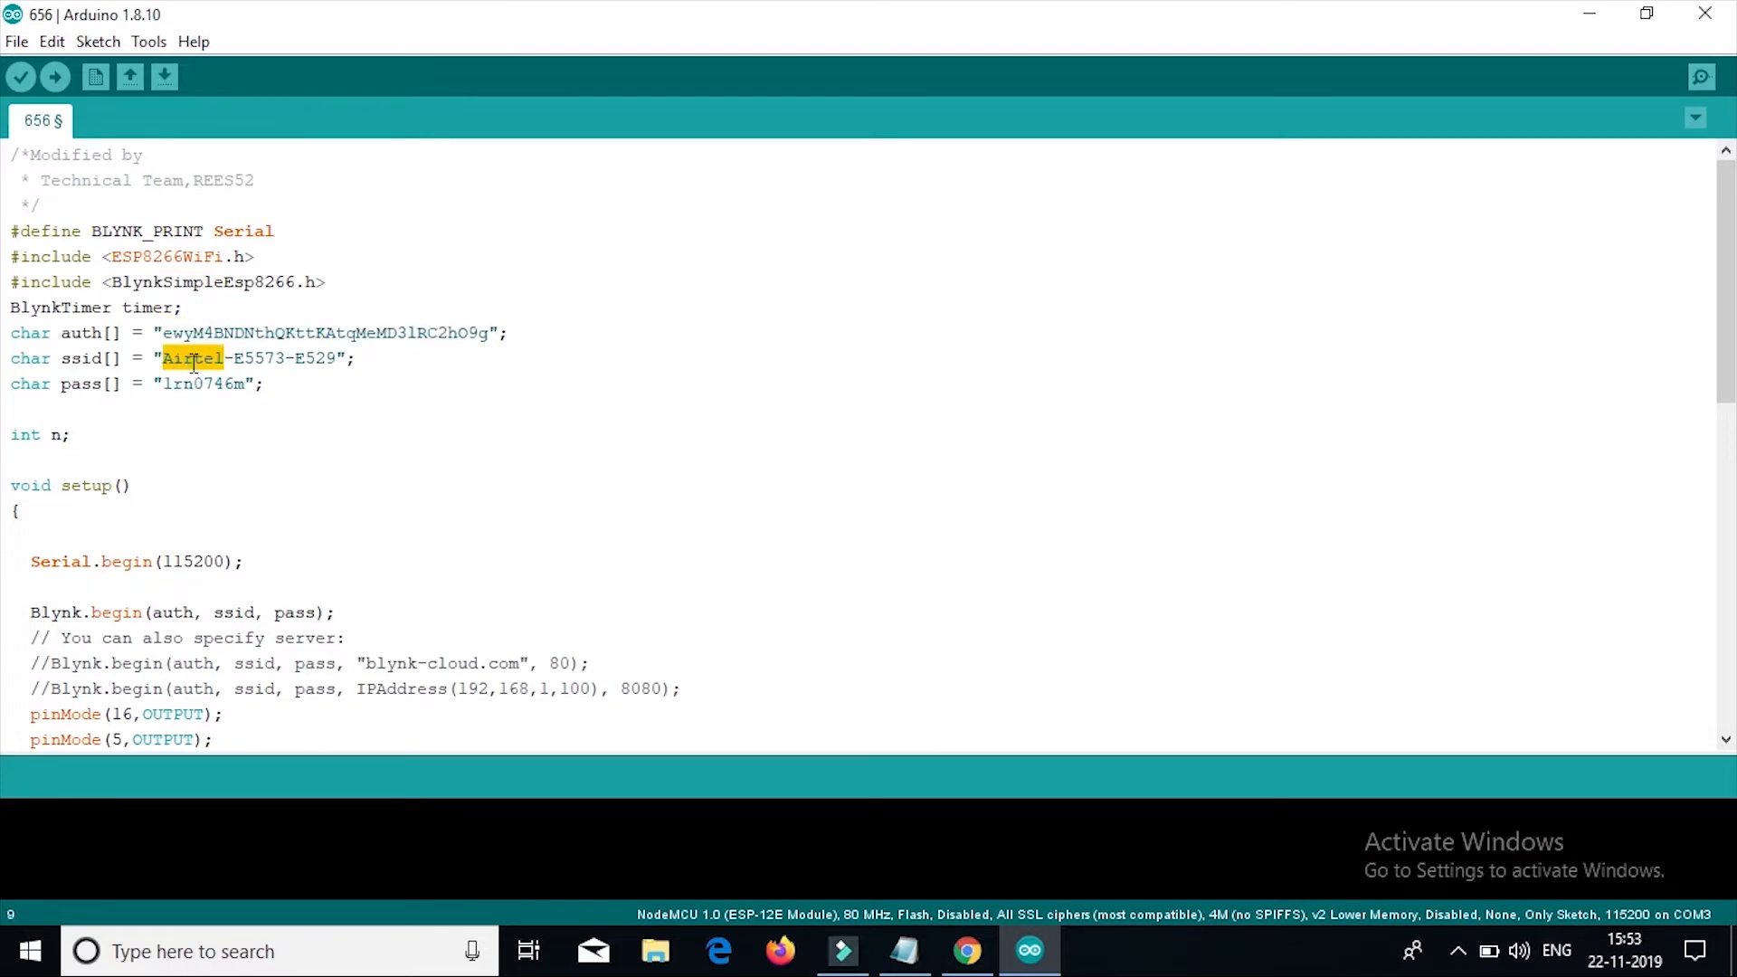
mouse_move(185, 387)
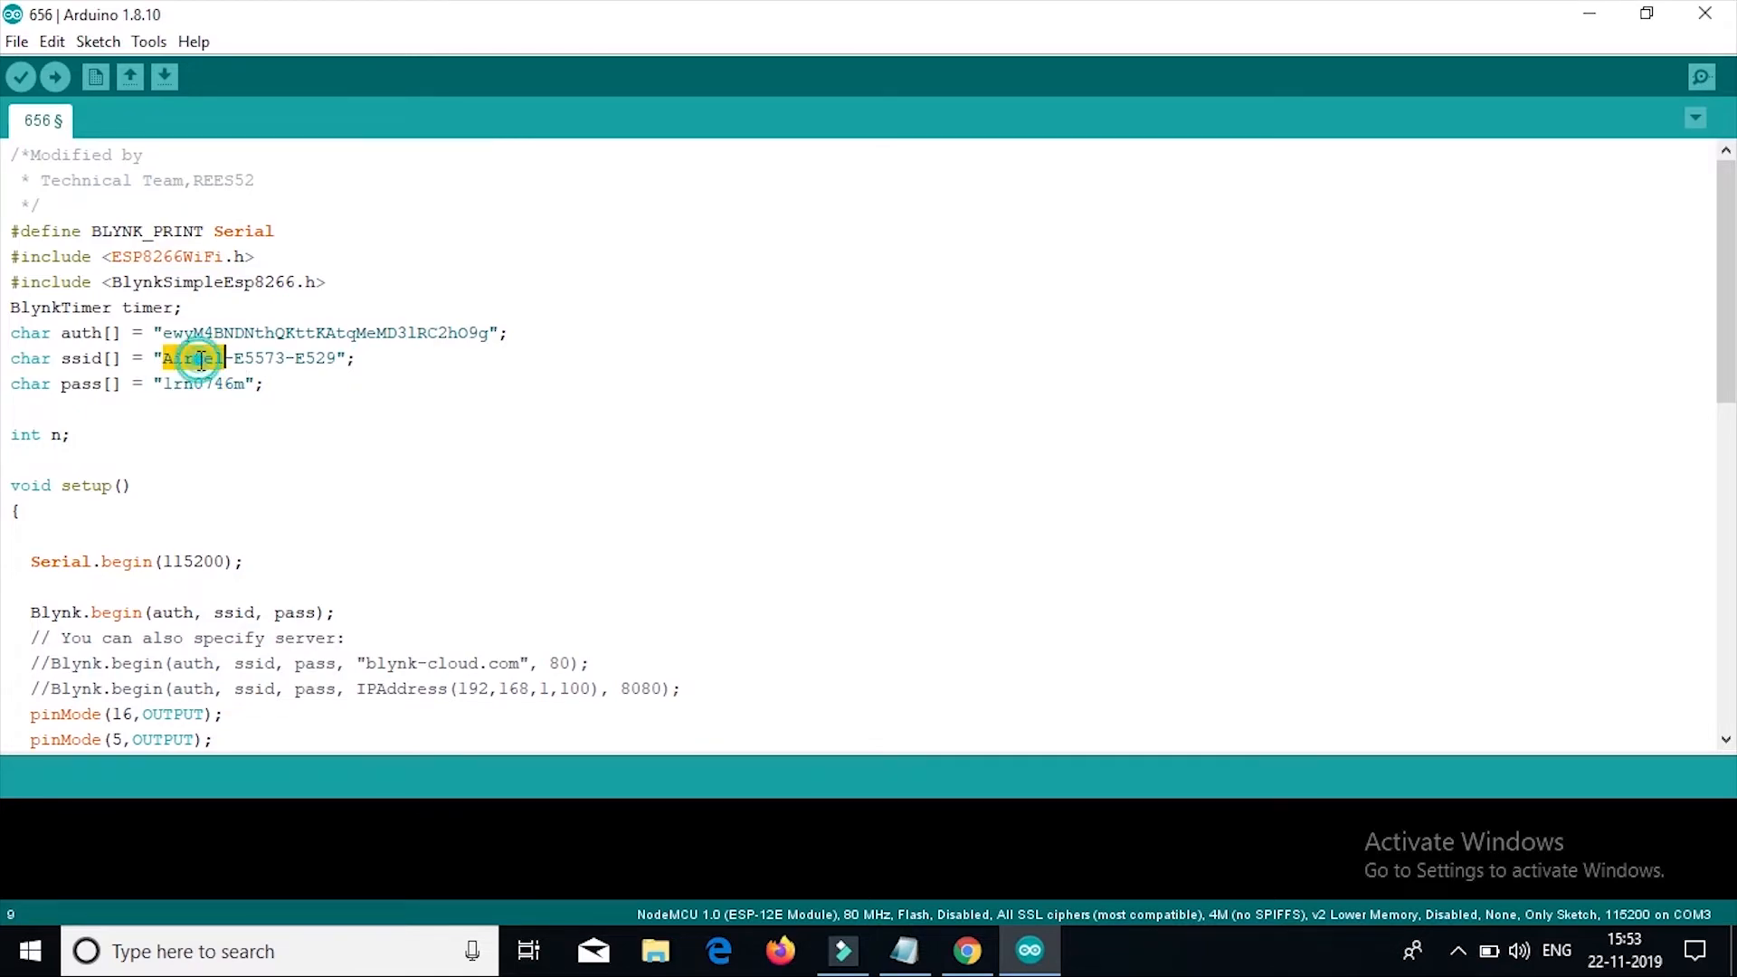
double_click(192, 358)
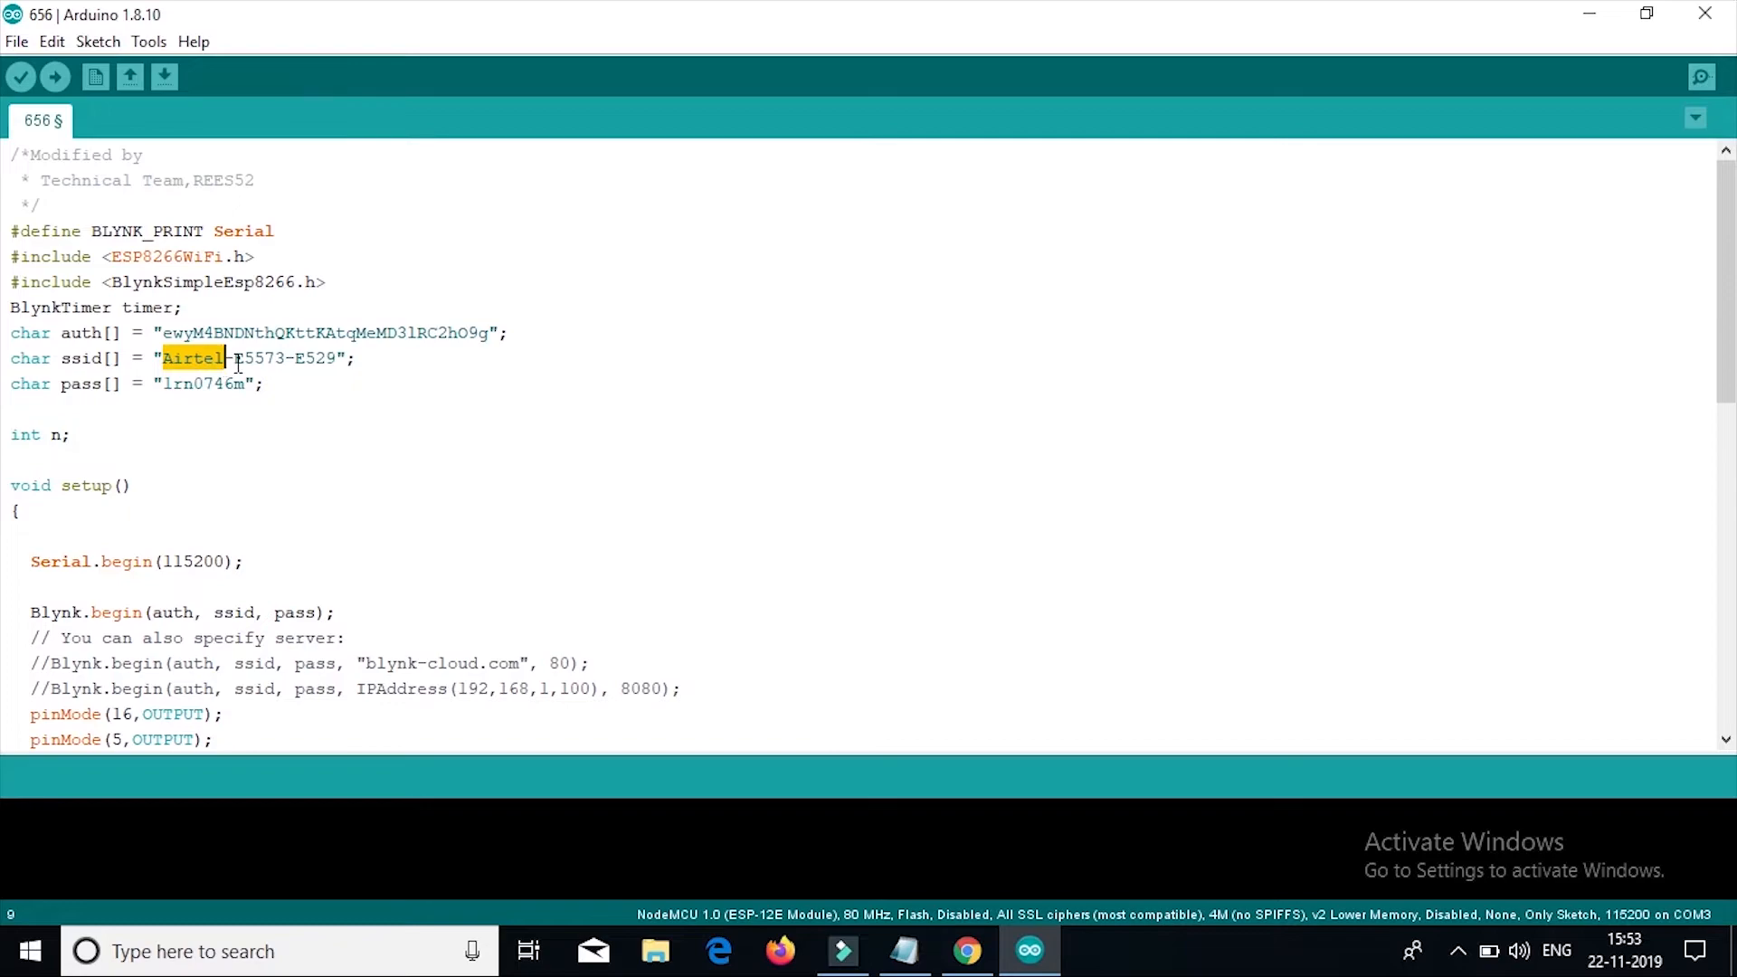
double_click(260, 359)
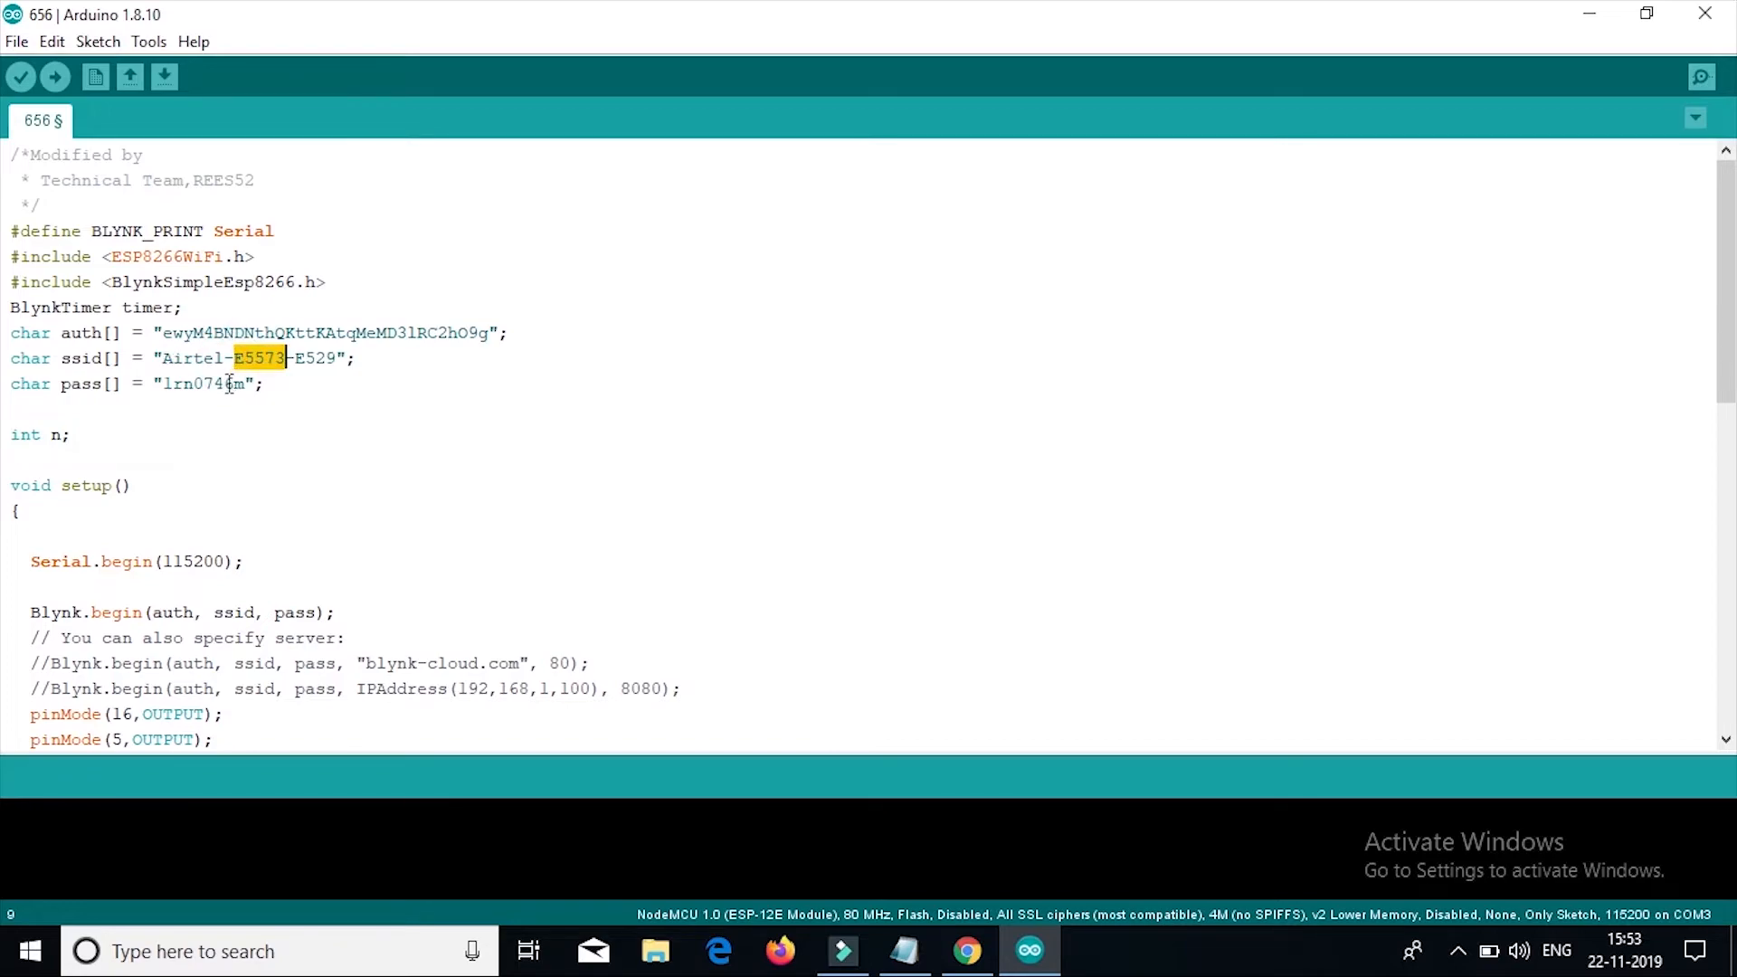
double_click(202, 384)
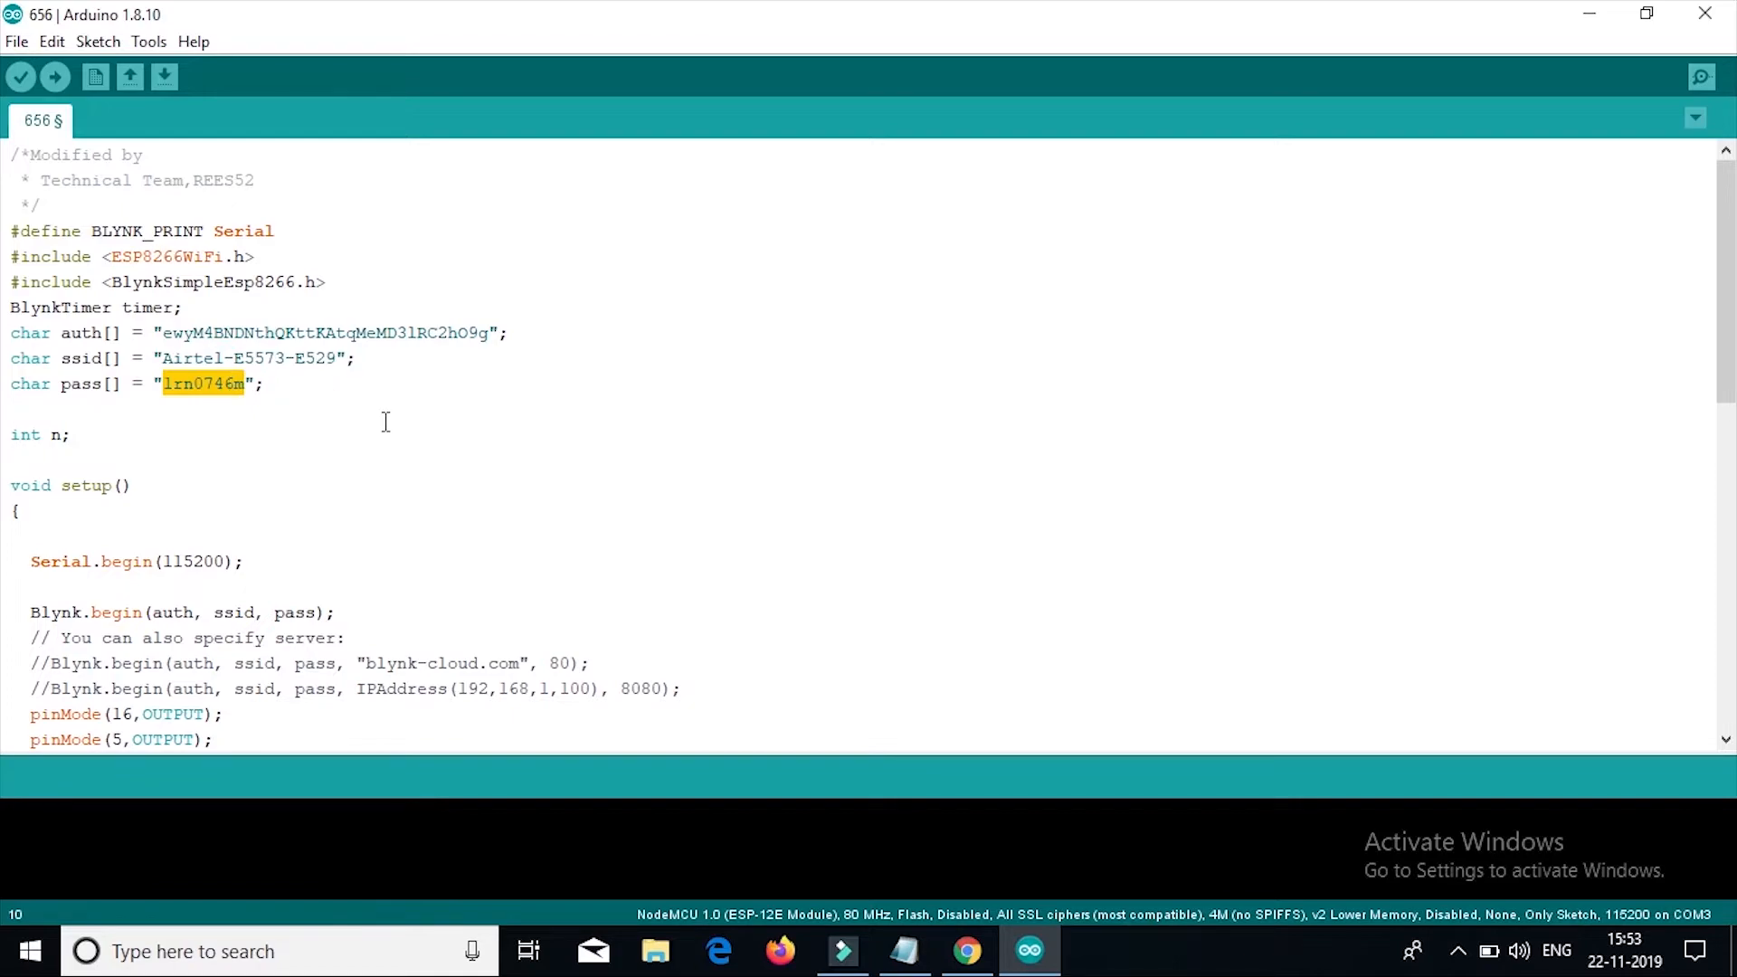
Step: Compile the sketch with Verify, then start uploading it to the NodeMCU board
click(20, 76)
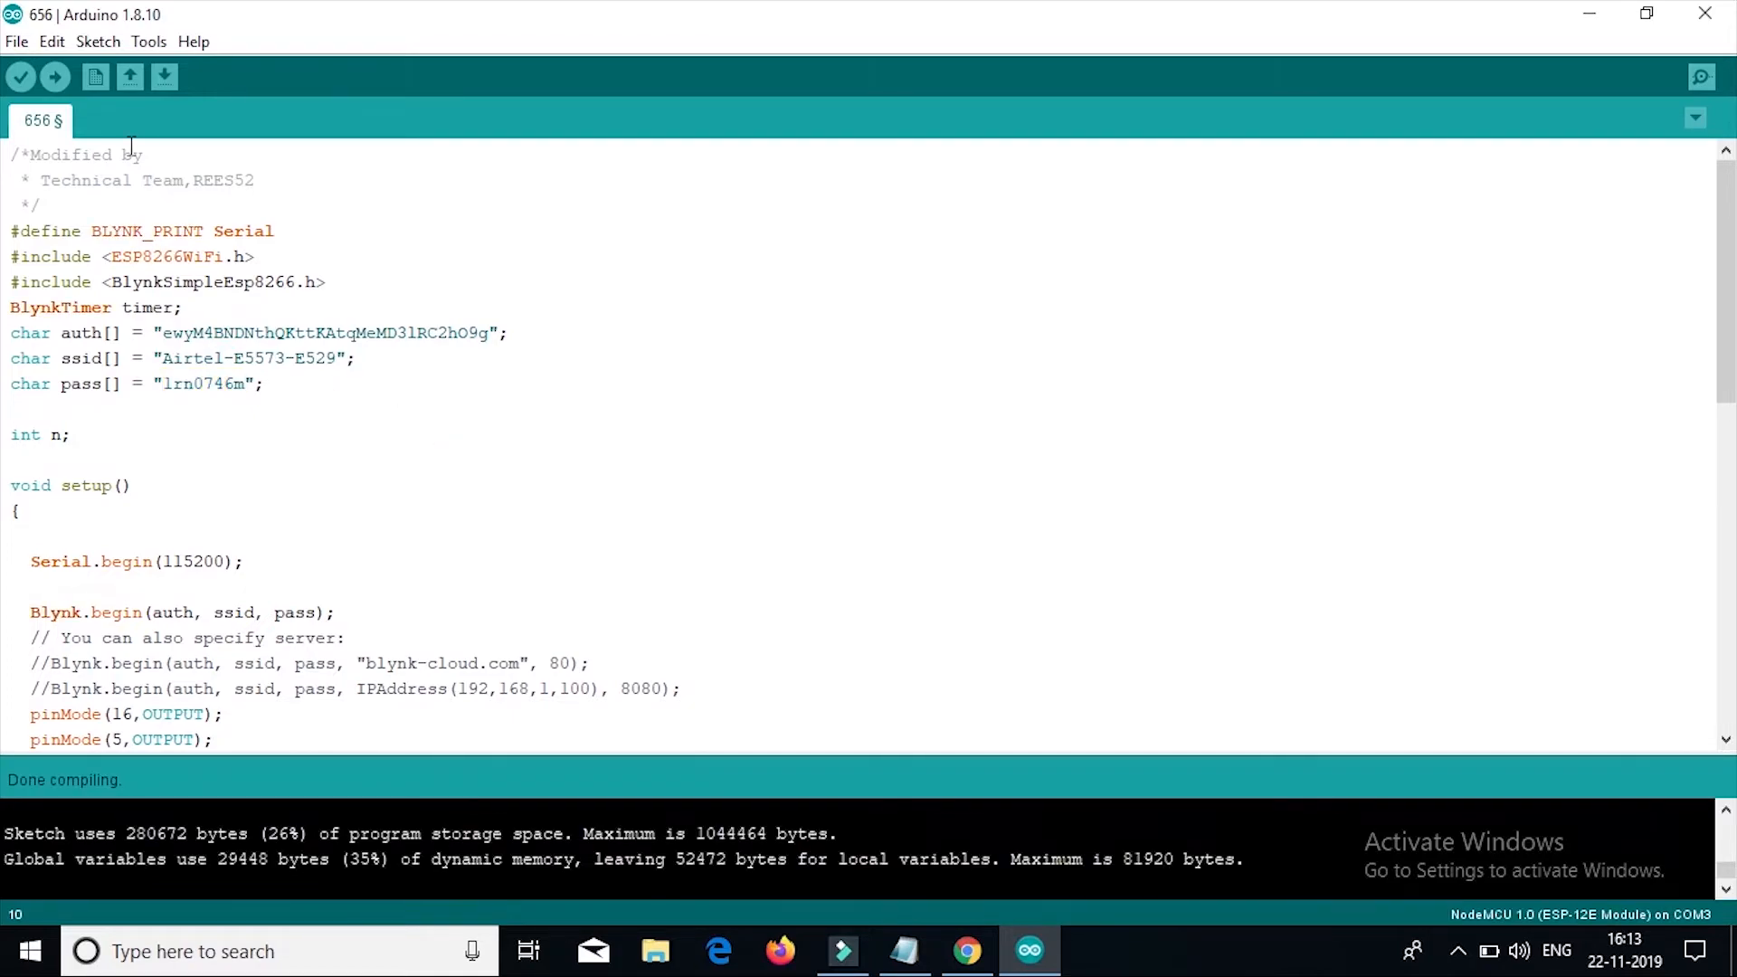
mouse_move(54, 76)
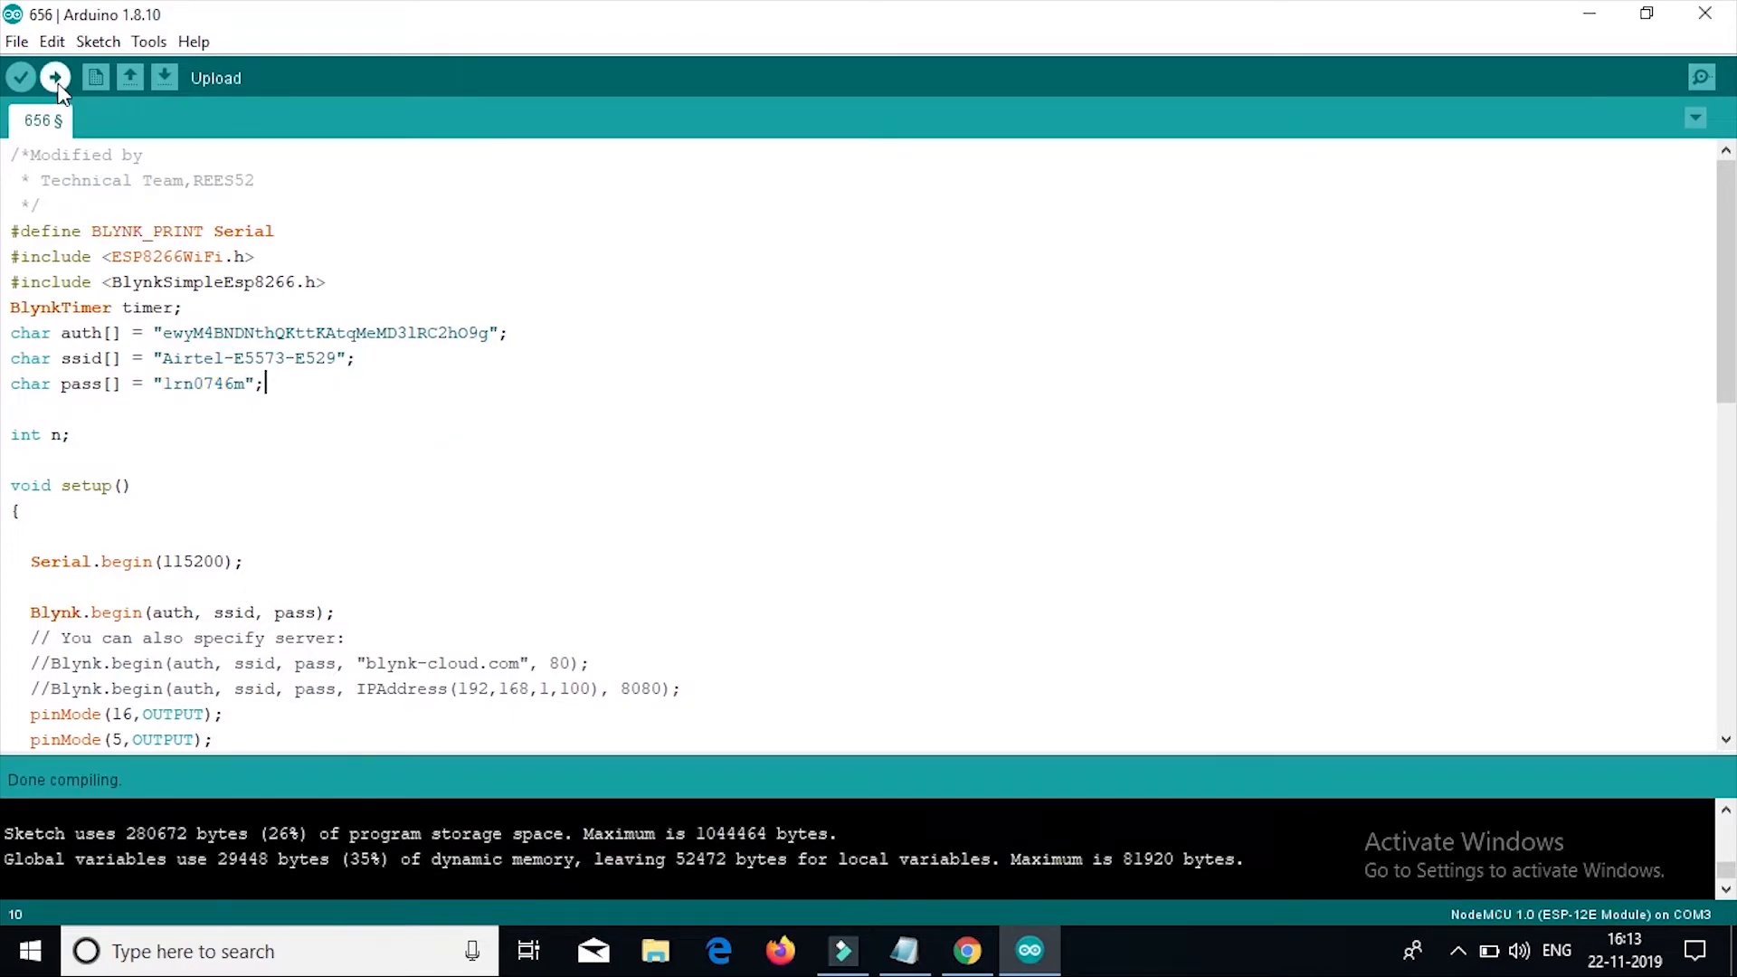
click(54, 76)
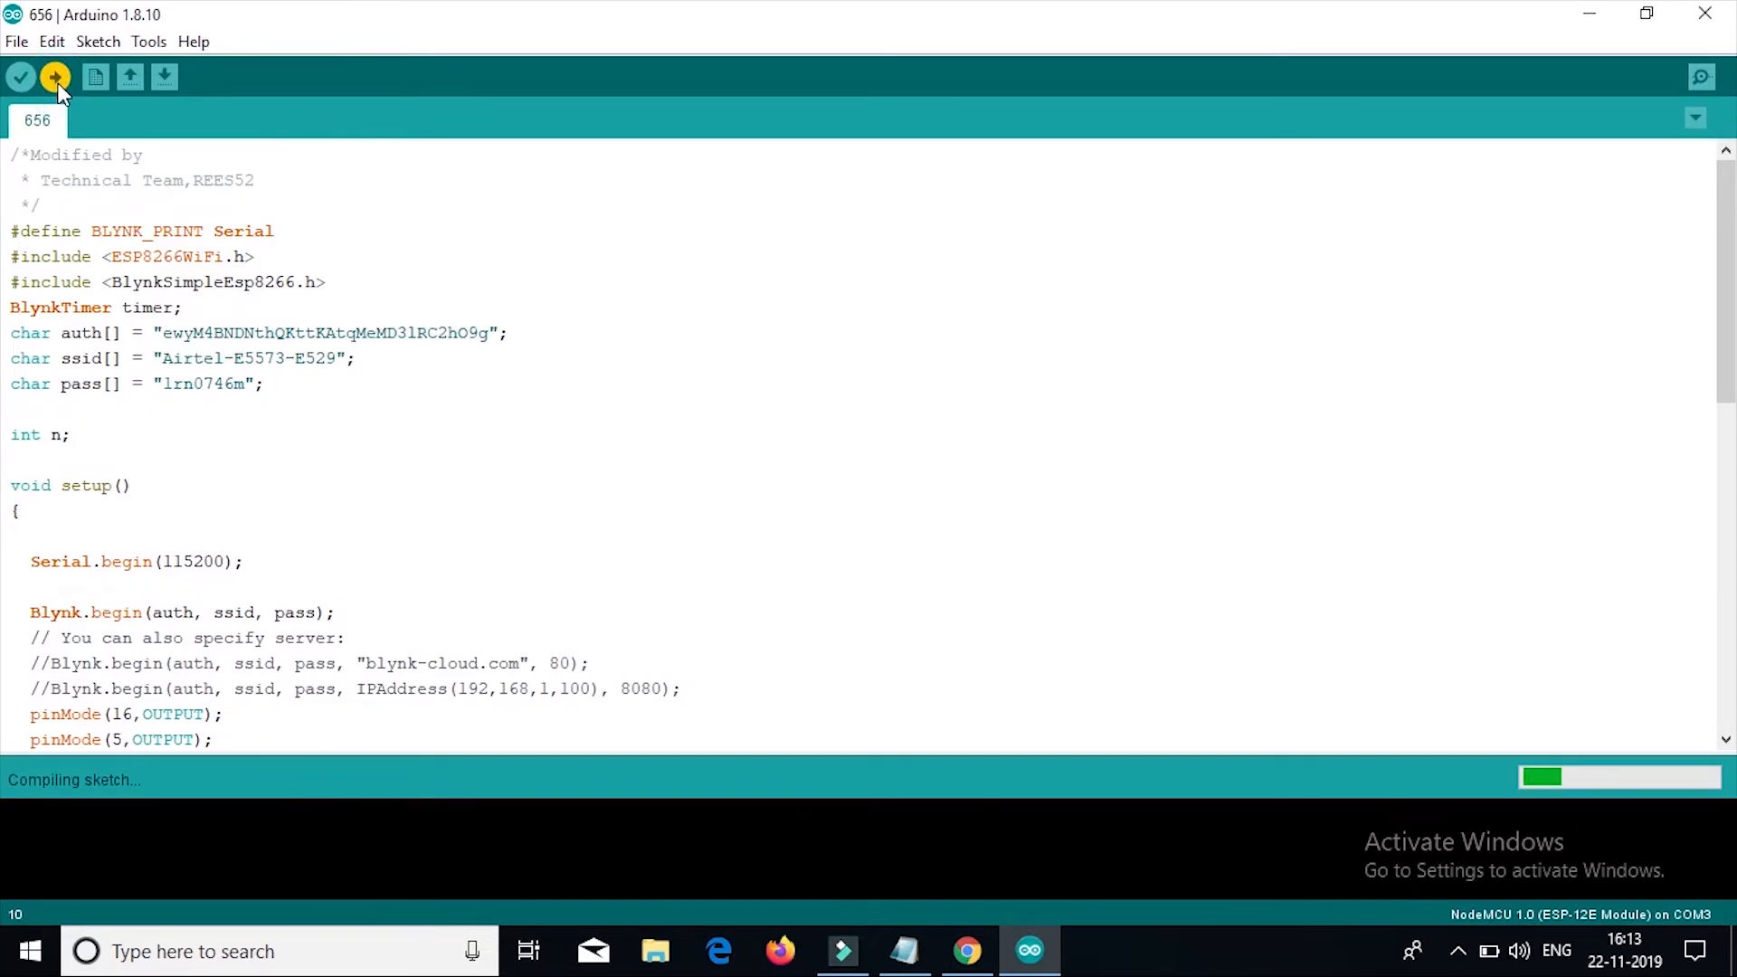